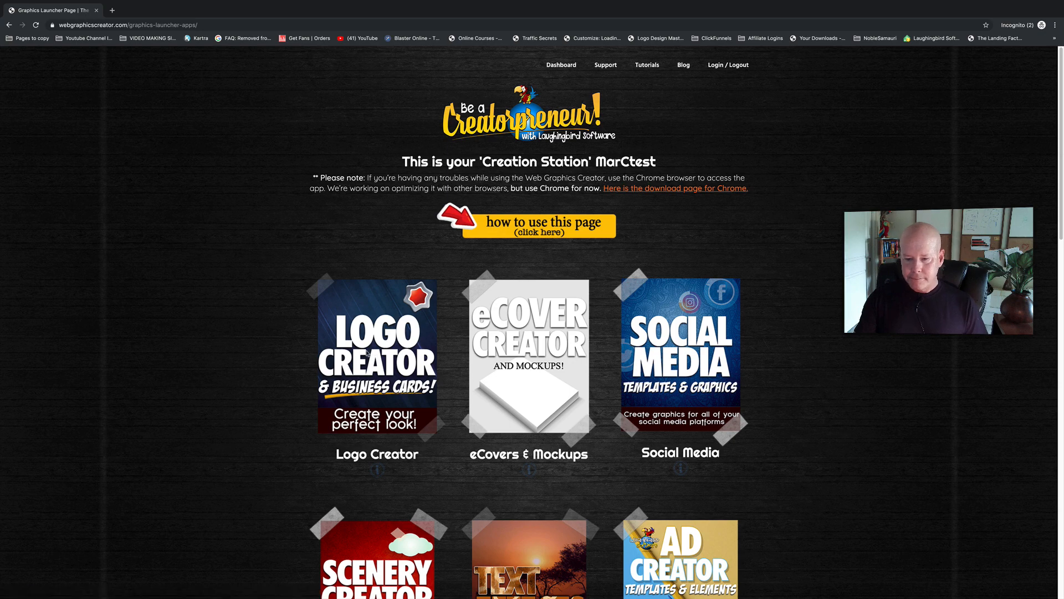
# - Launch the Logo Creator from the Creation Station and browse its template gallery
pyautogui.click(528, 356)
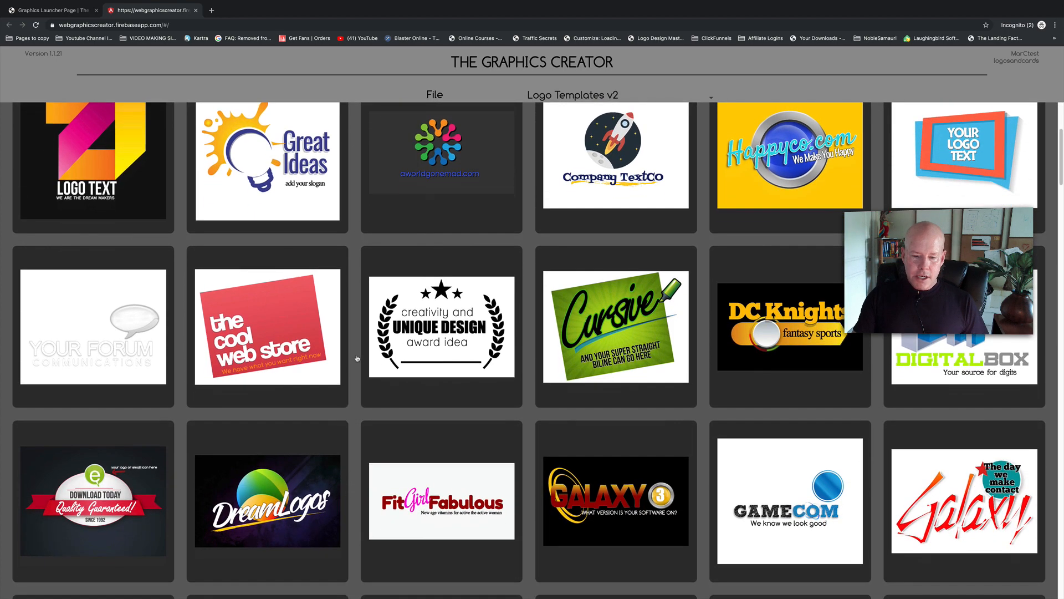
pyautogui.scroll(-3)
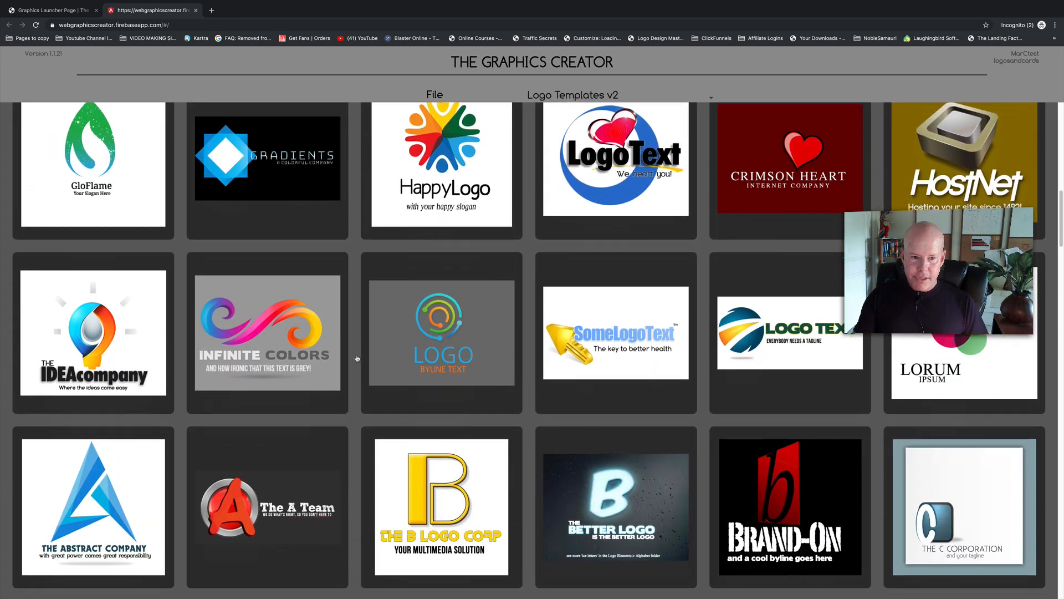
pyautogui.scroll(-3)
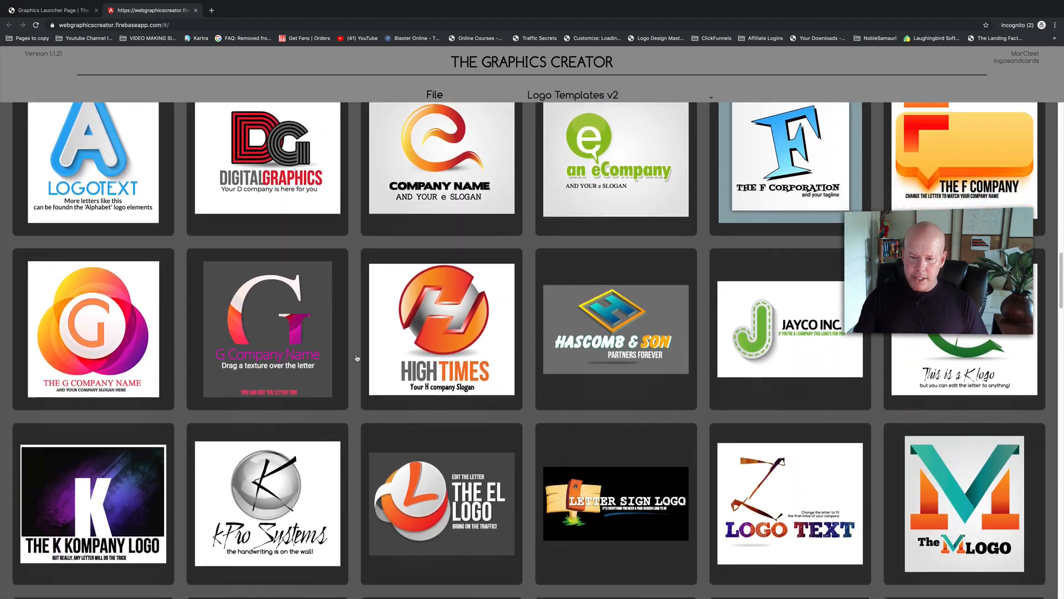
pyautogui.scroll(-3)
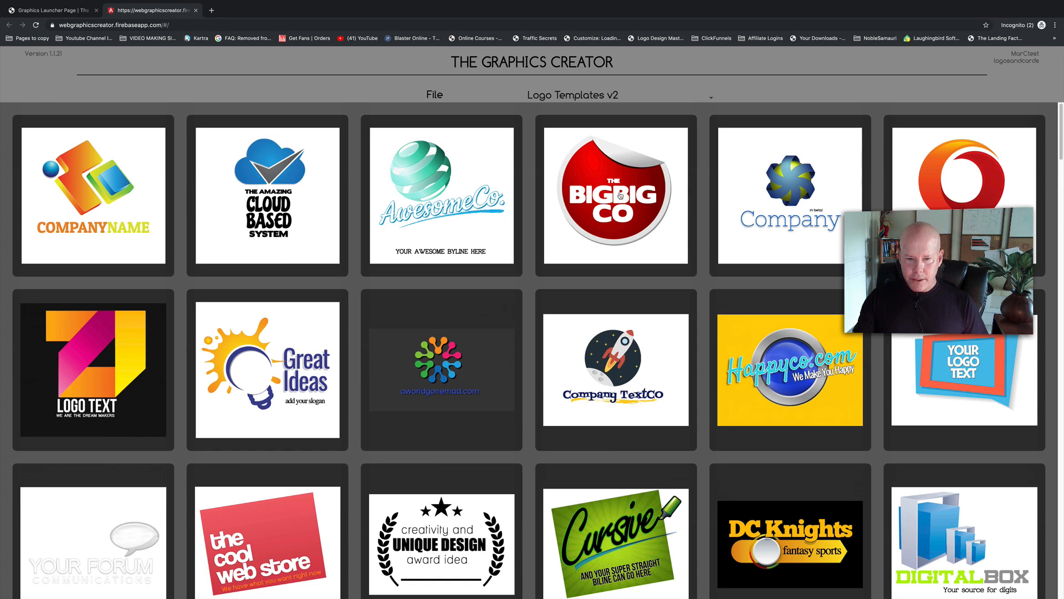
# - Start from the BIGBIG CO sticker, retype the name as MARC SLY and enlarge THE
pyautogui.click(615, 197)
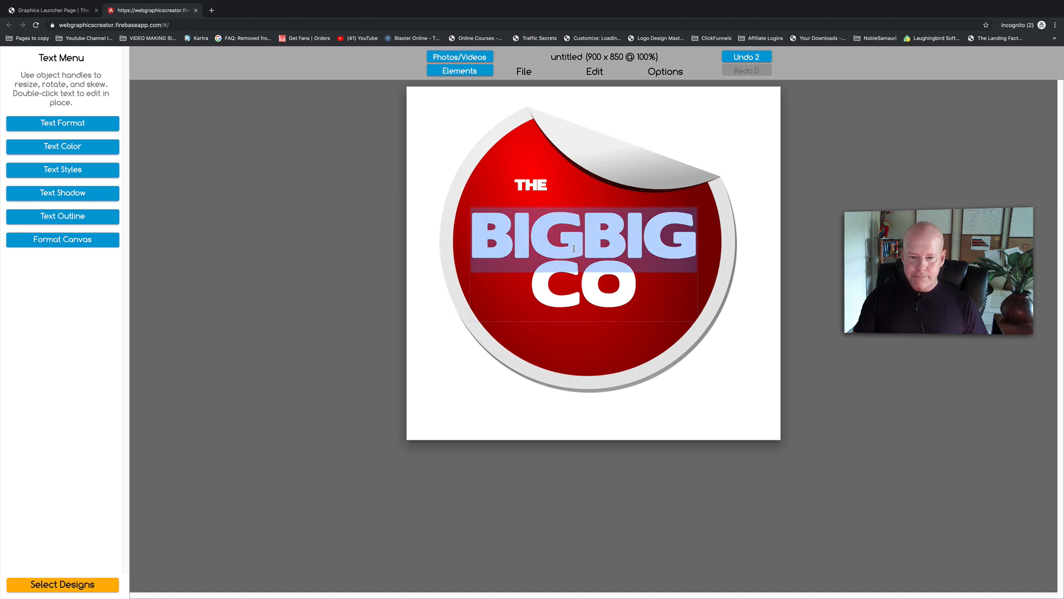
pyautogui.write('Ma')
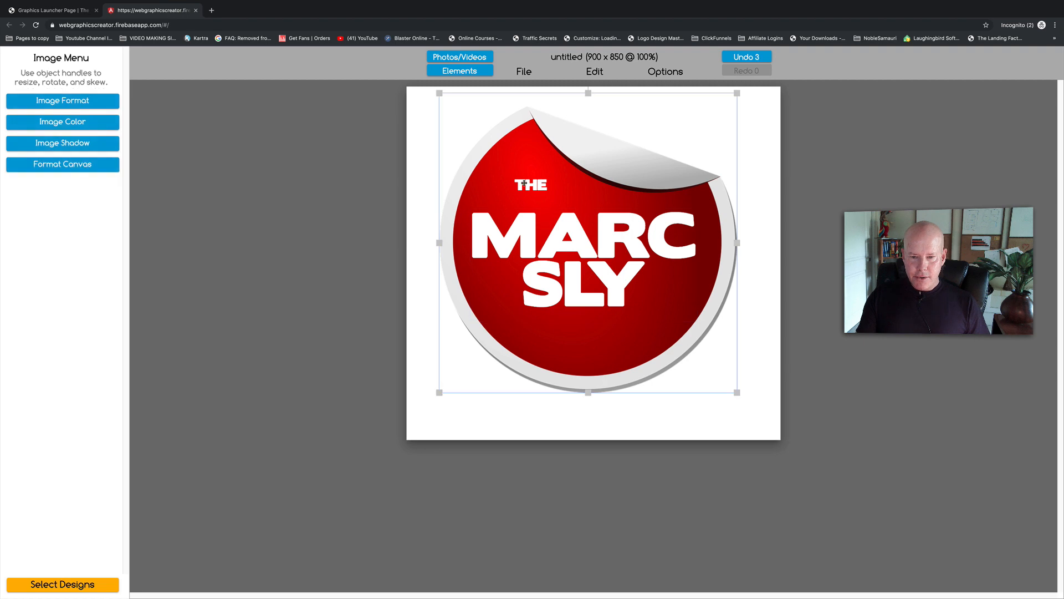
pyautogui.click(530, 185)
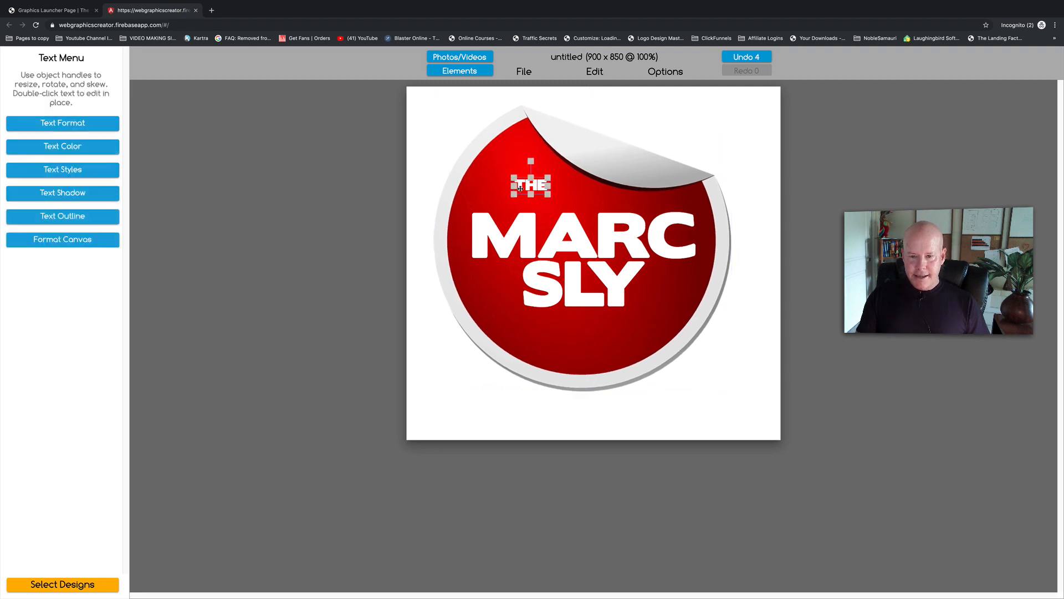
pyautogui.moveTo(530, 185); pyautogui.dragTo(490, 201)
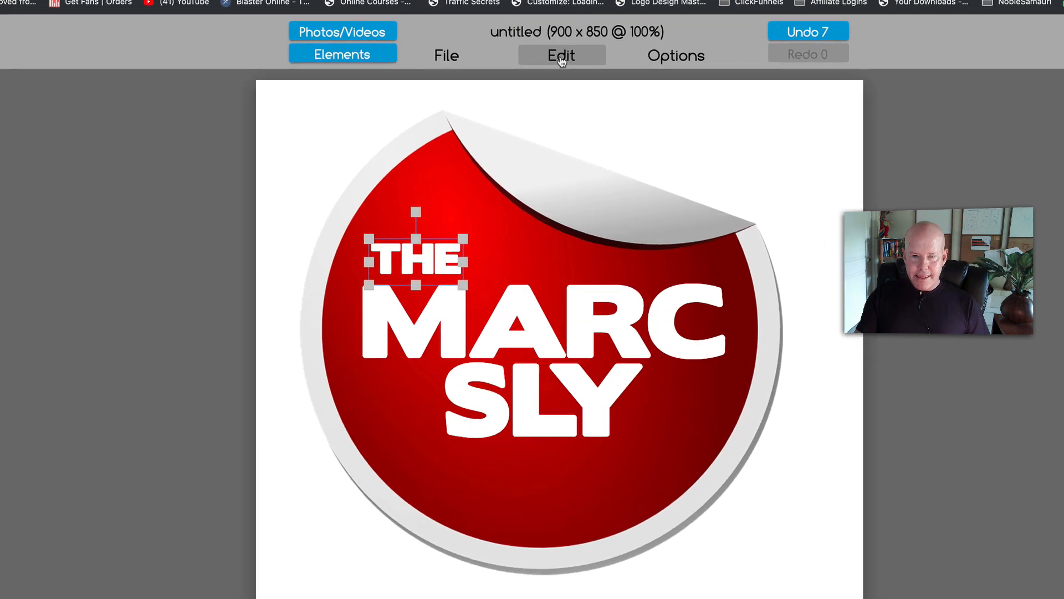
# - Duplicate the THE text via Edit > Duplicate to make the COMPANY line
pyautogui.click(562, 56)
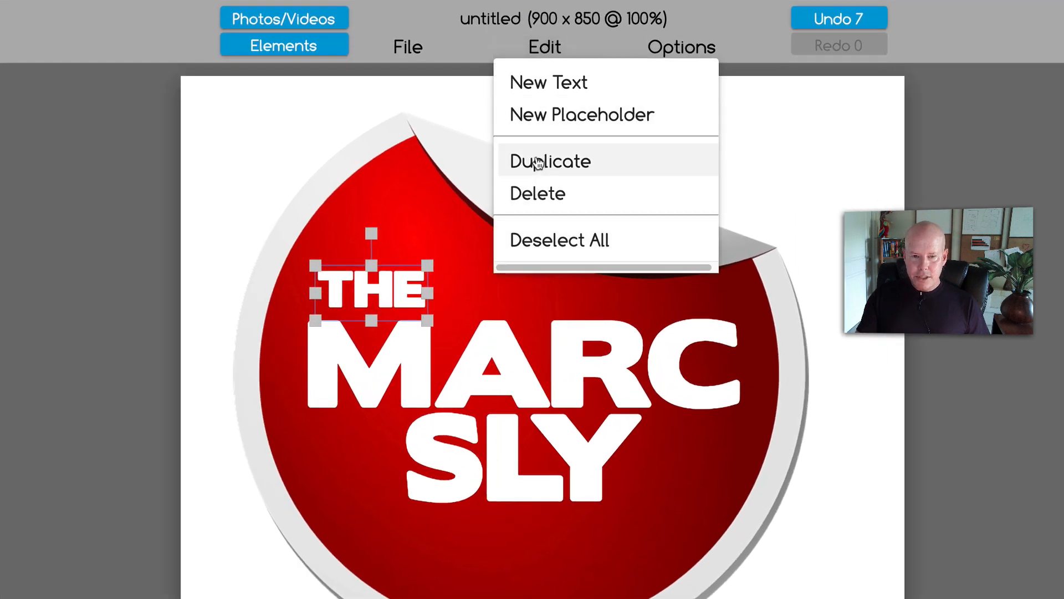
pyautogui.click(550, 161)
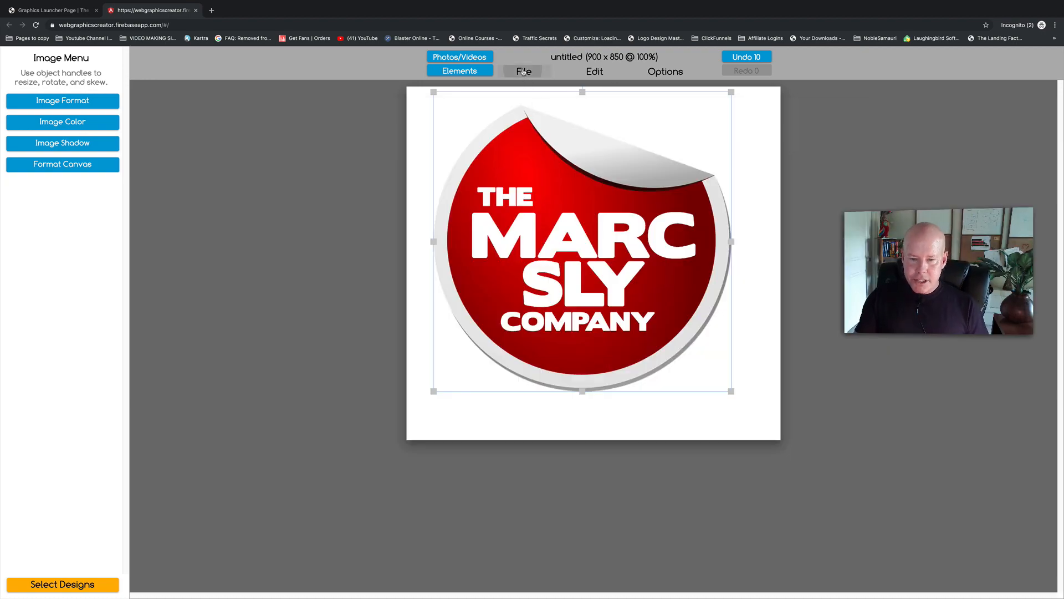
# - Download the logo as a transparent PNG named MARCSLY
pyautogui.click(522, 71)
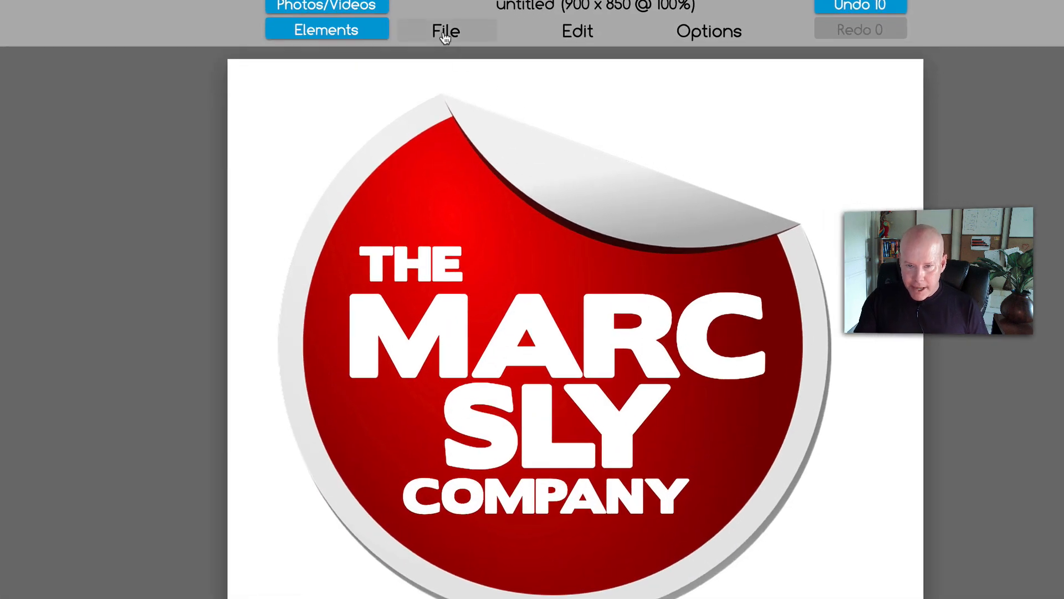
pyautogui.click(446, 31)
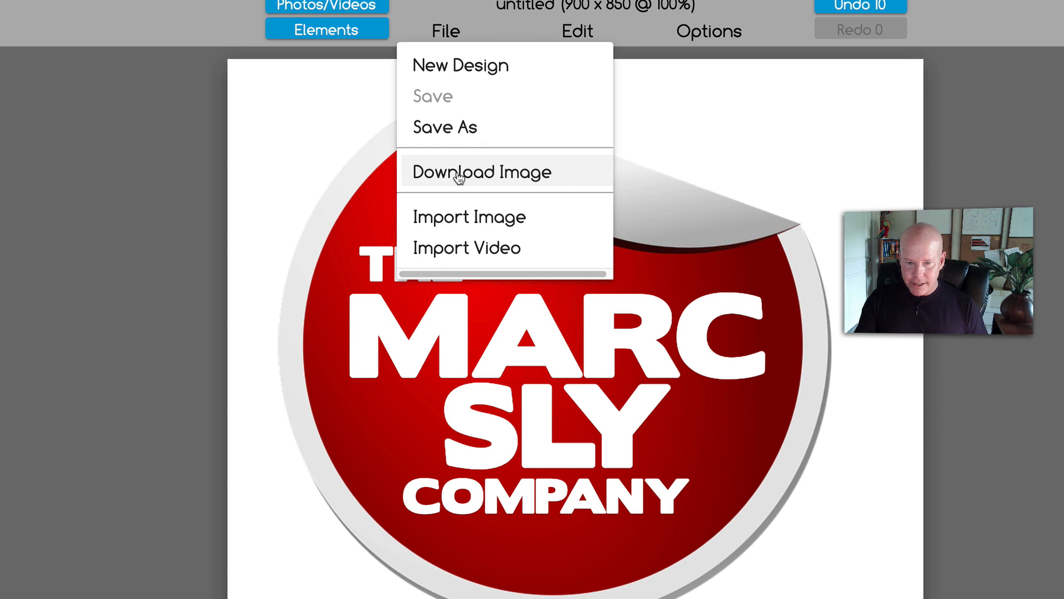
pyautogui.moveTo(510, 162)
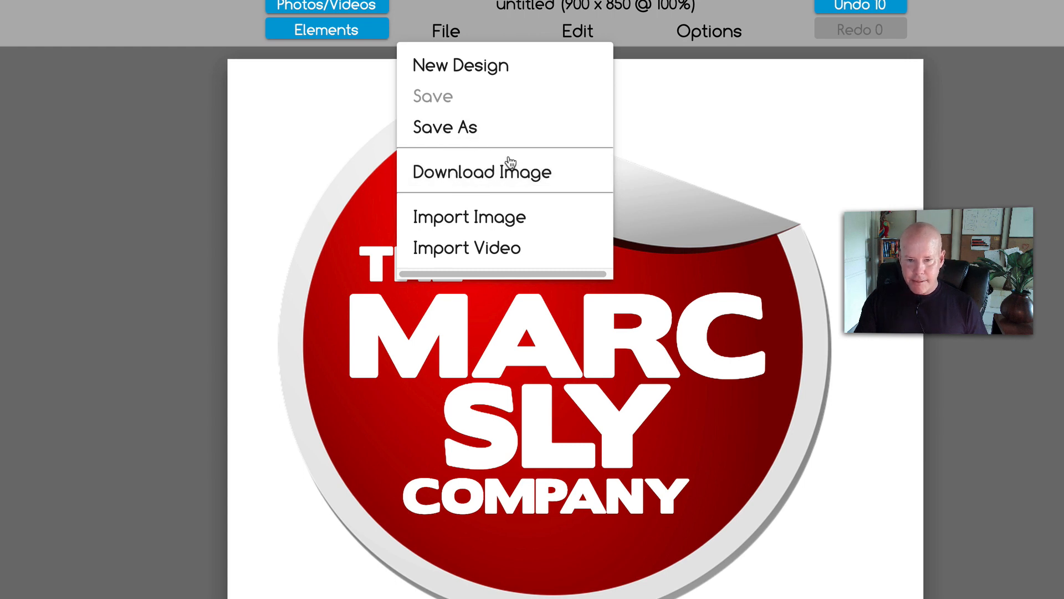
pyautogui.click(481, 171)
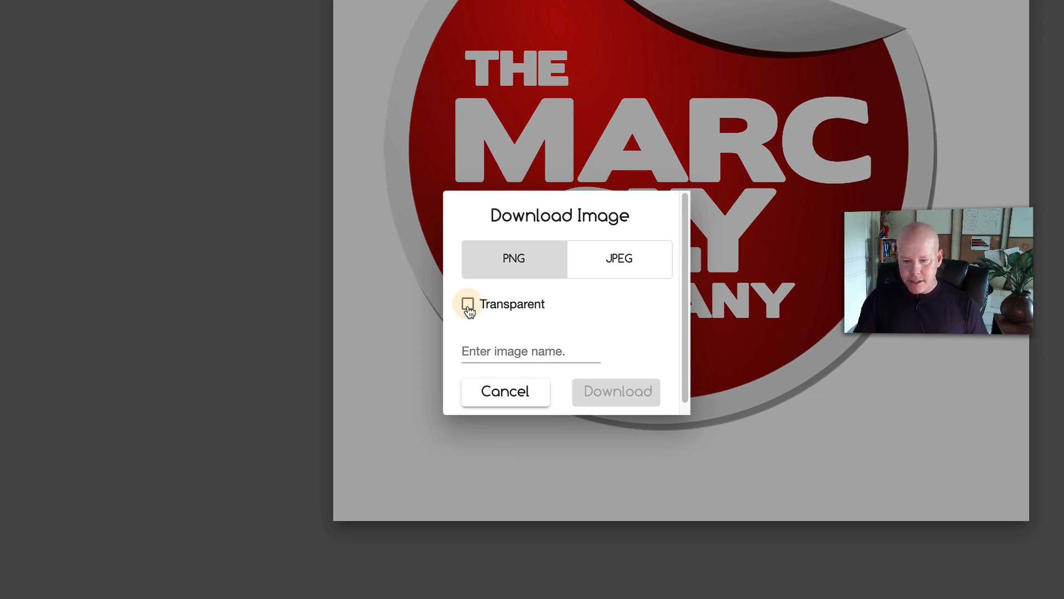
pyautogui.click(467, 303)
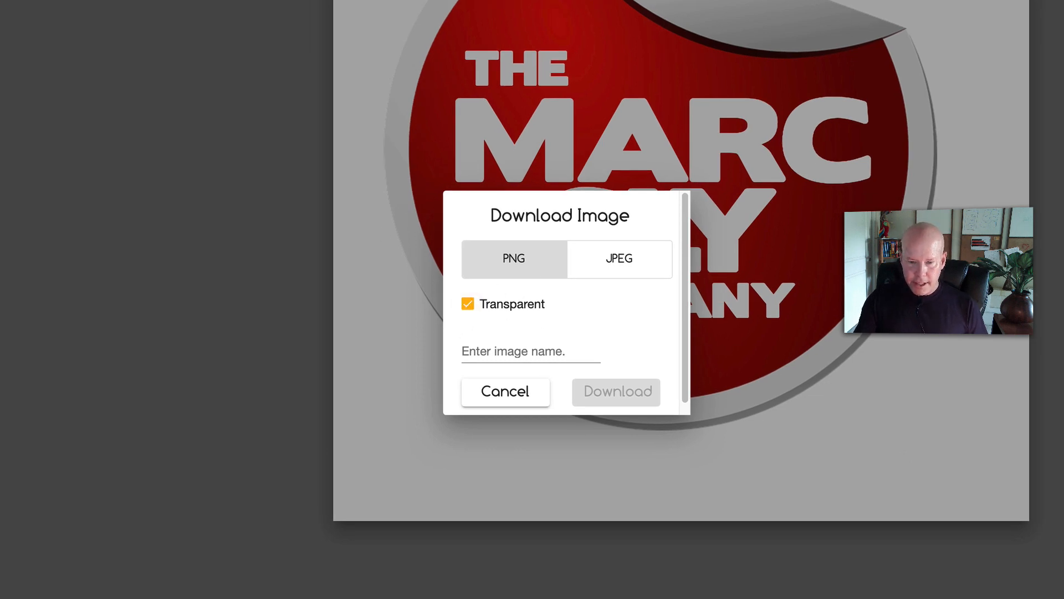
pyautogui.click(531, 351)
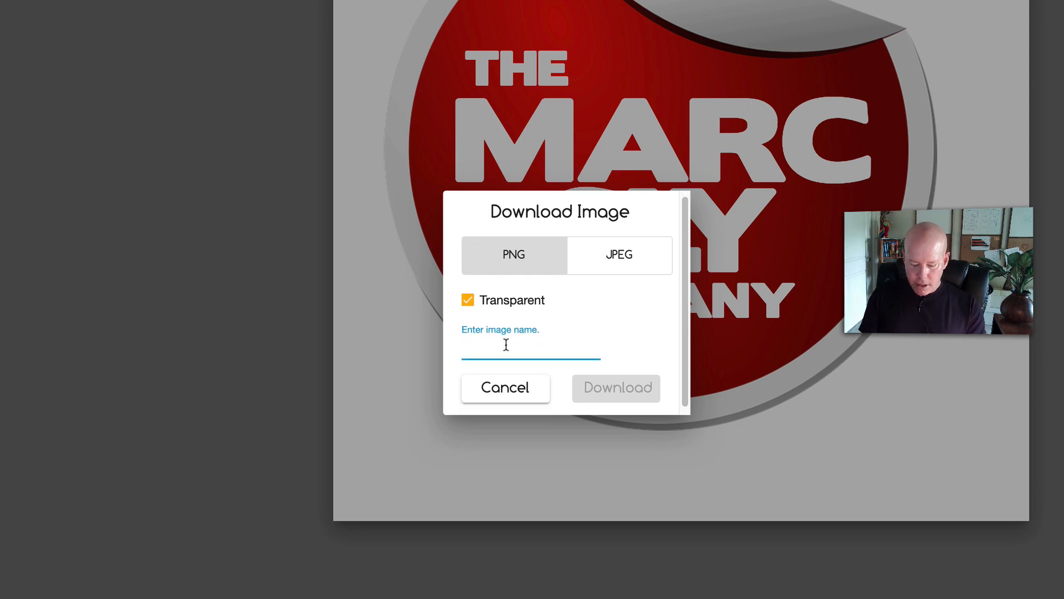
pyautogui.write('MARCSLY')
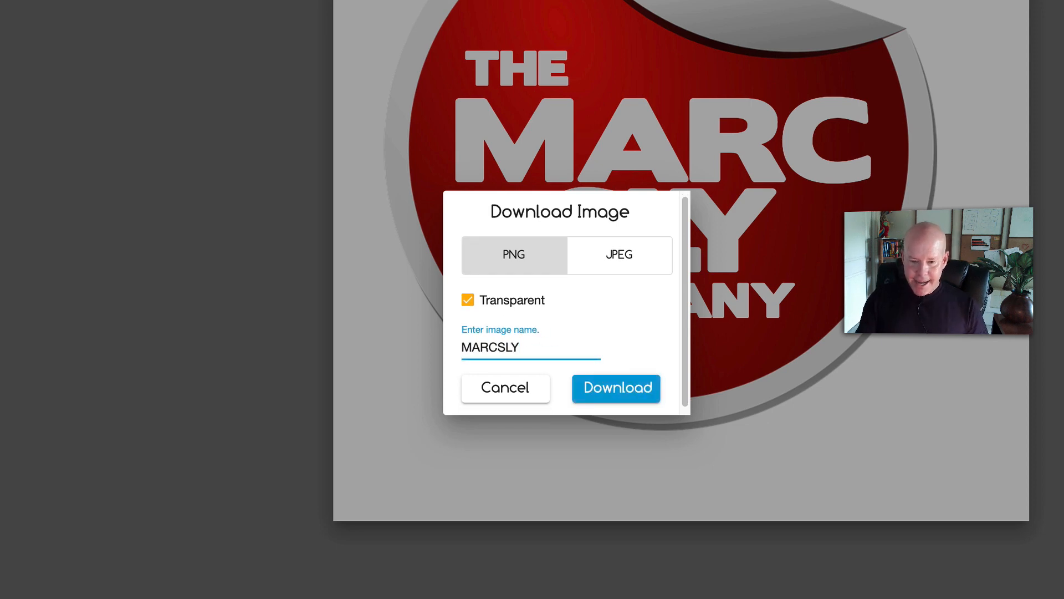
pyautogui.click(615, 388)
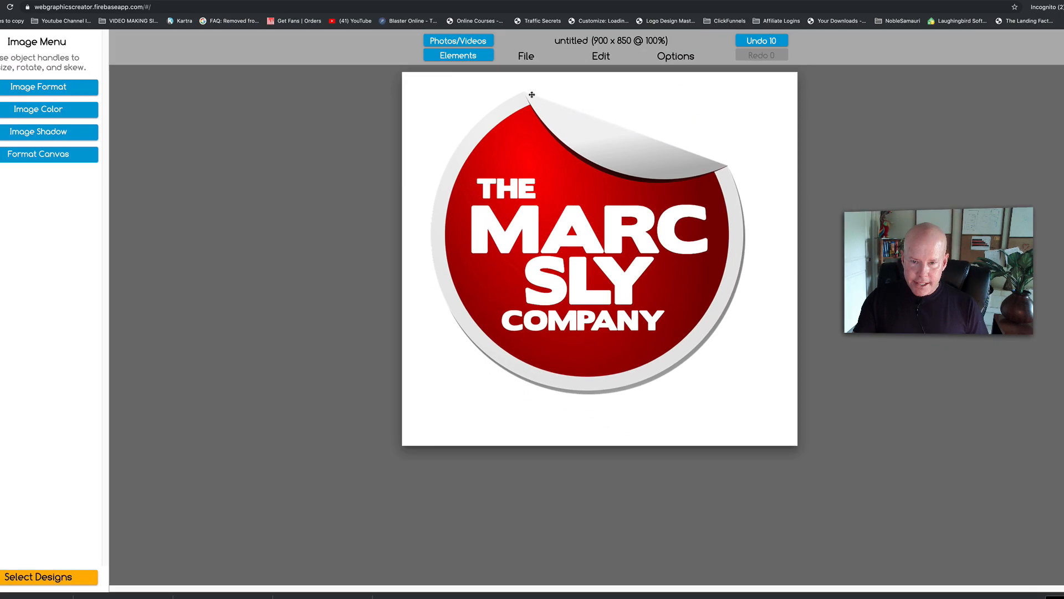
# - Save the design as MarcSly in a new set named Marcs Logos
pyautogui.click(525, 71)
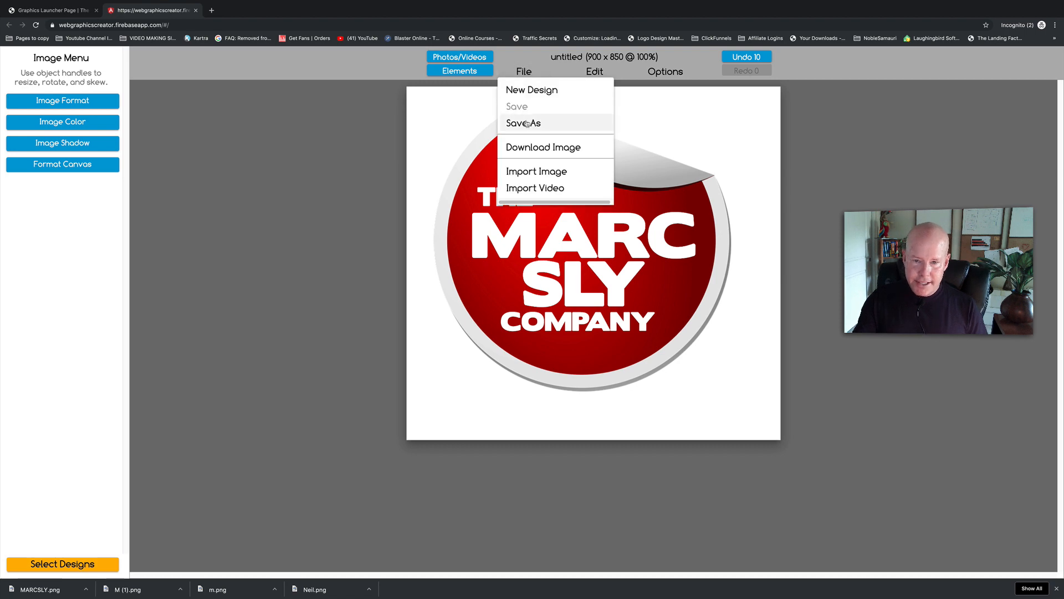
pyautogui.click(522, 123)
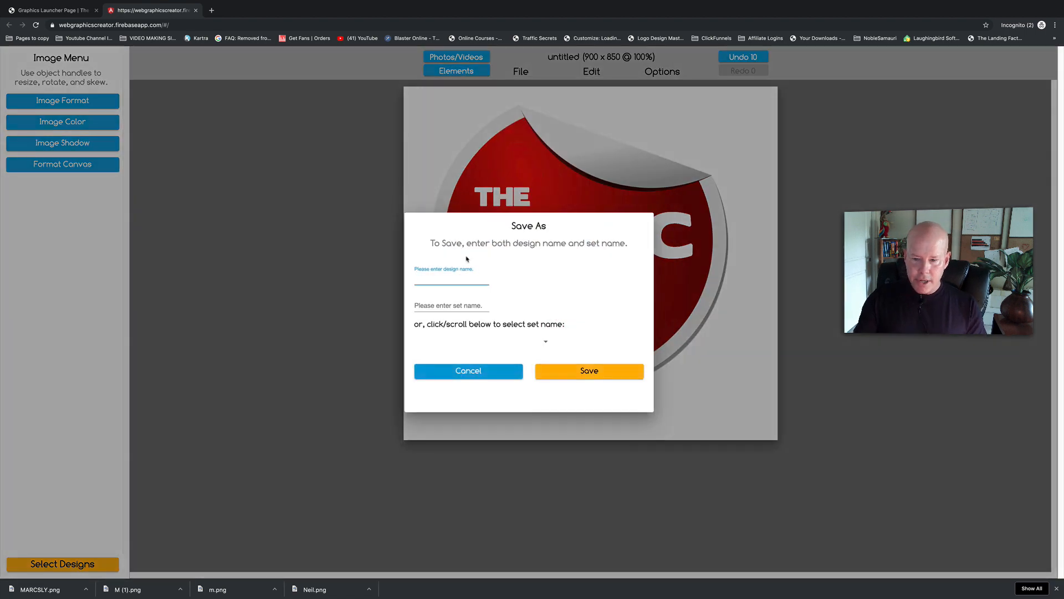
pyautogui.write('MarcSly')
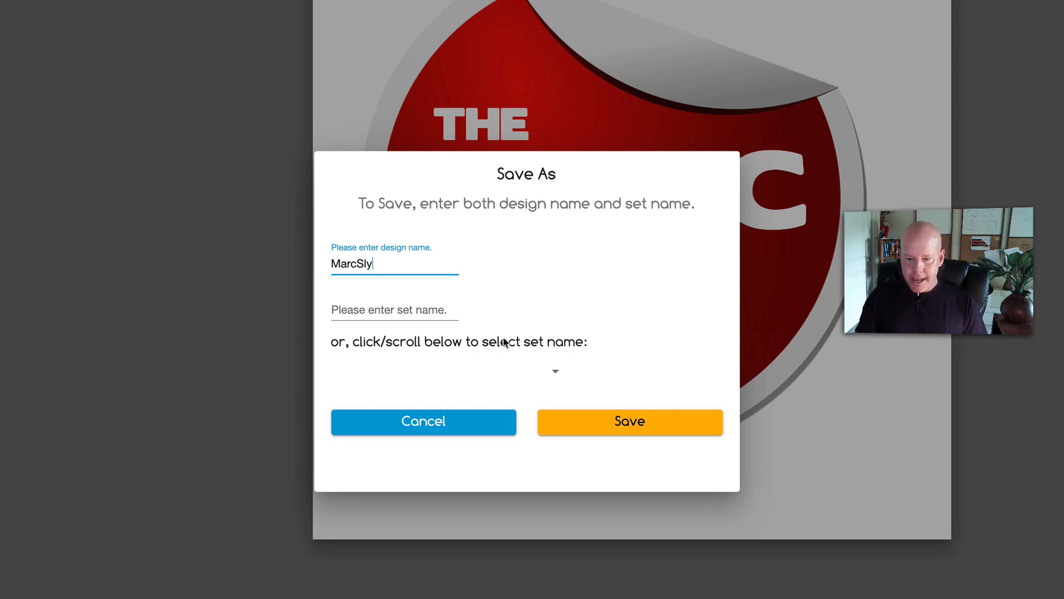
pyautogui.click(554, 370)
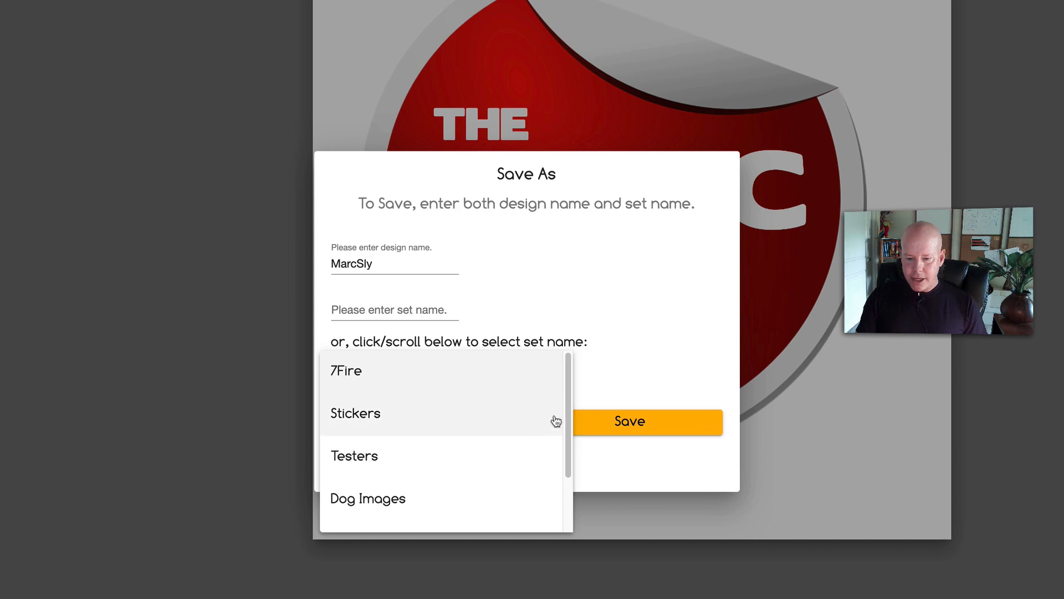
pyautogui.click(394, 309)
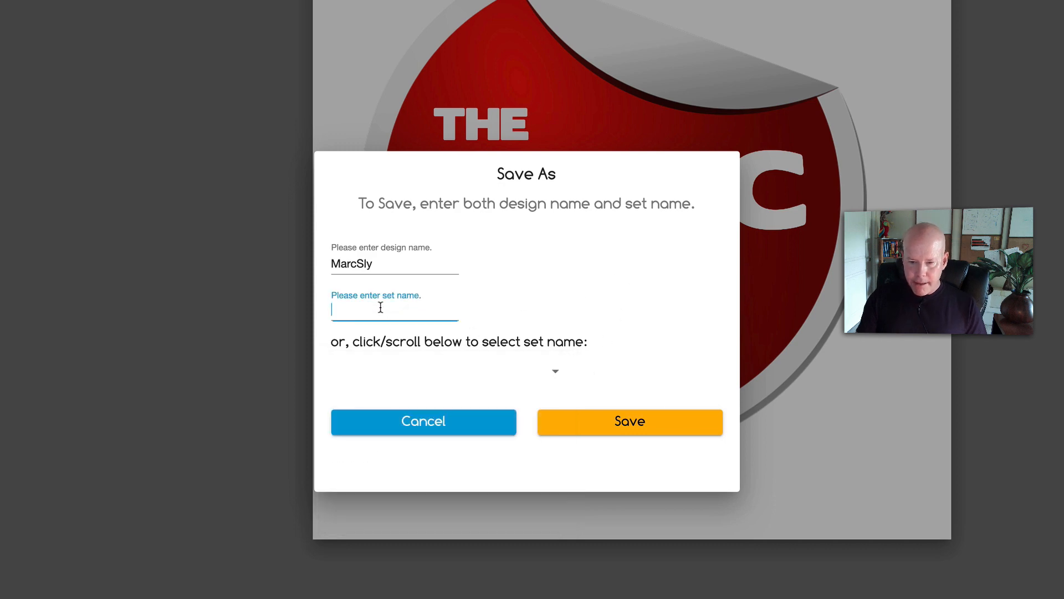
pyautogui.write('Marc')
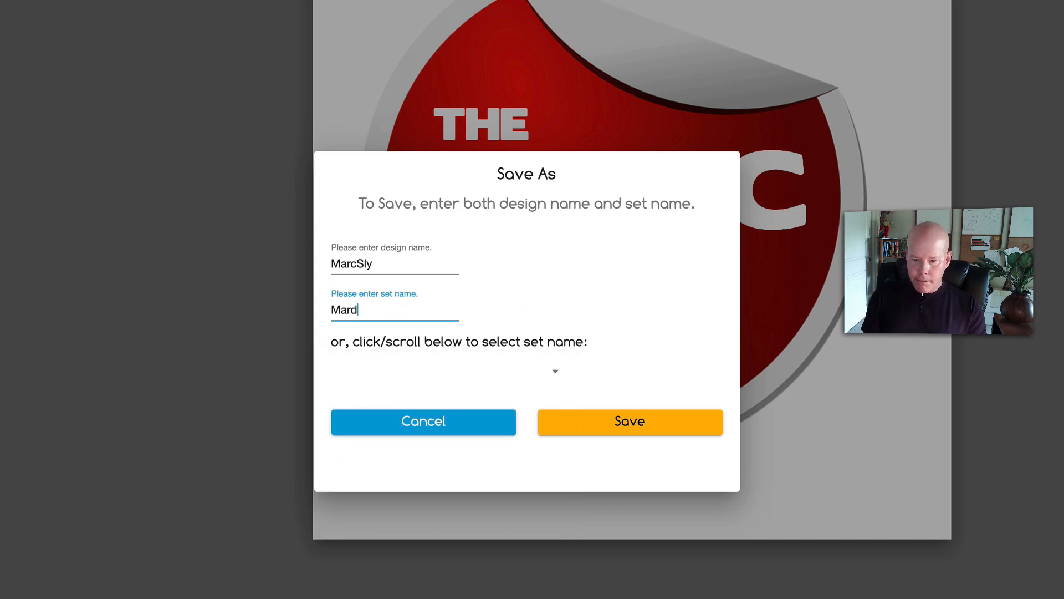
pyautogui.write('Marcs L')
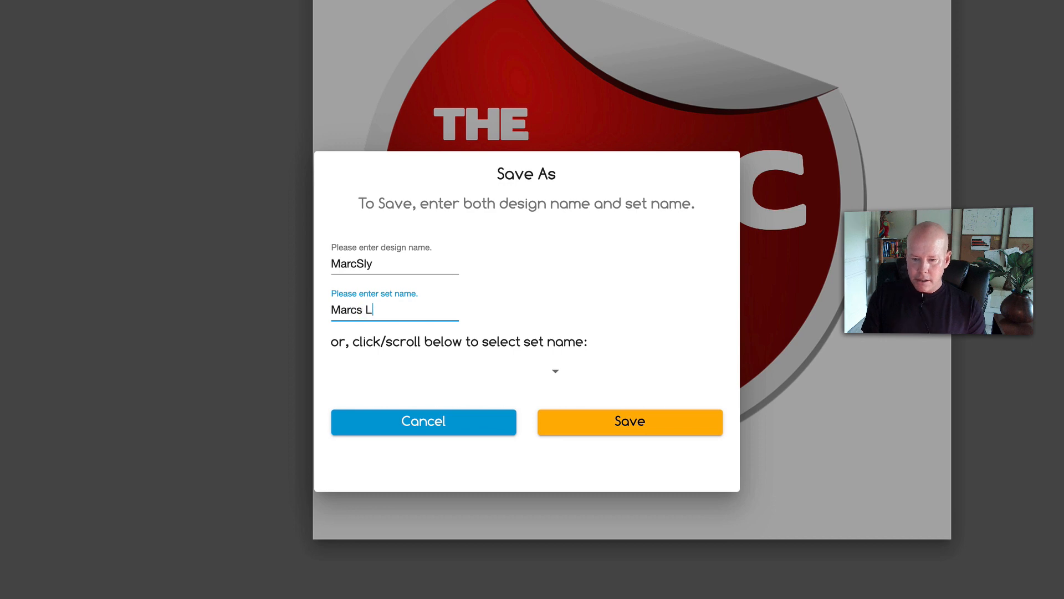
pyautogui.write('ogos')
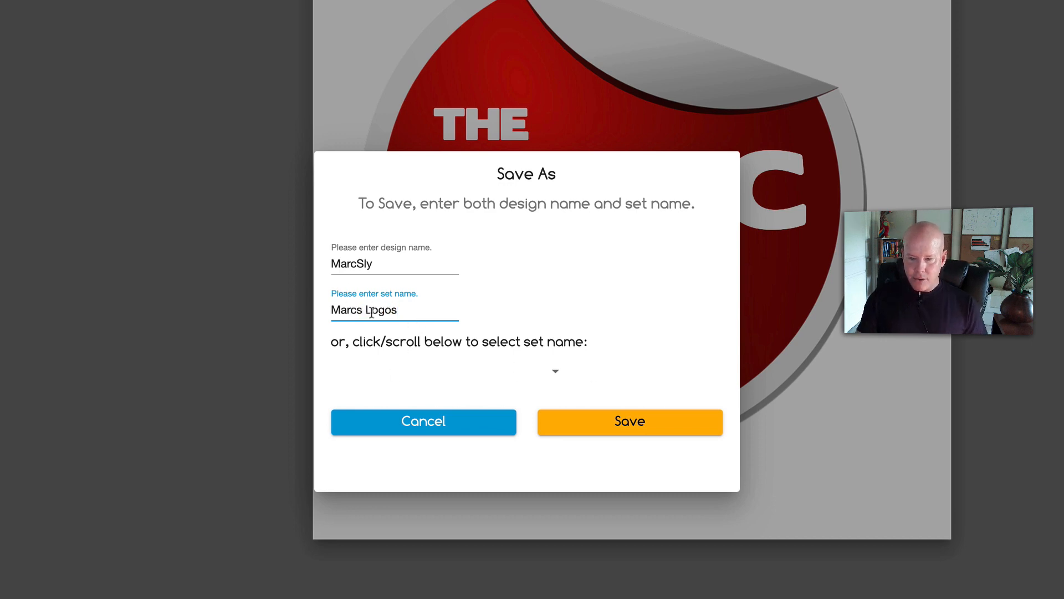
pyautogui.click(628, 422)
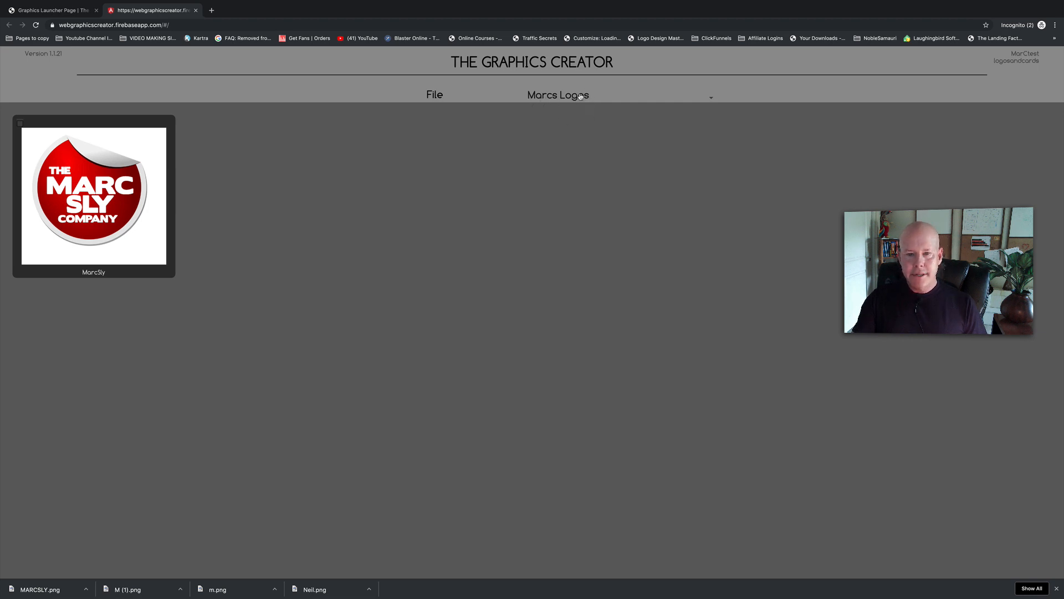
# - Switch the design browser to the puppy set
pyautogui.click(558, 94)
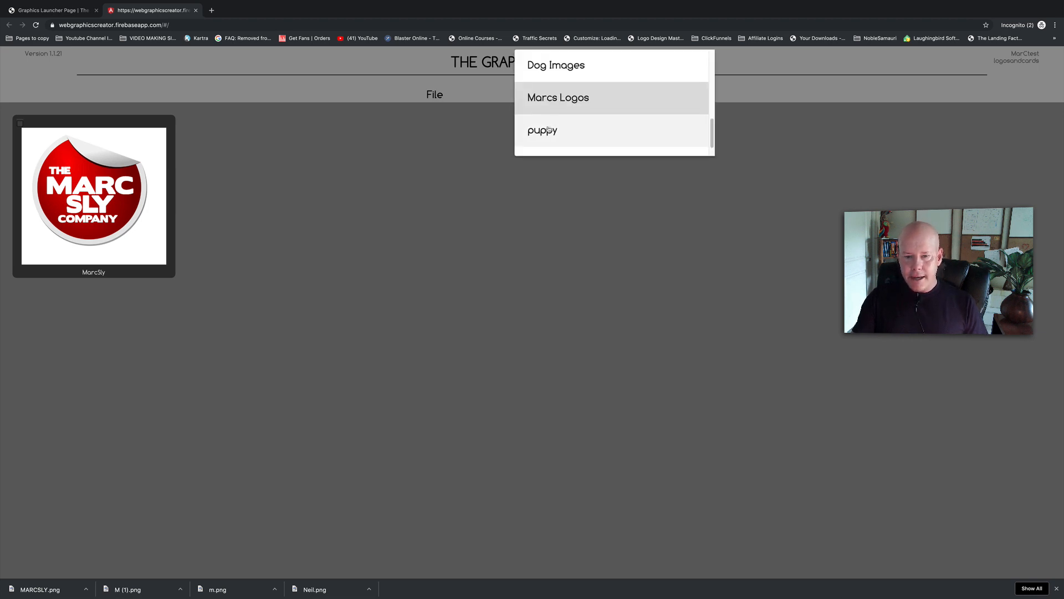
pyautogui.click(542, 131)
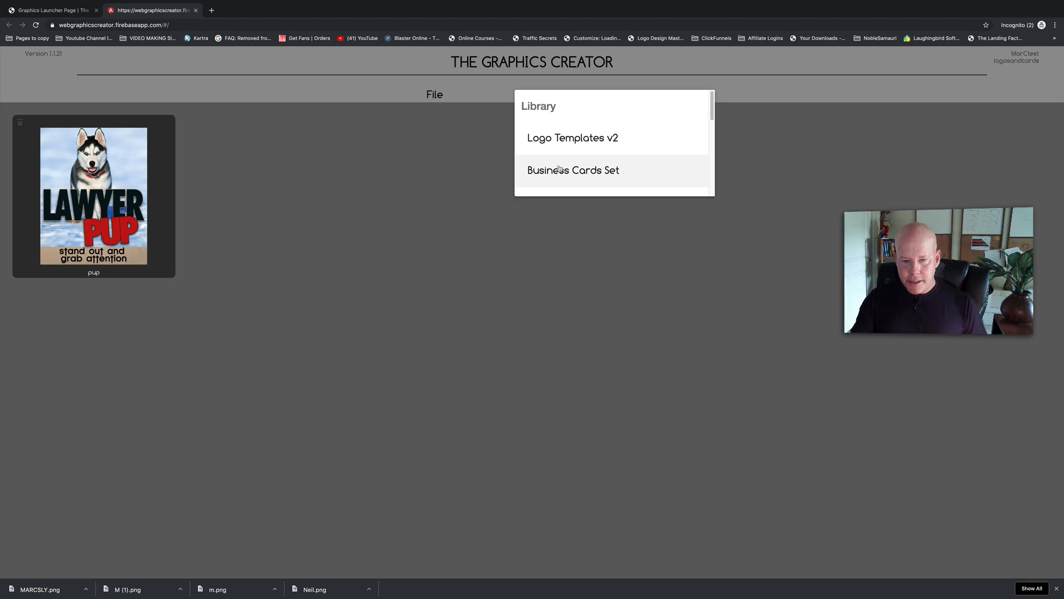
# - Browse the Business Cards Set and start editing the NeilDiamond card template
pyautogui.click(573, 170)
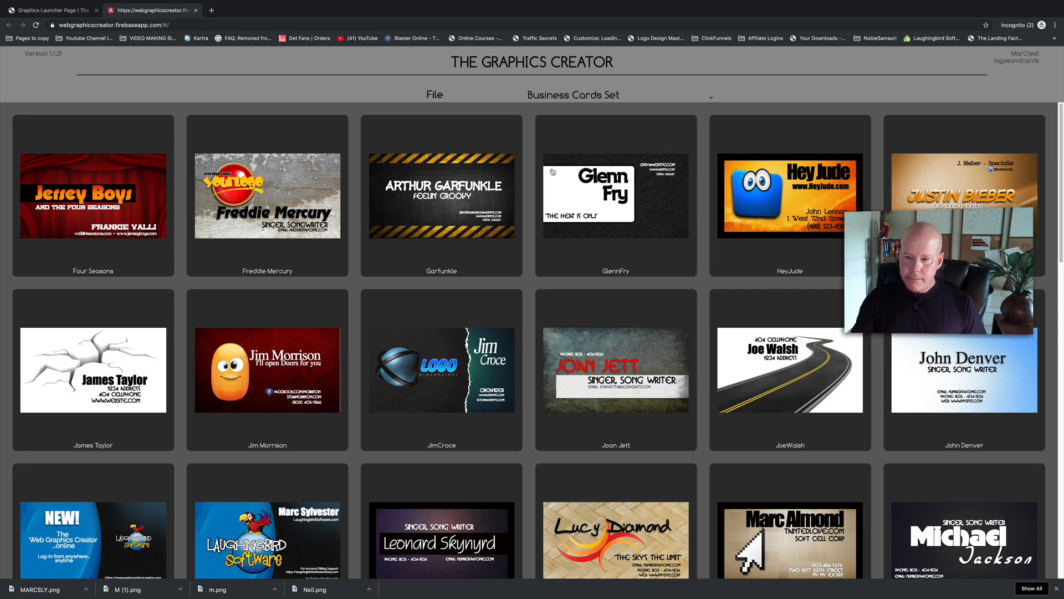
pyautogui.scroll(-3)
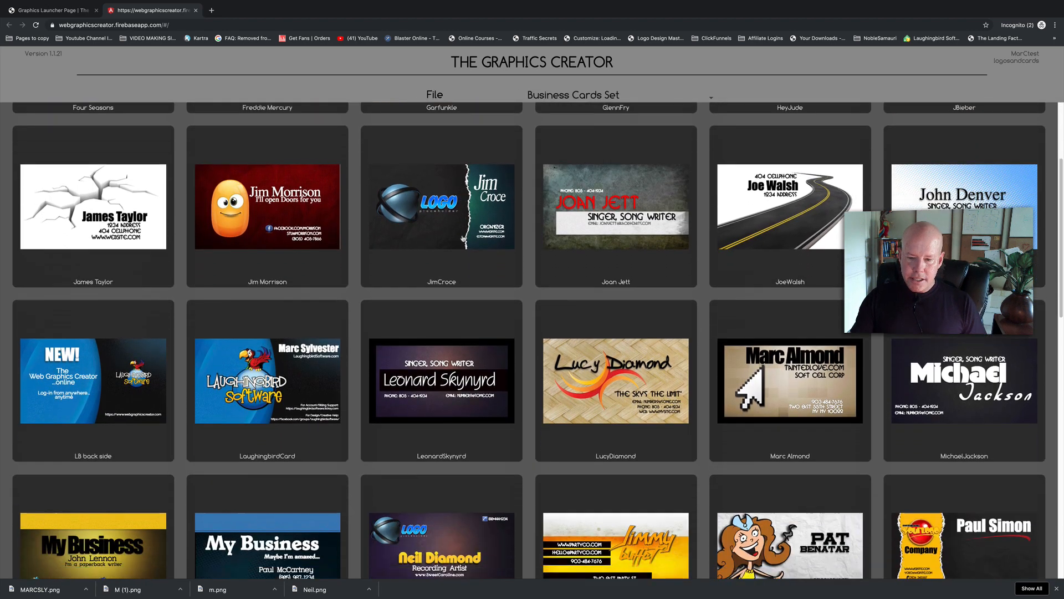
pyautogui.scroll(-3)
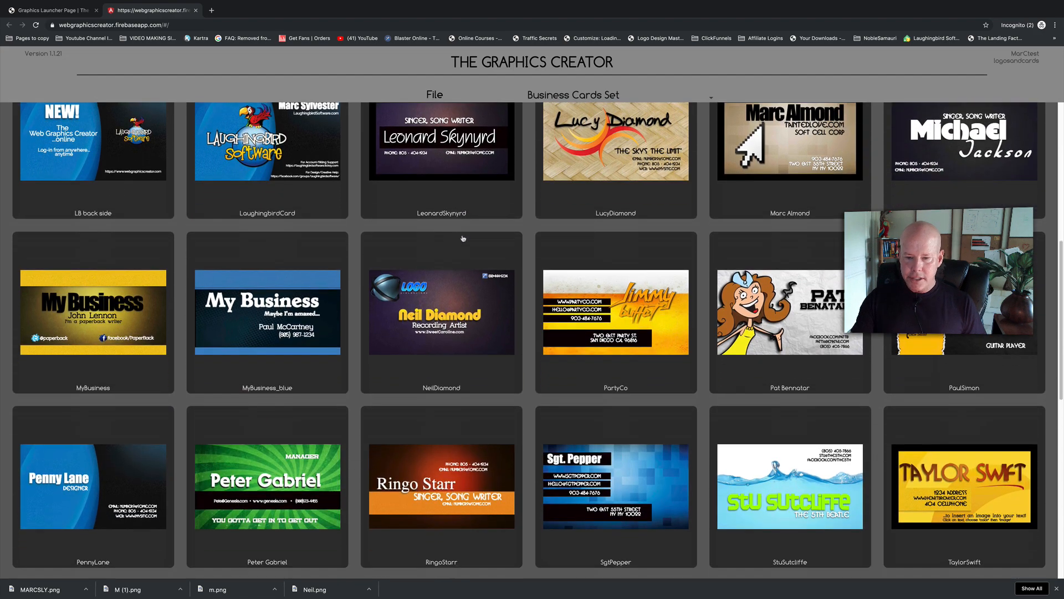
pyautogui.scroll(-3)
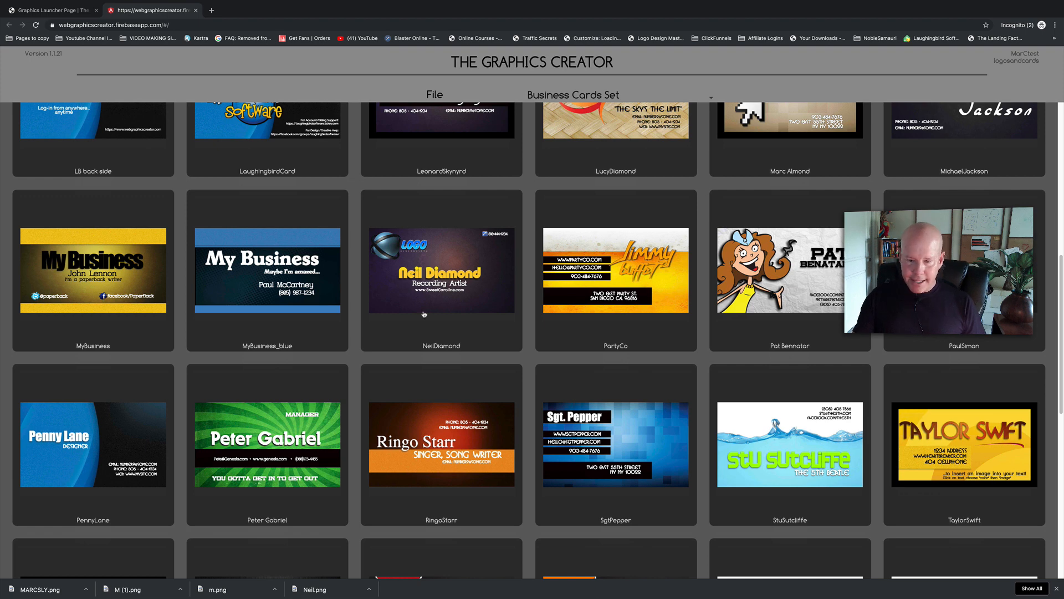
pyautogui.click(440, 270)
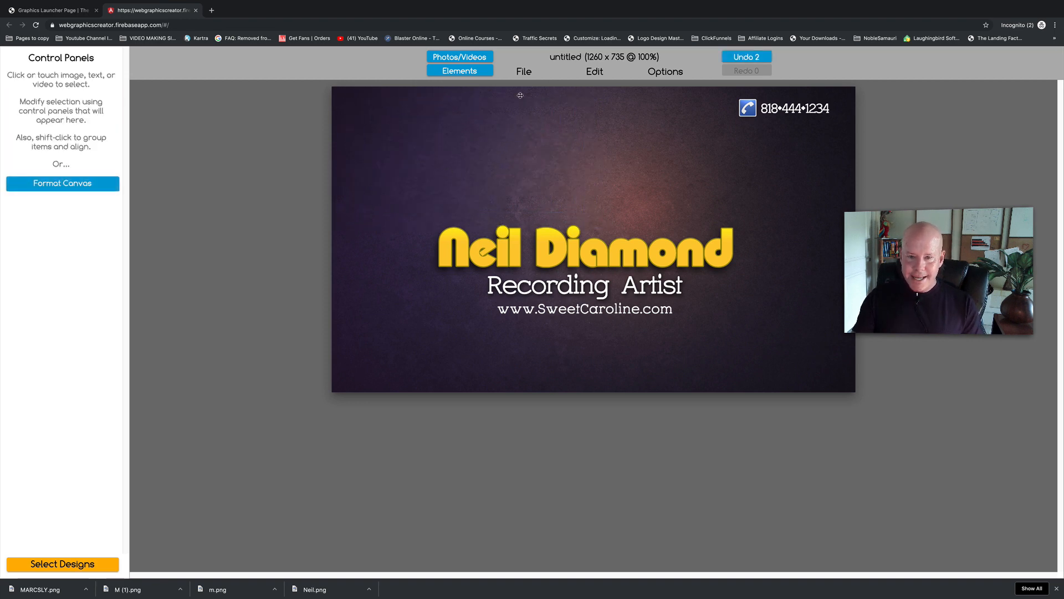
# - Import the MARCSLY logo, place it in the card's upper-left corner and tilt it slightly
pyautogui.click(523, 71)
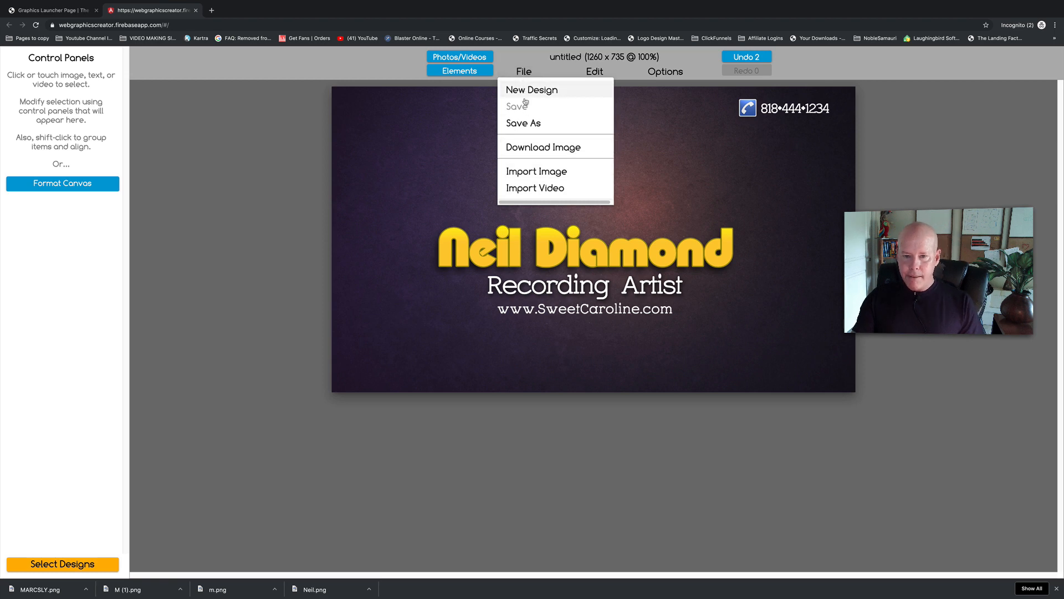
pyautogui.click(523, 175)
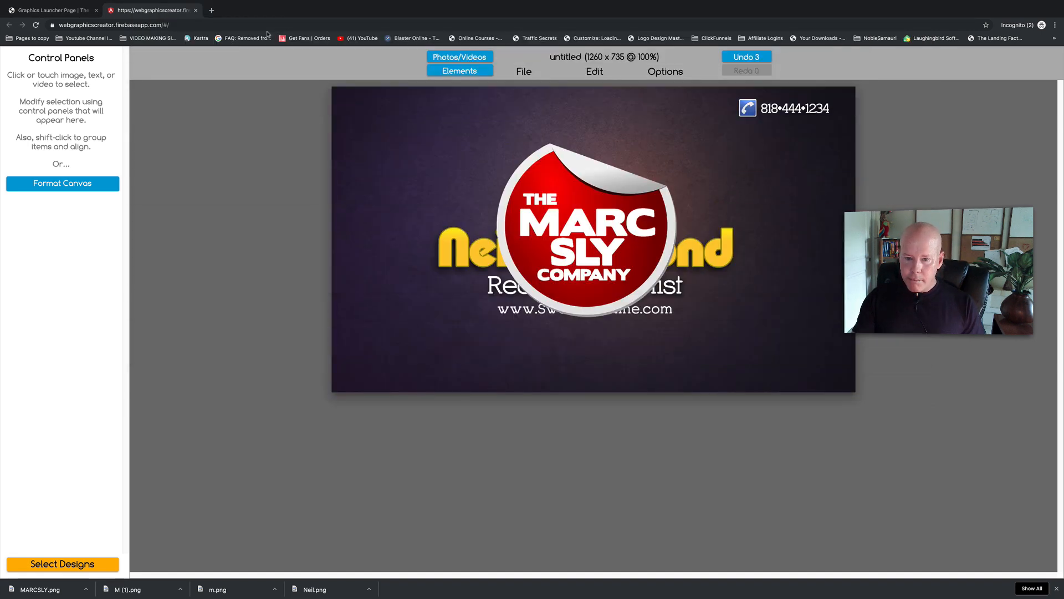
pyautogui.moveTo(585, 231); pyautogui.dragTo(465, 183)
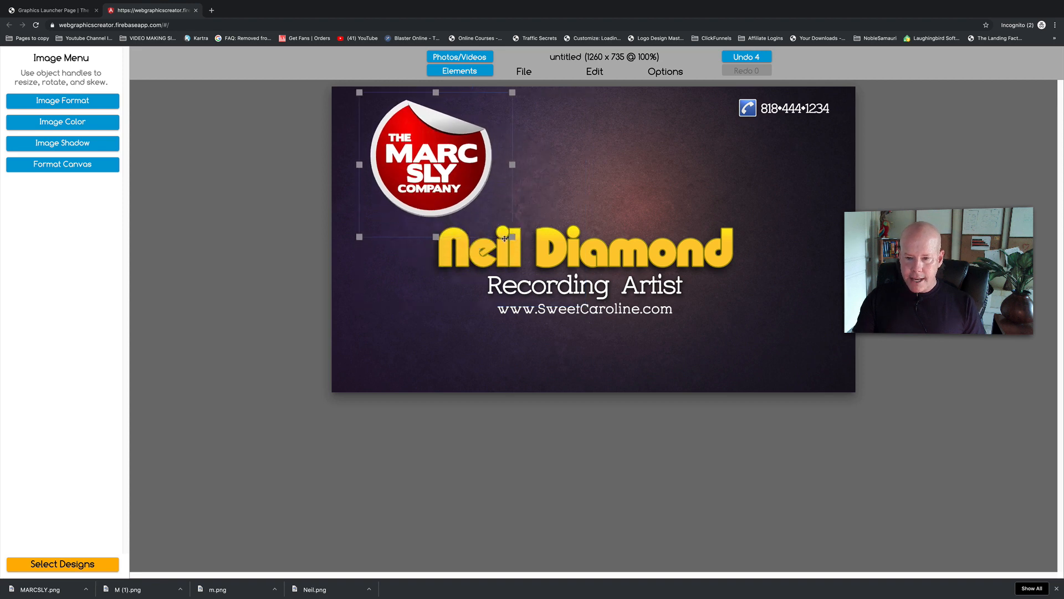
pyautogui.moveTo(428, 157); pyautogui.dragTo(441, 197)
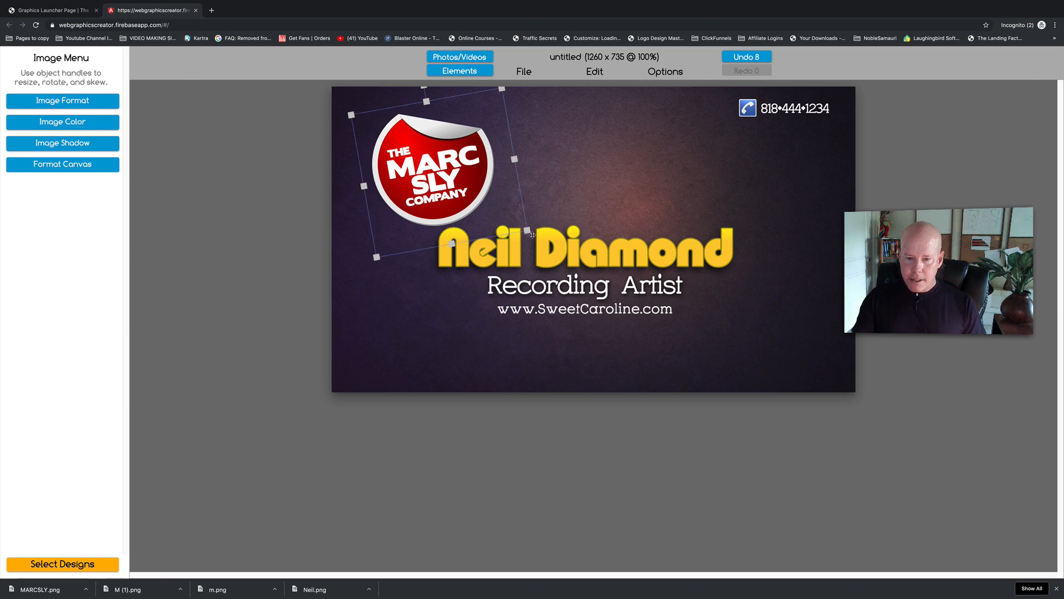
pyautogui.click(584, 246)
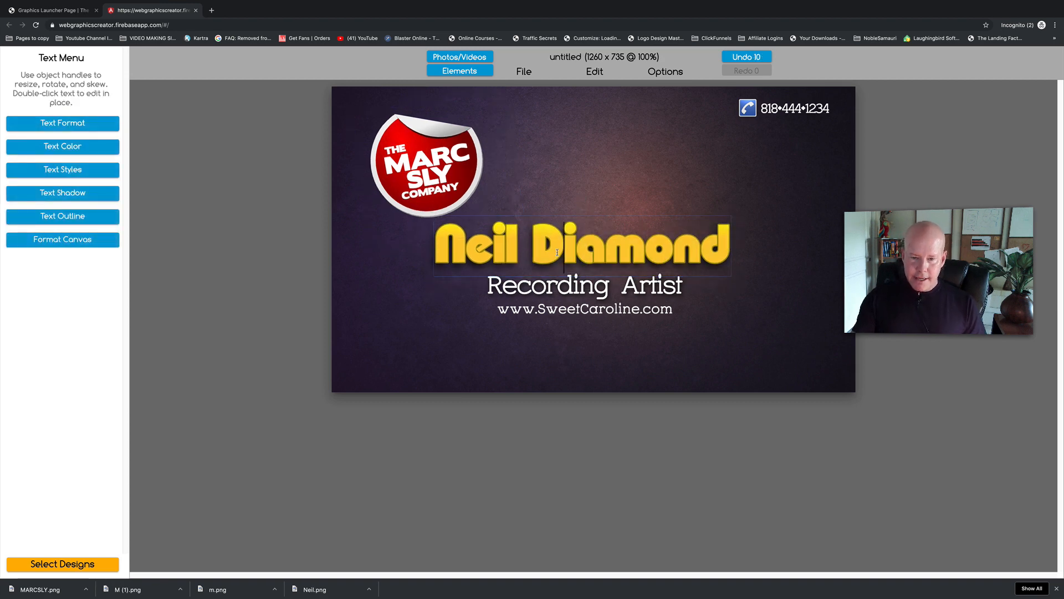
pyautogui.write('Marc S')
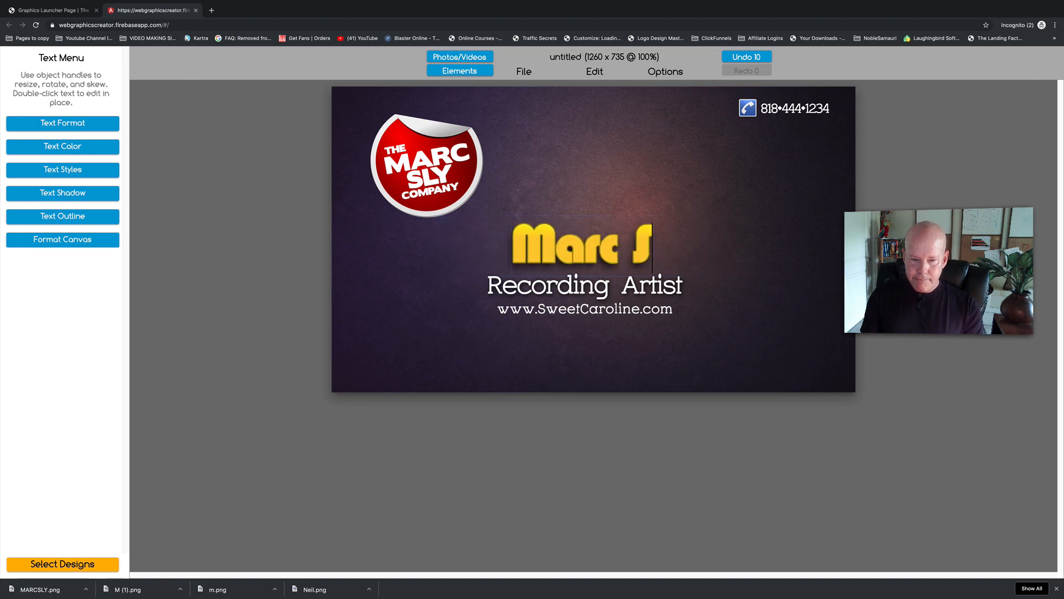
pyautogui.write('ylester')
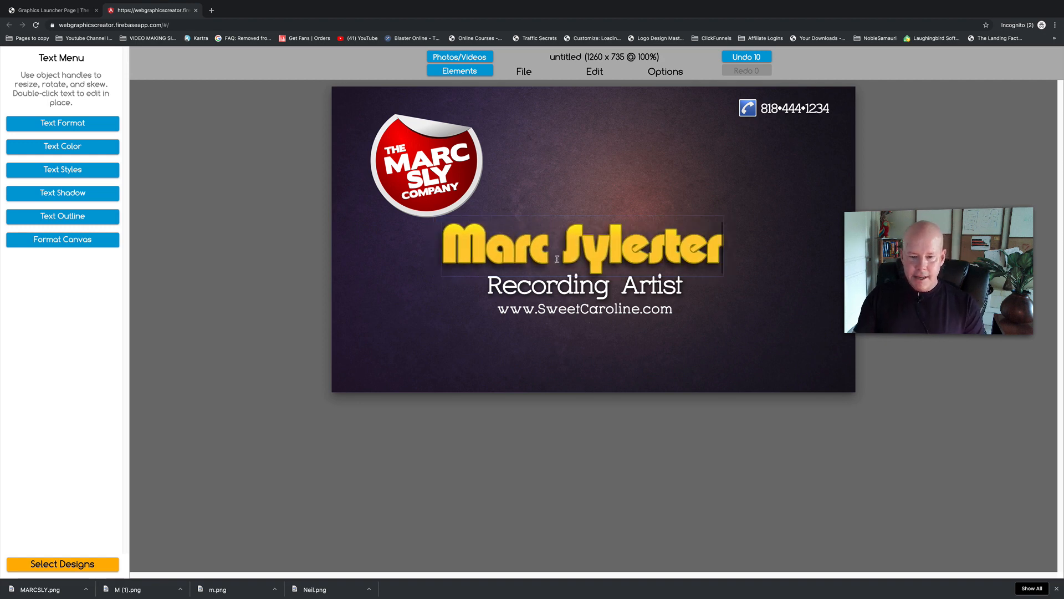
pyautogui.click(576, 247)
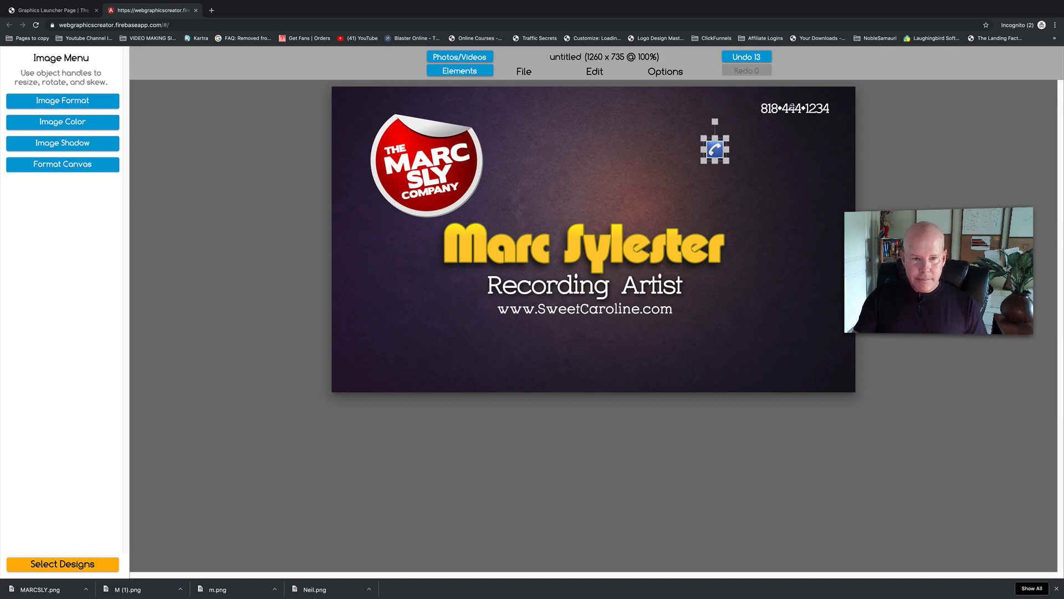
# - Move the 818•444•1234 number down beside the phone icon
pyautogui.click(794, 114)
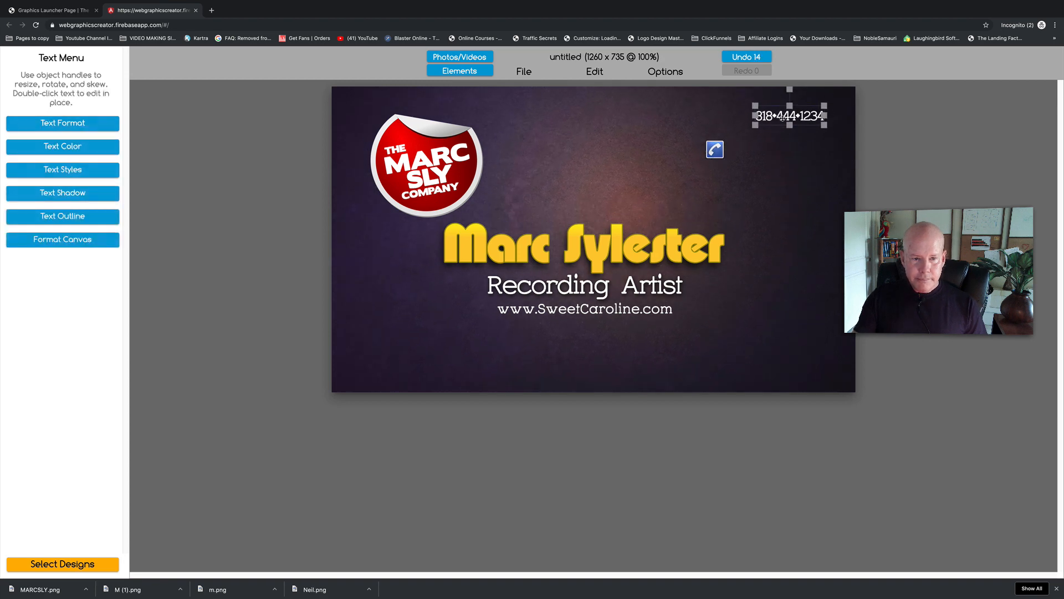
pyautogui.moveTo(790, 116); pyautogui.dragTo(762, 150)
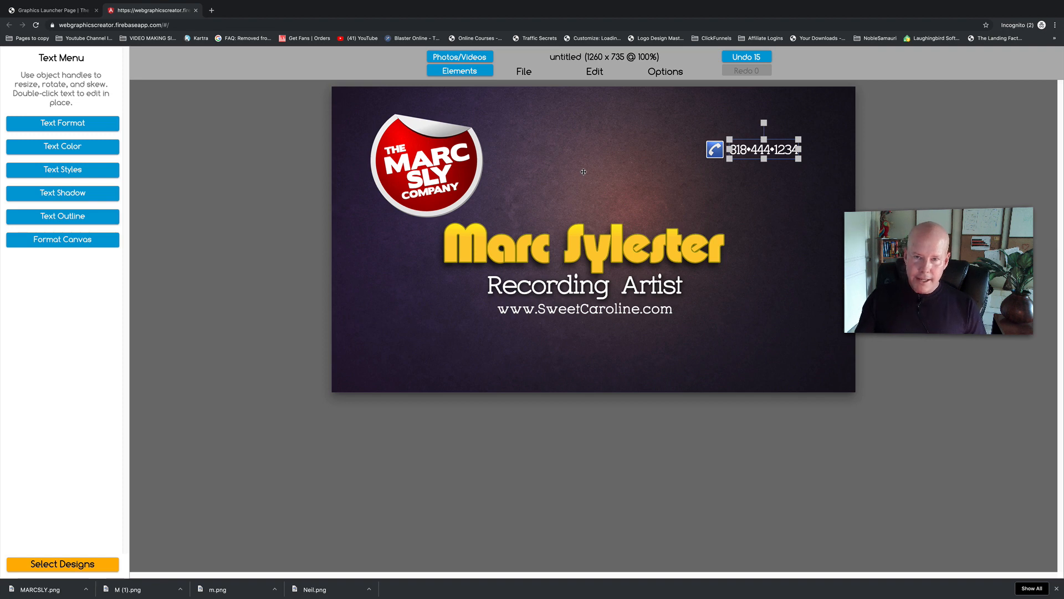
pyautogui.moveTo(565, 177)
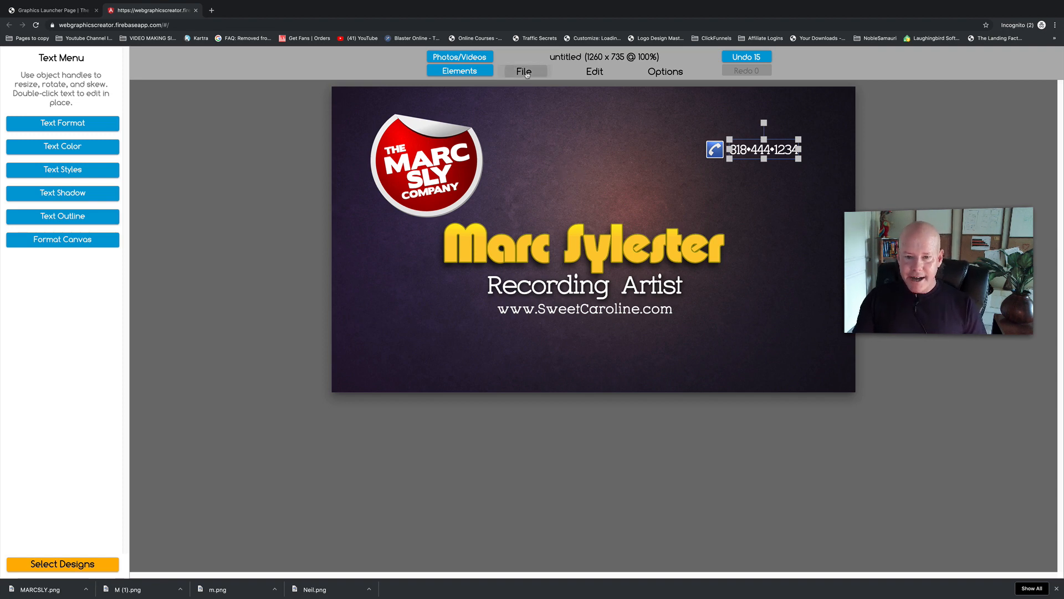
pyautogui.click(523, 71)
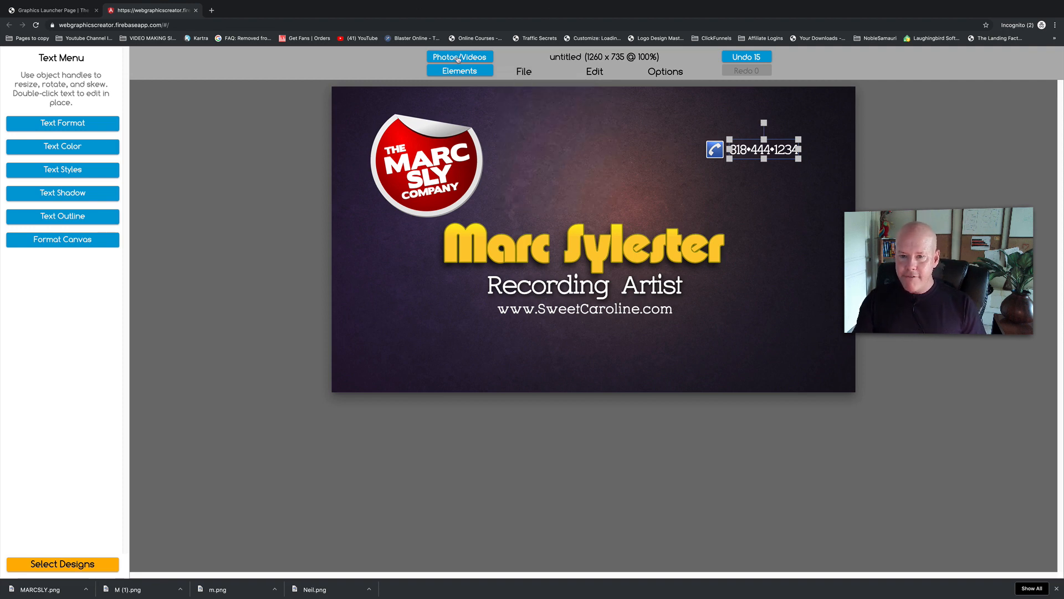
pyautogui.click(459, 57)
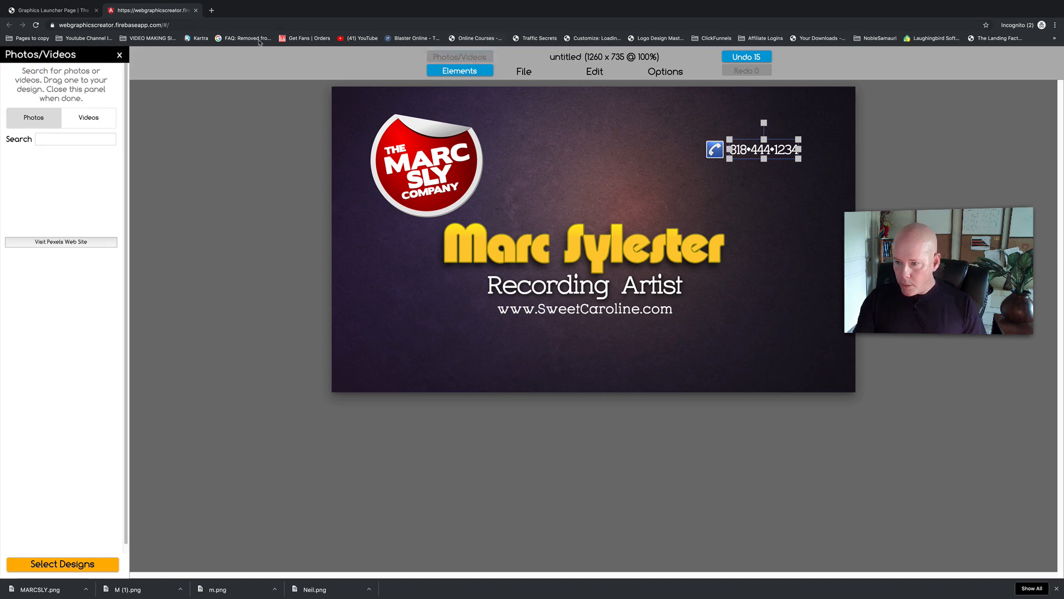
pyautogui.write('H')
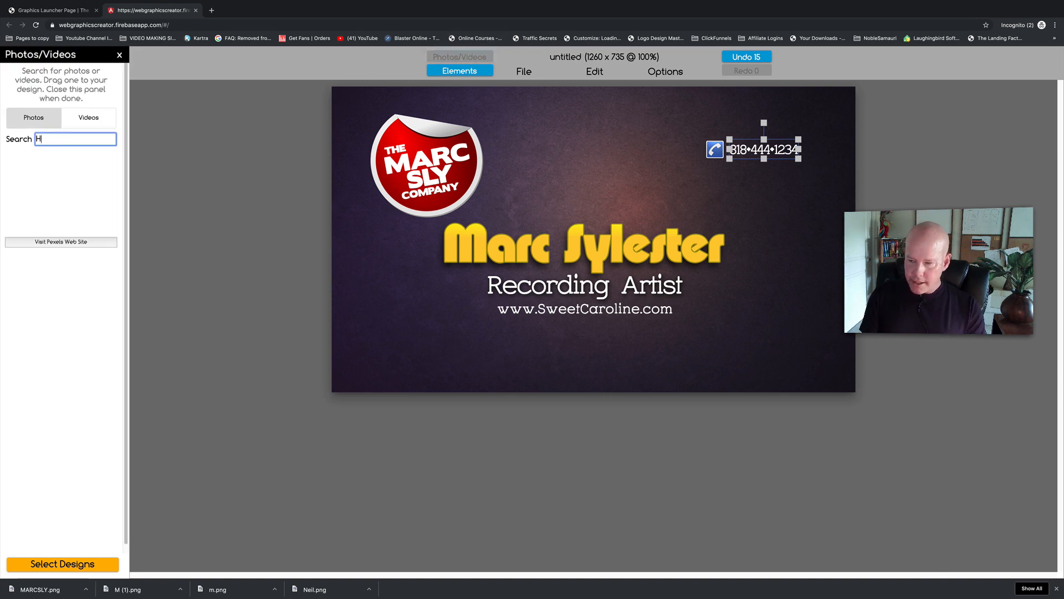
pyautogui.write('Hawaii')
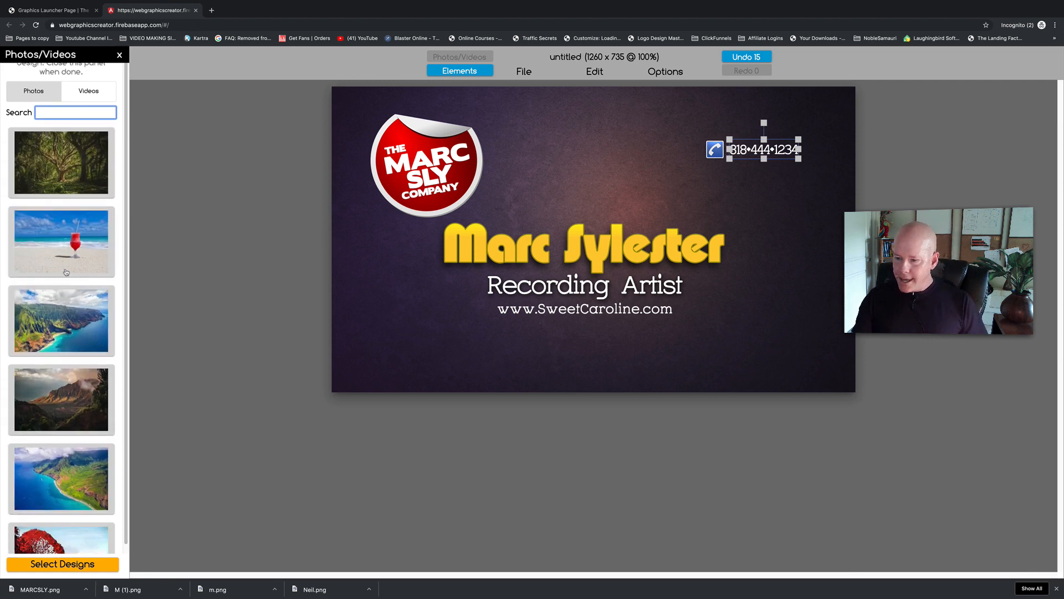
pyautogui.scroll(-3)
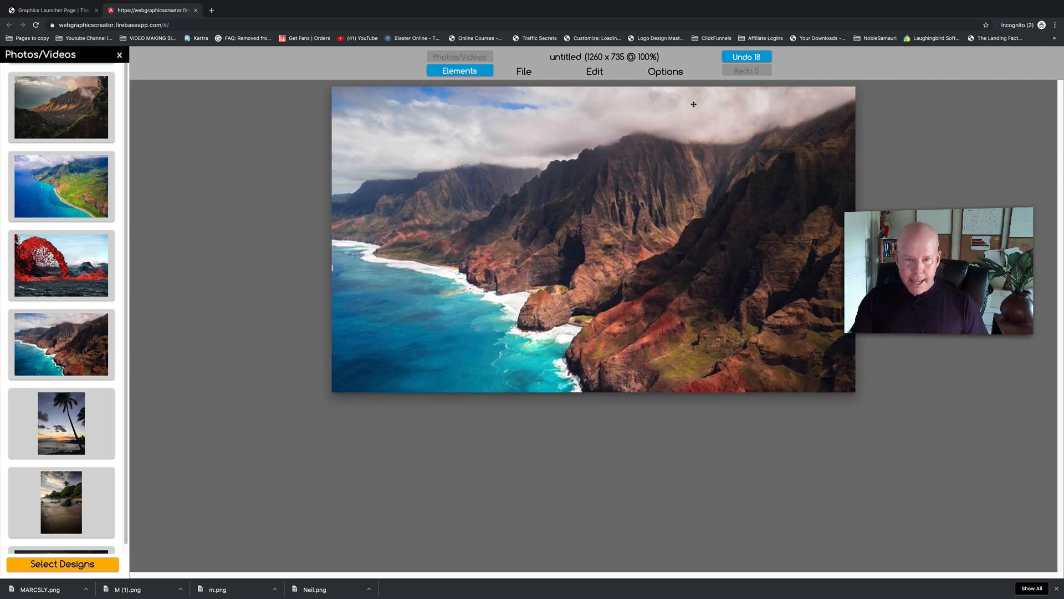
pyautogui.click(664, 71)
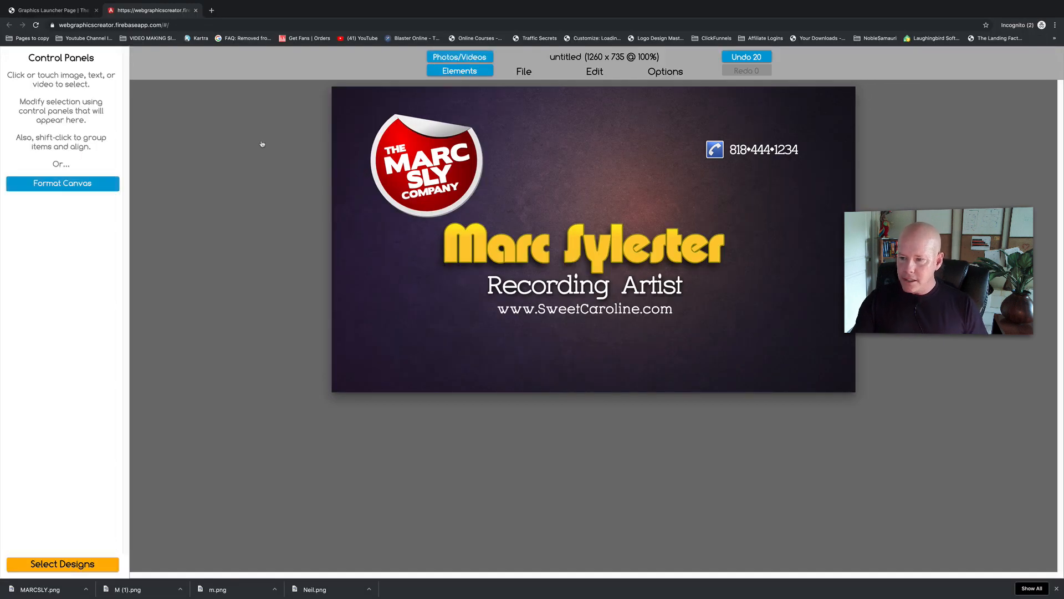
# - Lower the purple texture's opacity in Image Format so the coastline photo shows through
pyautogui.click(547, 144)
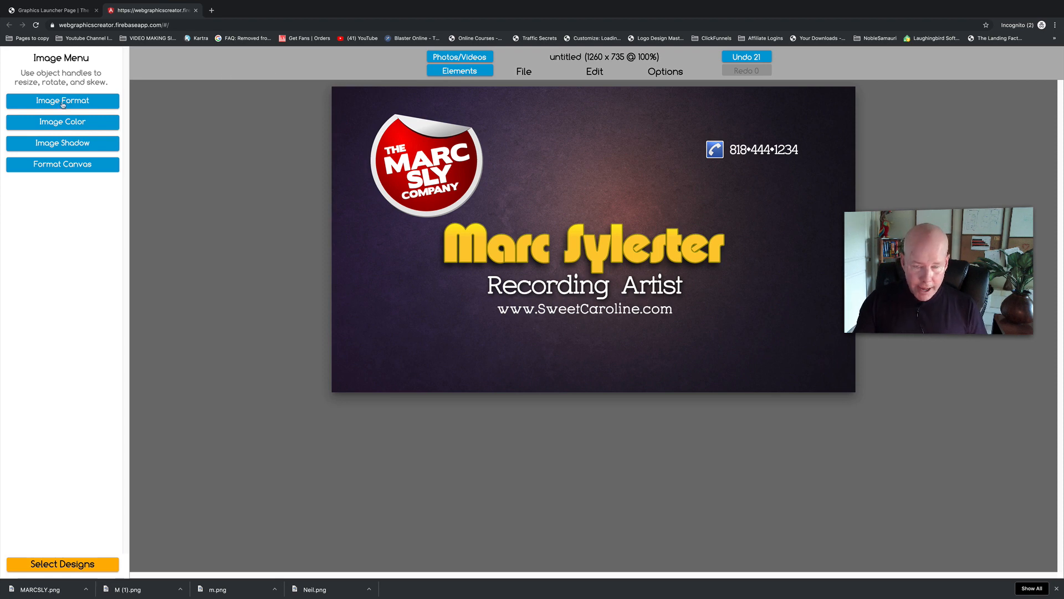
pyautogui.click(62, 101)
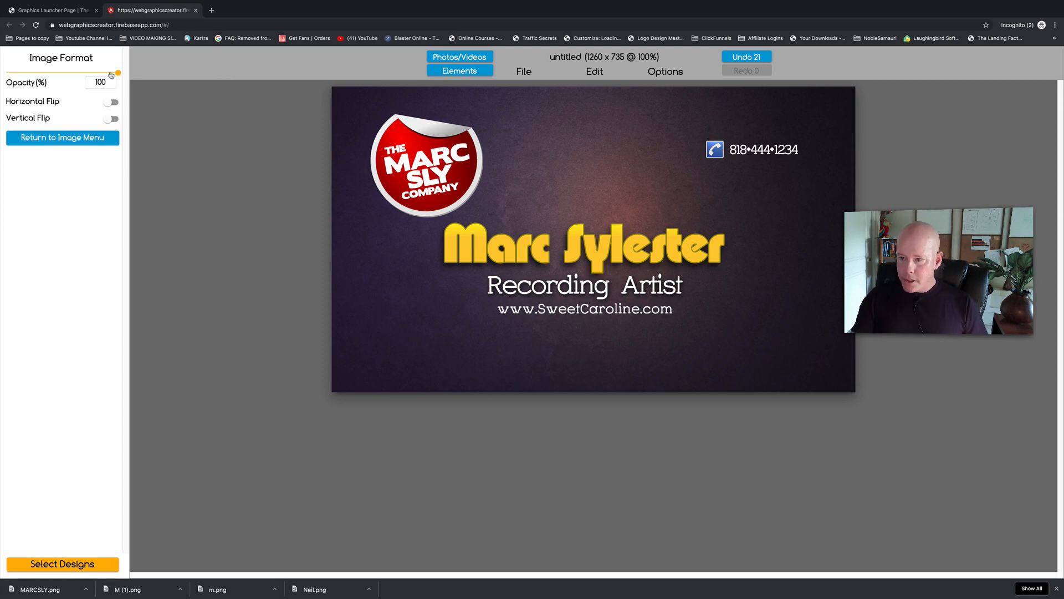
pyautogui.moveTo(112, 73); pyautogui.dragTo(93, 73)
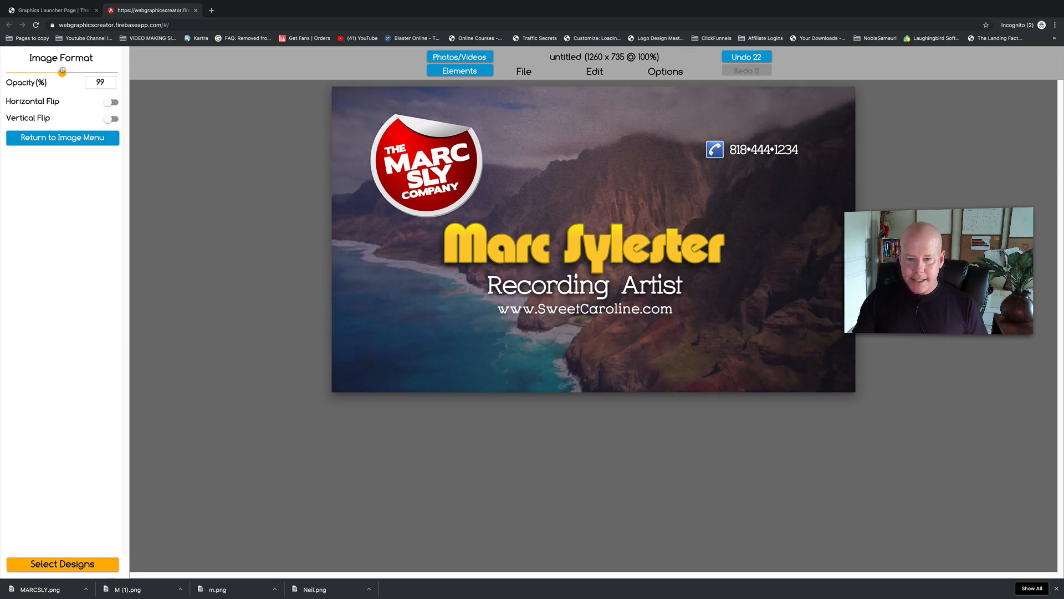
pyautogui.moveTo(61, 72); pyautogui.dragTo(64, 72)
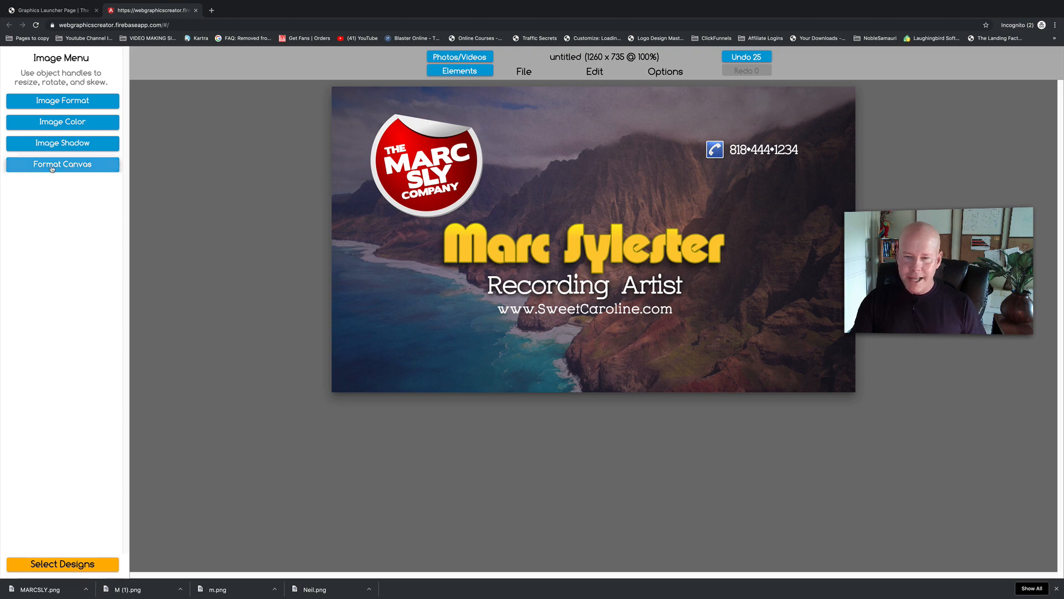
# - Resize the canvas to 1050 x 600 and regroup the phone icon beside the number
pyautogui.click(62, 164)
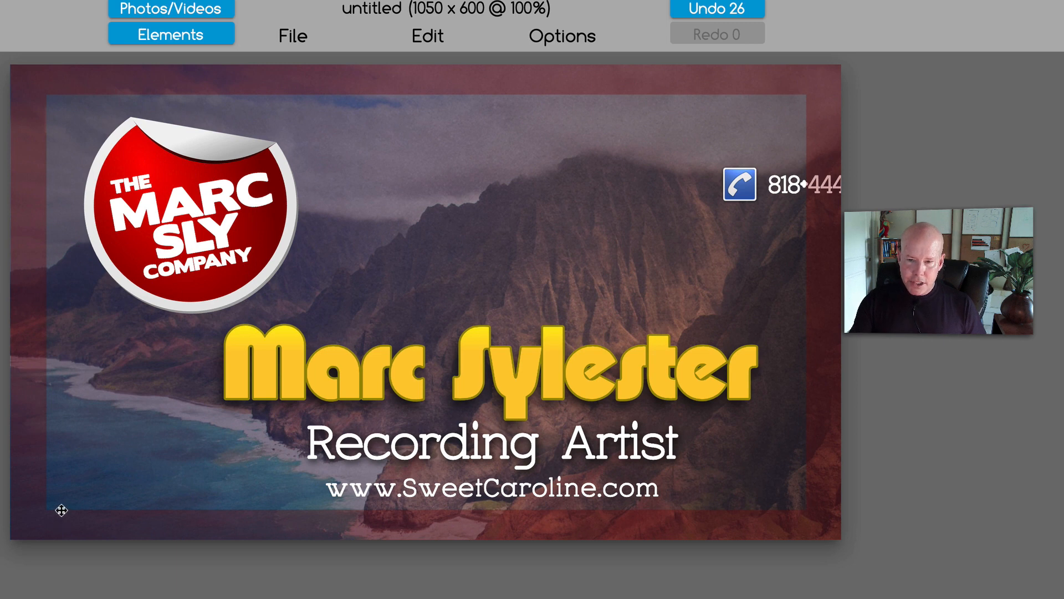
pyautogui.moveTo(449, 531)
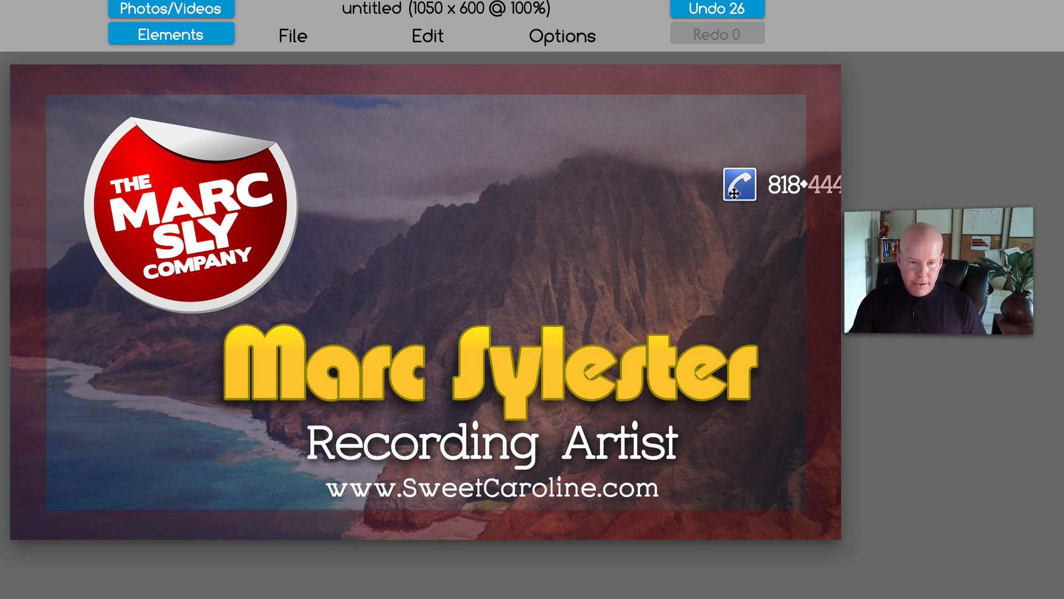
pyautogui.moveTo(736, 189); pyautogui.dragTo(569, 204)
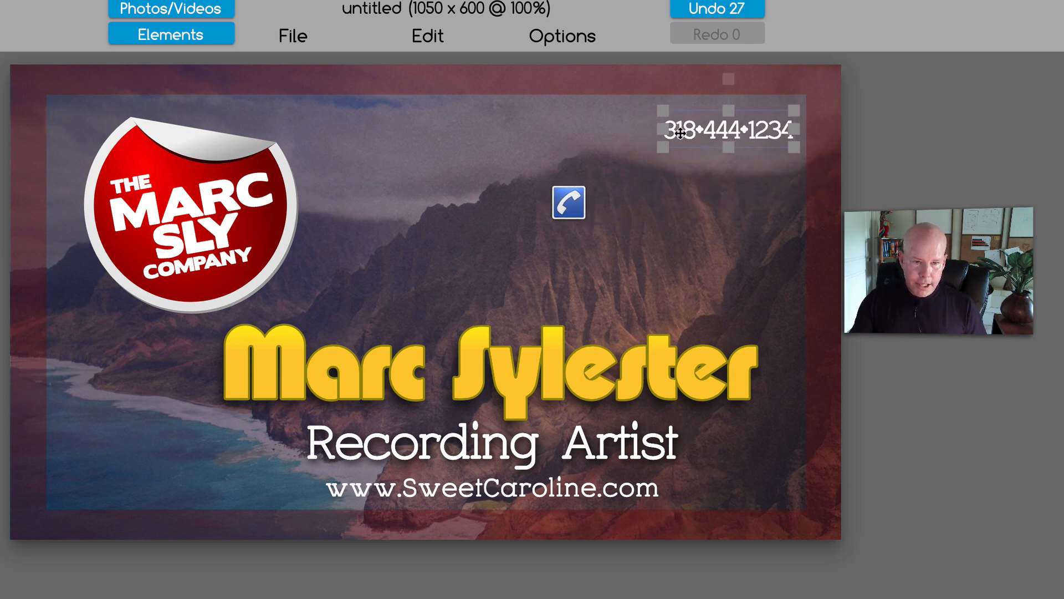
pyautogui.moveTo(569, 202); pyautogui.dragTo(627, 129)
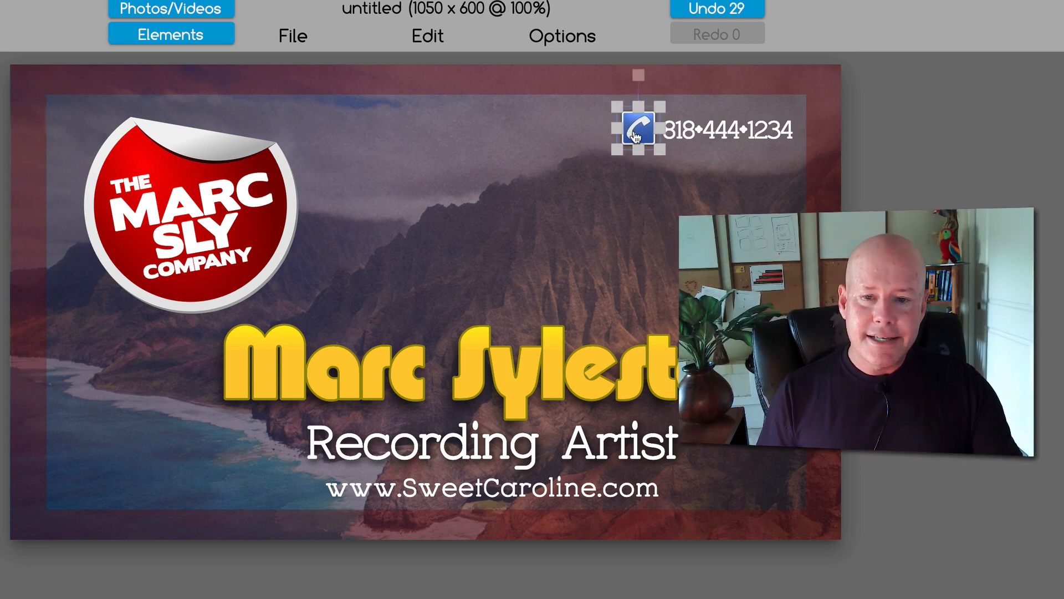
pyautogui.moveTo(671, 176)
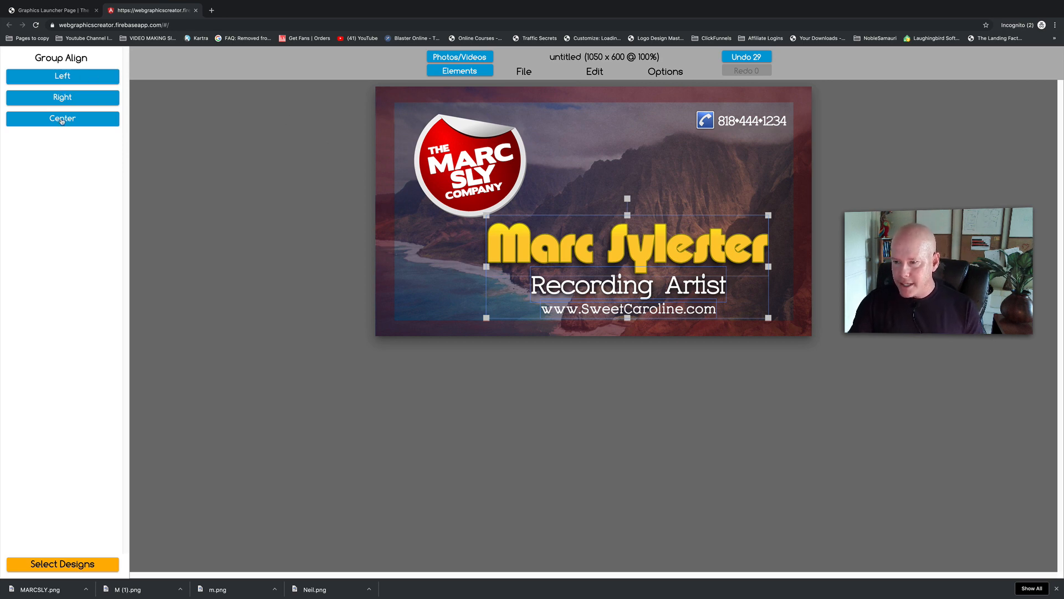
# - Centre-align the name, title and website lines and shift the block to the card's centre
pyautogui.click(62, 118)
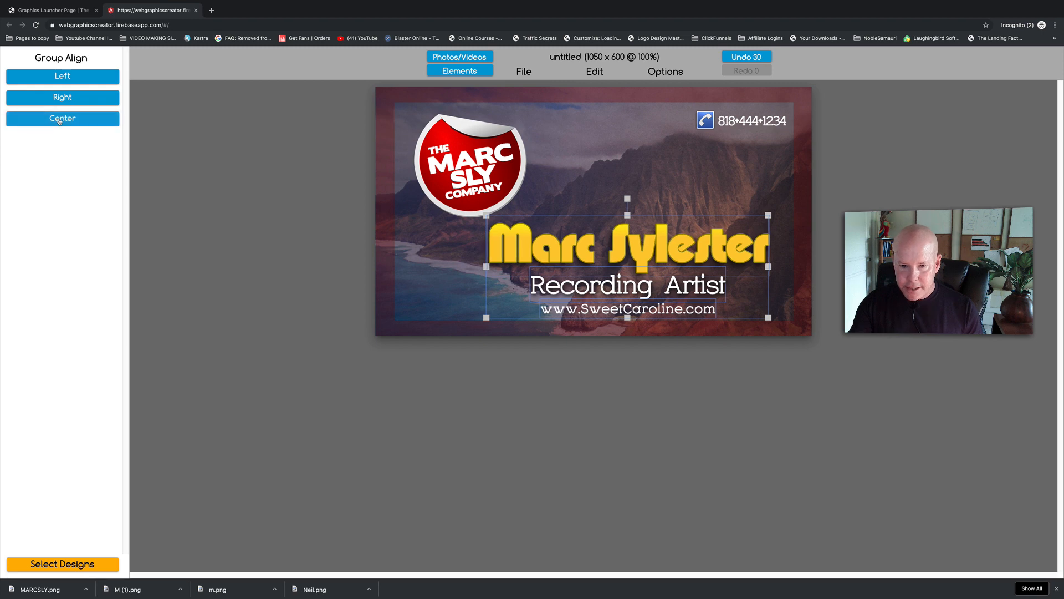
pyautogui.click(62, 119)
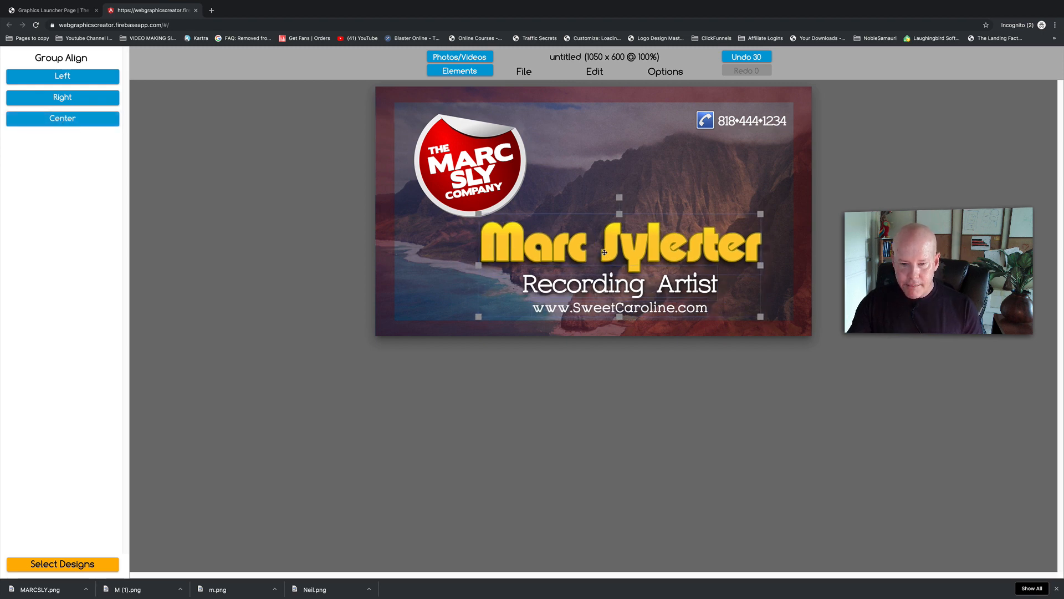
pyautogui.moveTo(605, 253); pyautogui.dragTo(582, 247)
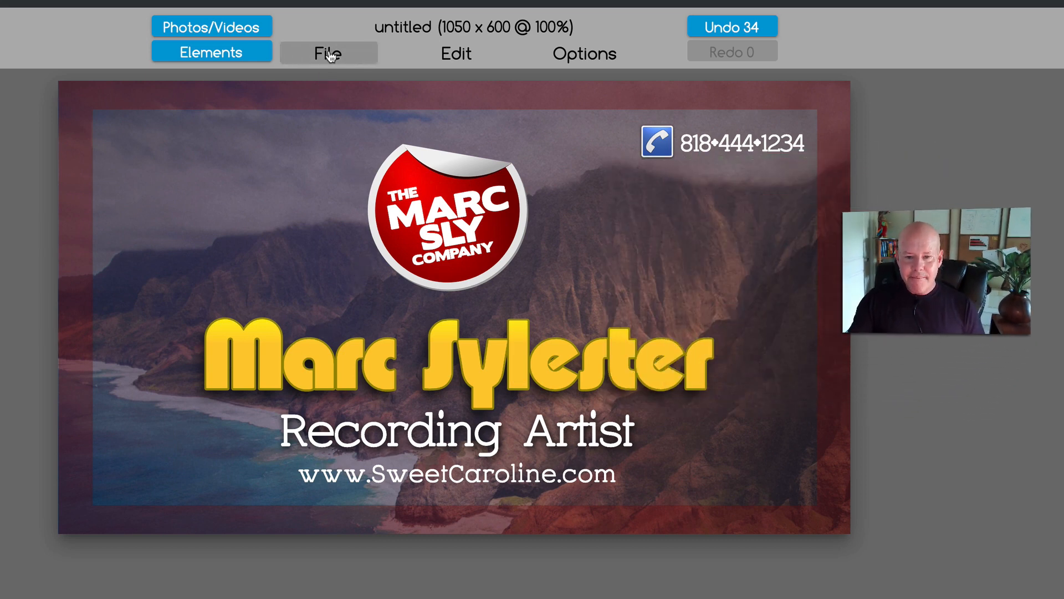
# - Download the card as a PNG image named Marcs Card via File > Download Image
pyautogui.click(328, 54)
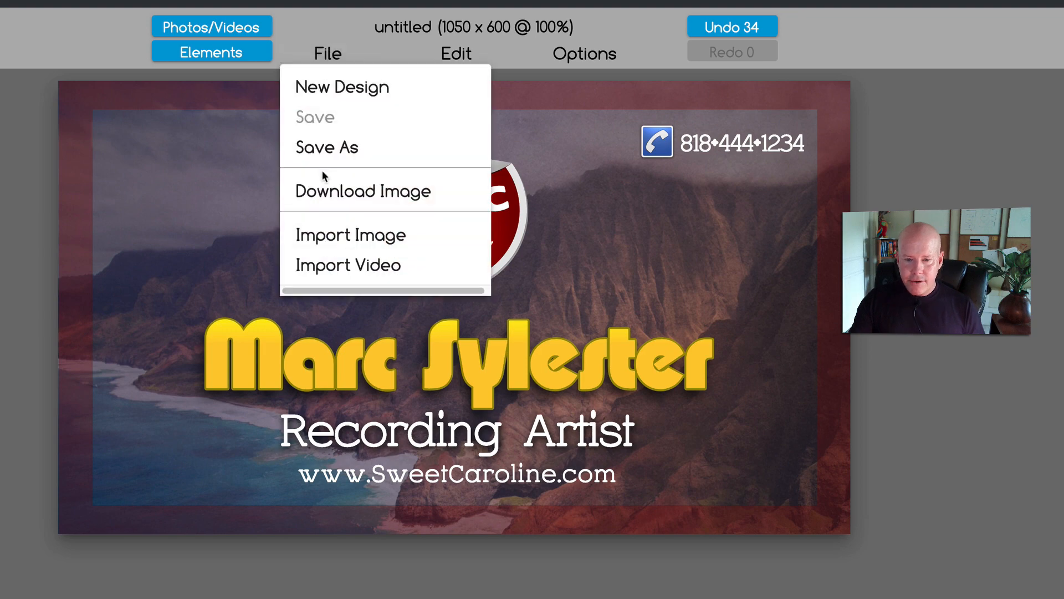
pyautogui.click(362, 190)
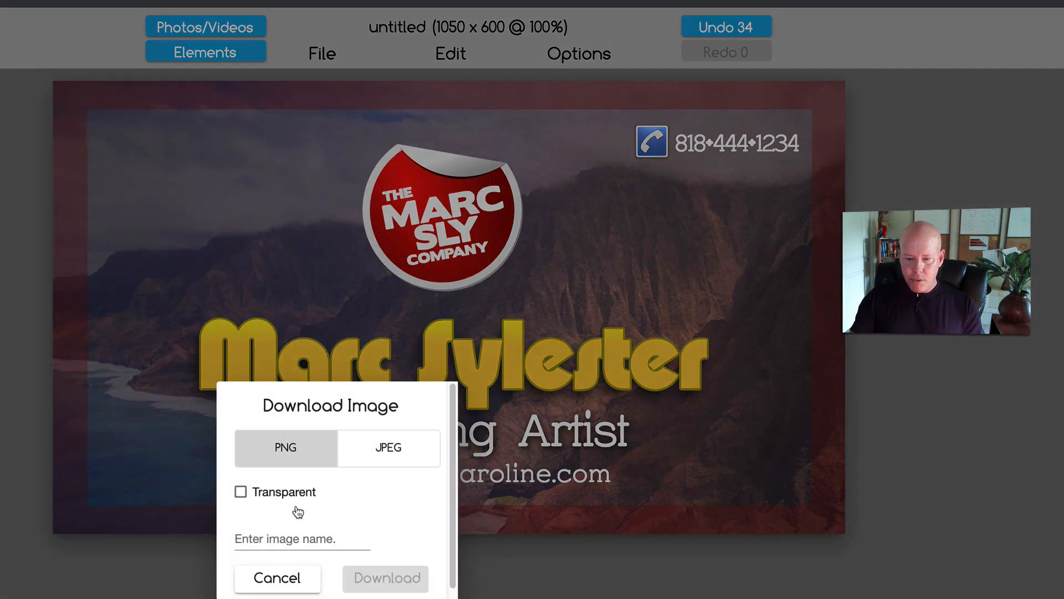
pyautogui.write('Ma4r')
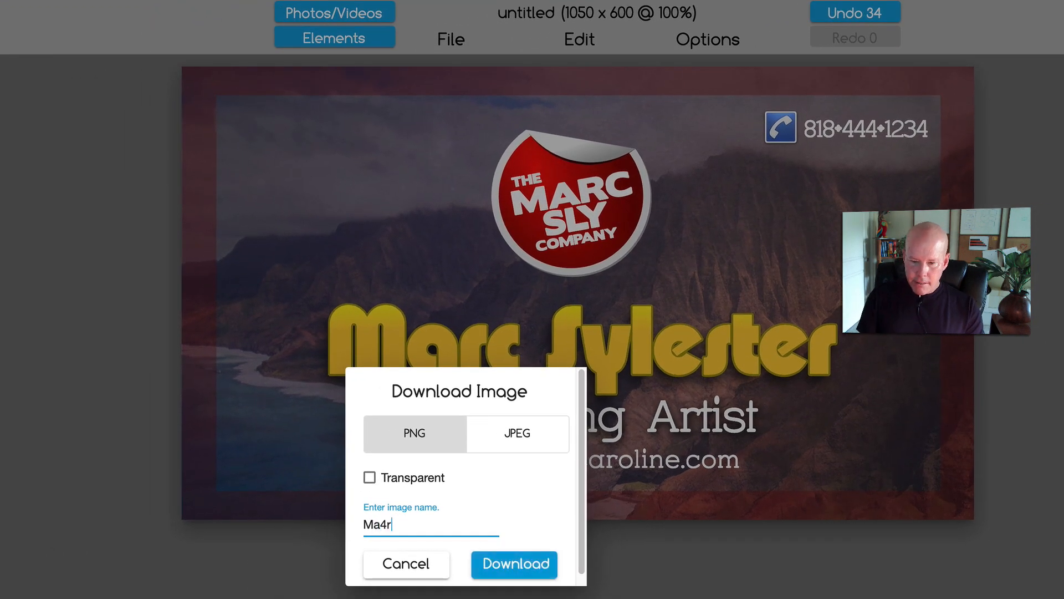
pyautogui.write('Marcs')
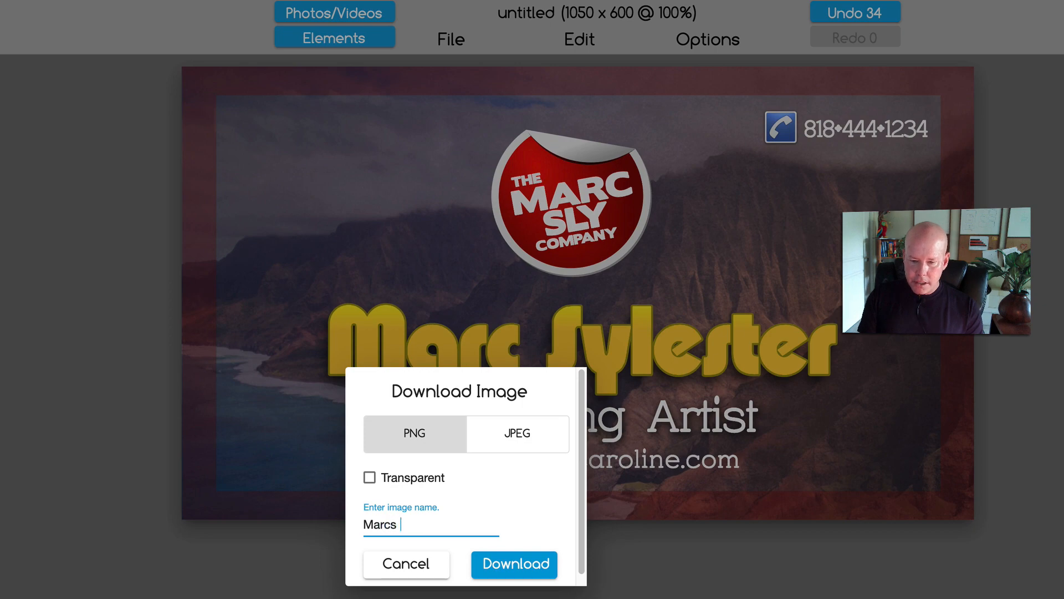
pyautogui.write('Card')
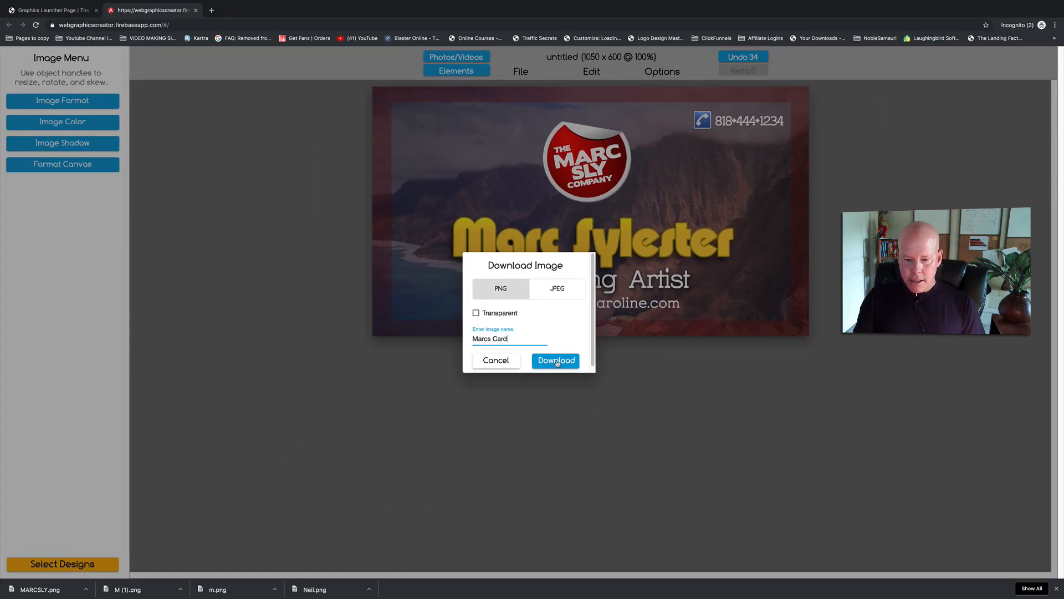
pyautogui.click(555, 360)
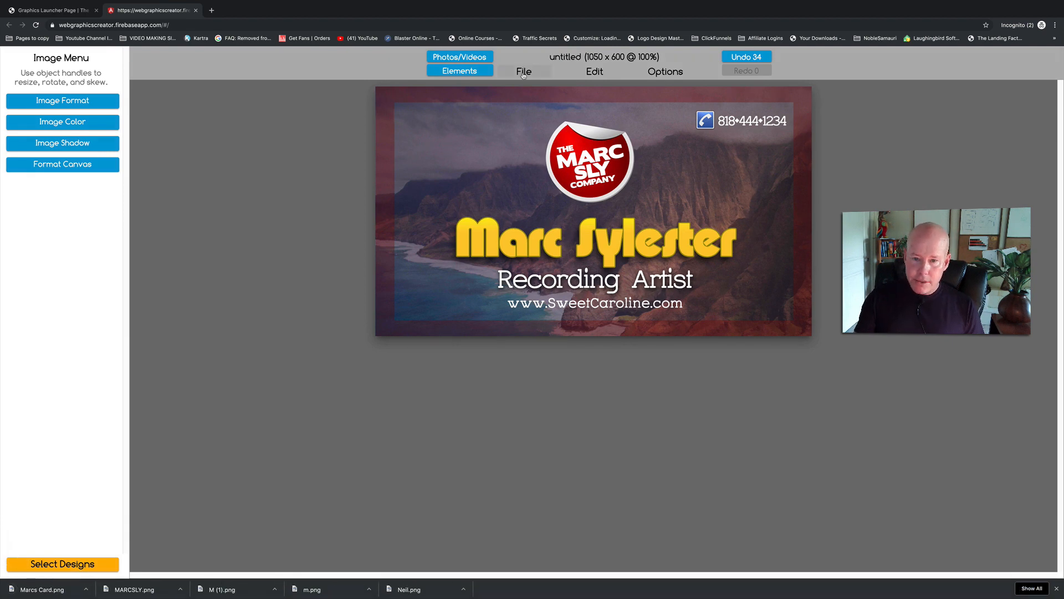
# - Save the design as MarcsCard into the Marcs Logos set via File > Save As
pyautogui.click(522, 71)
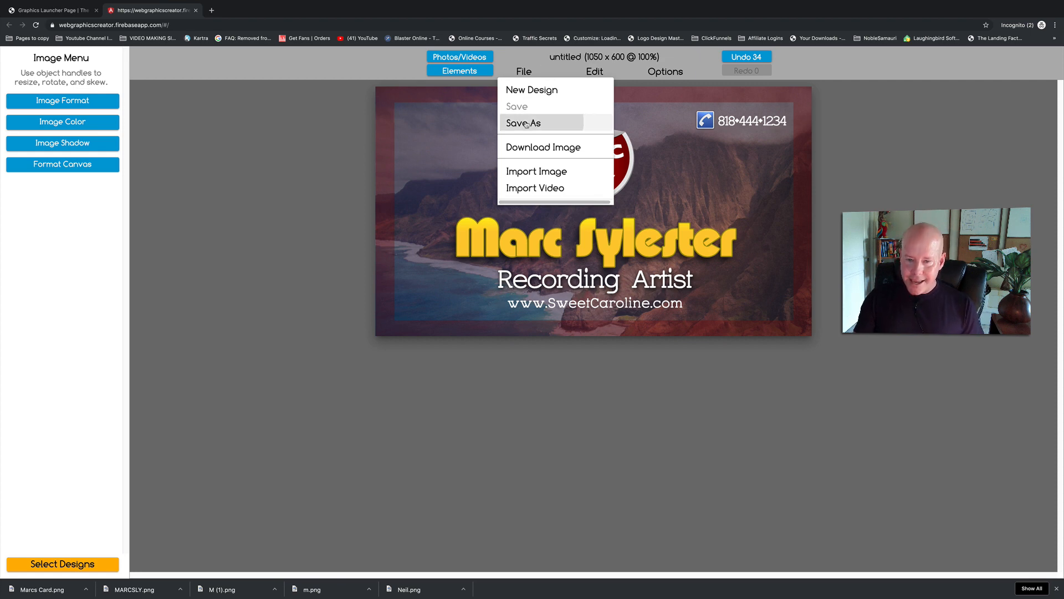
pyautogui.click(523, 123)
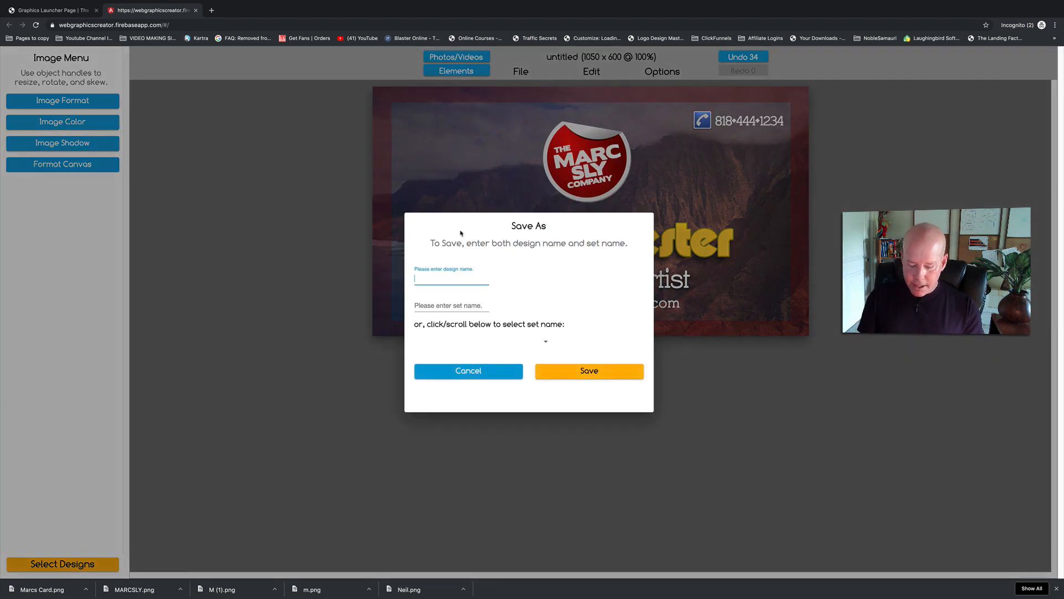
pyautogui.write('MarcsCard')
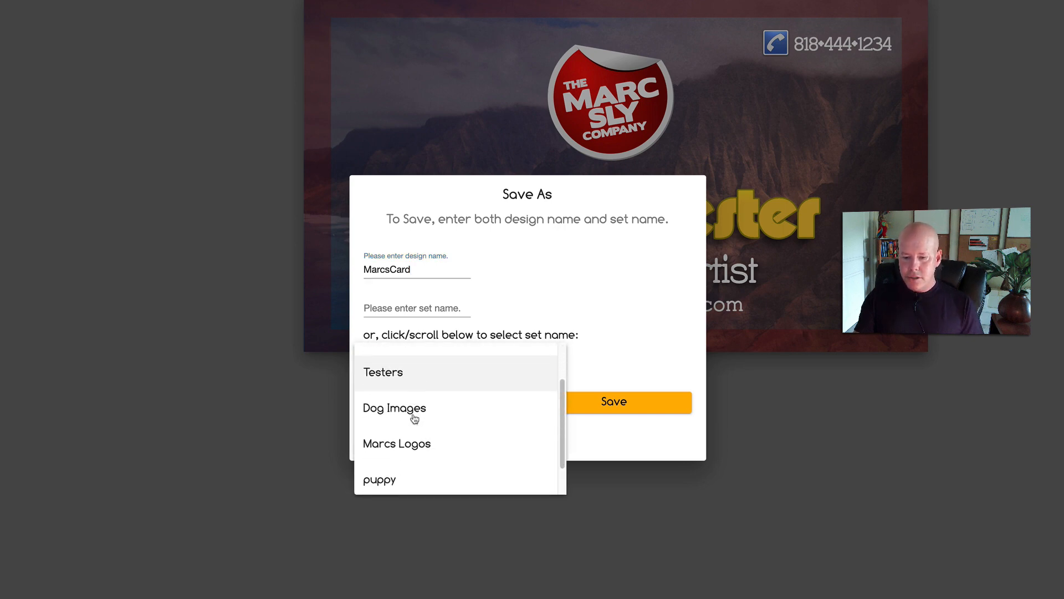
pyautogui.scroll(-3)
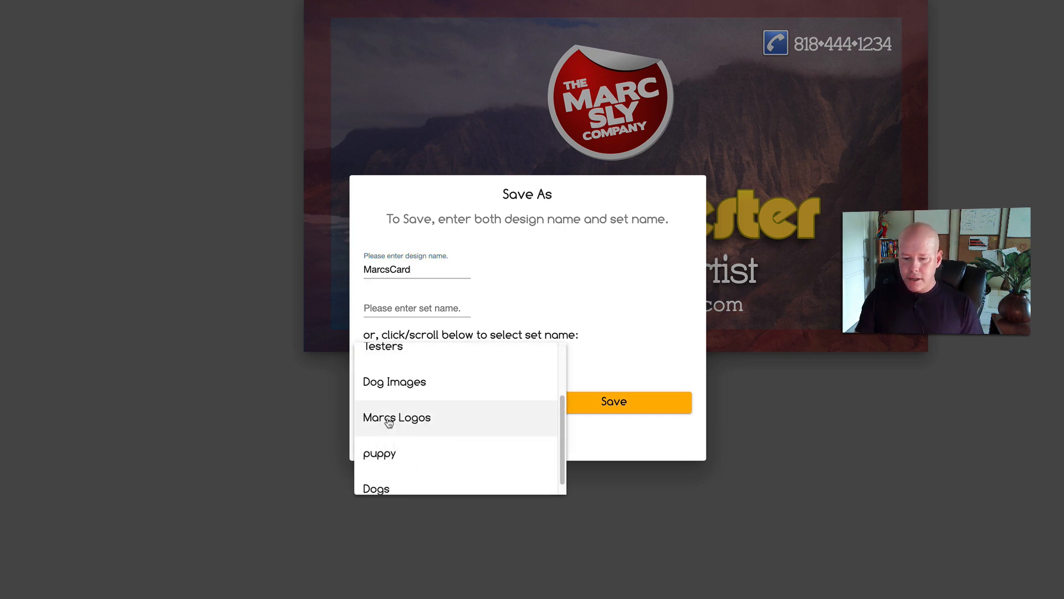
pyautogui.click(397, 418)
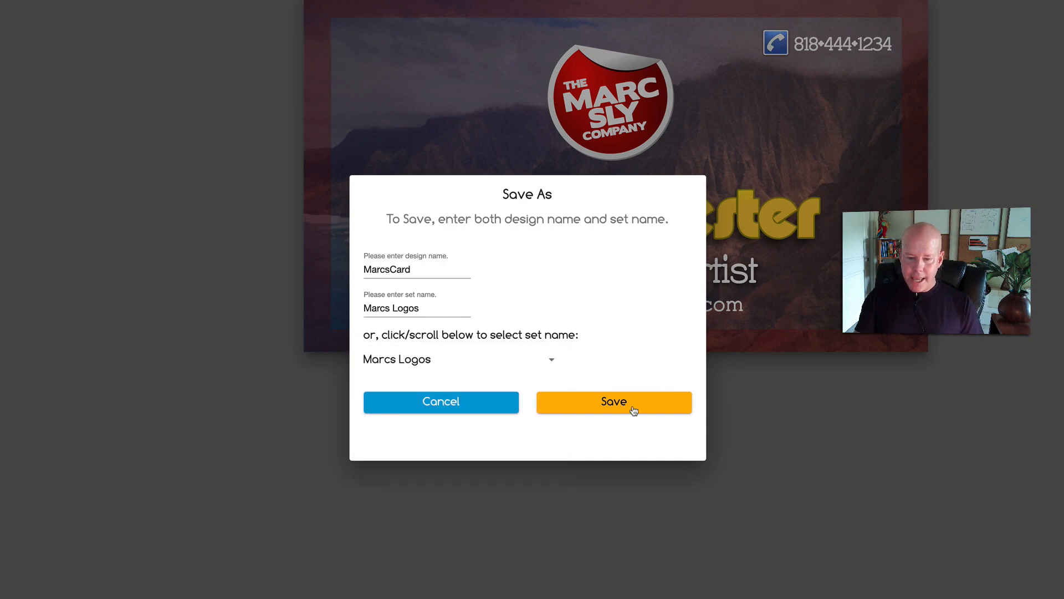
pyautogui.click(613, 401)
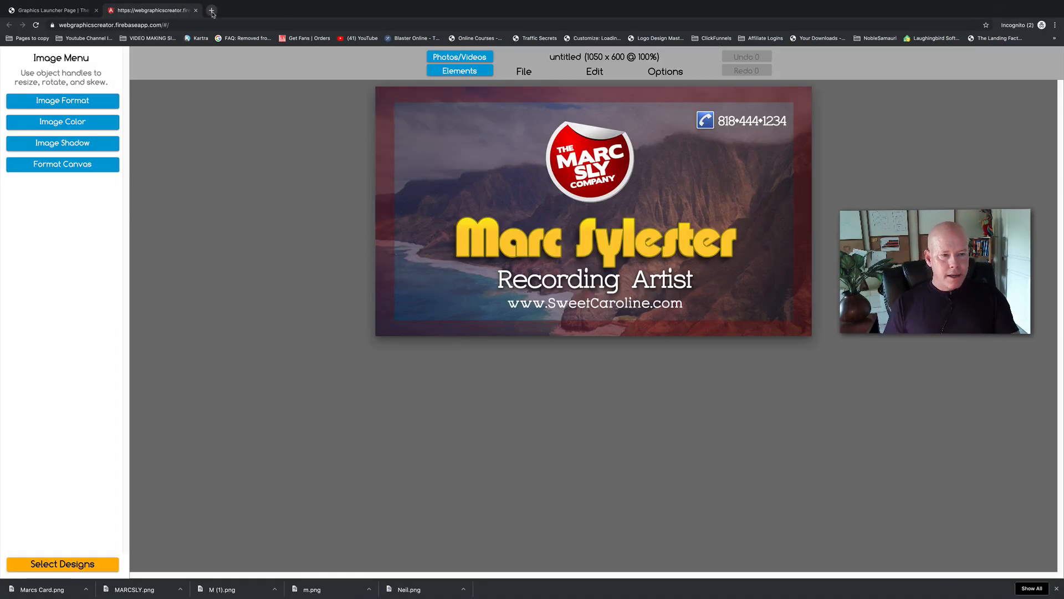
# - Go to vistaprint.com in a new browser tab
pyautogui.click(211, 10)
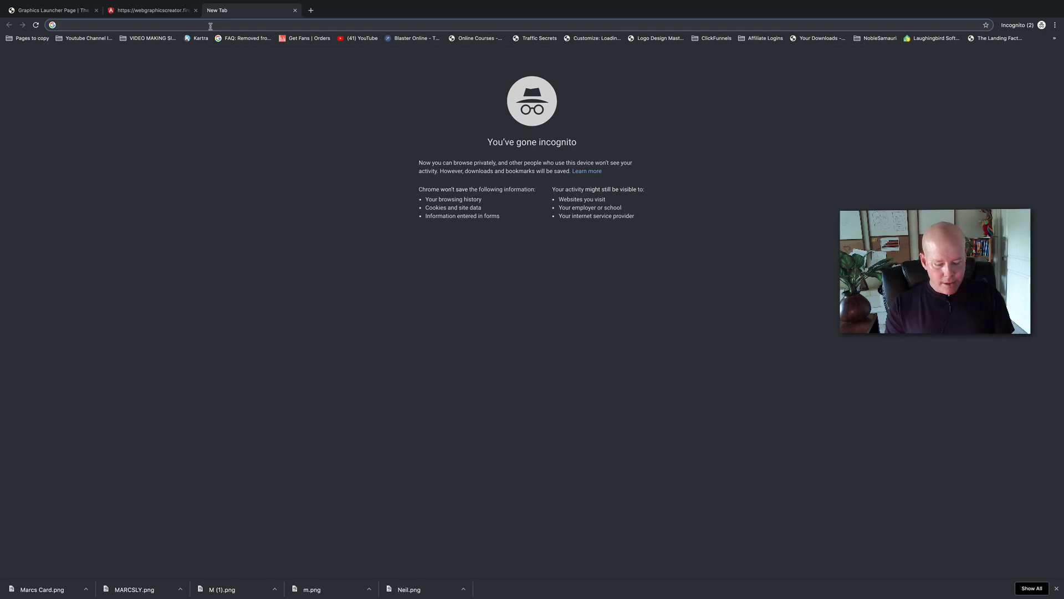
pyautogui.write('vistaprint.com')
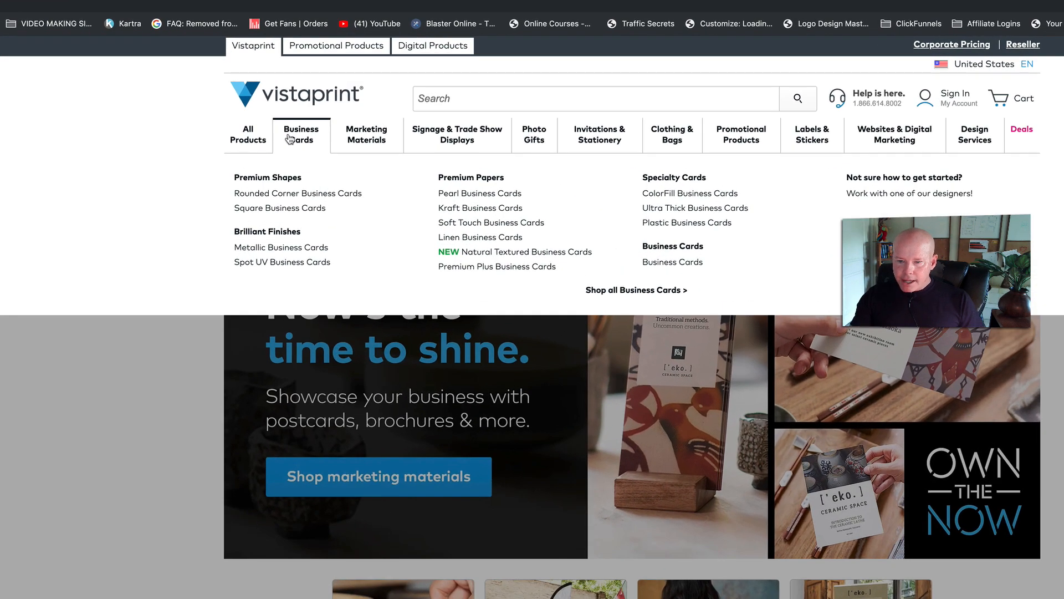
pyautogui.moveTo(480, 208)
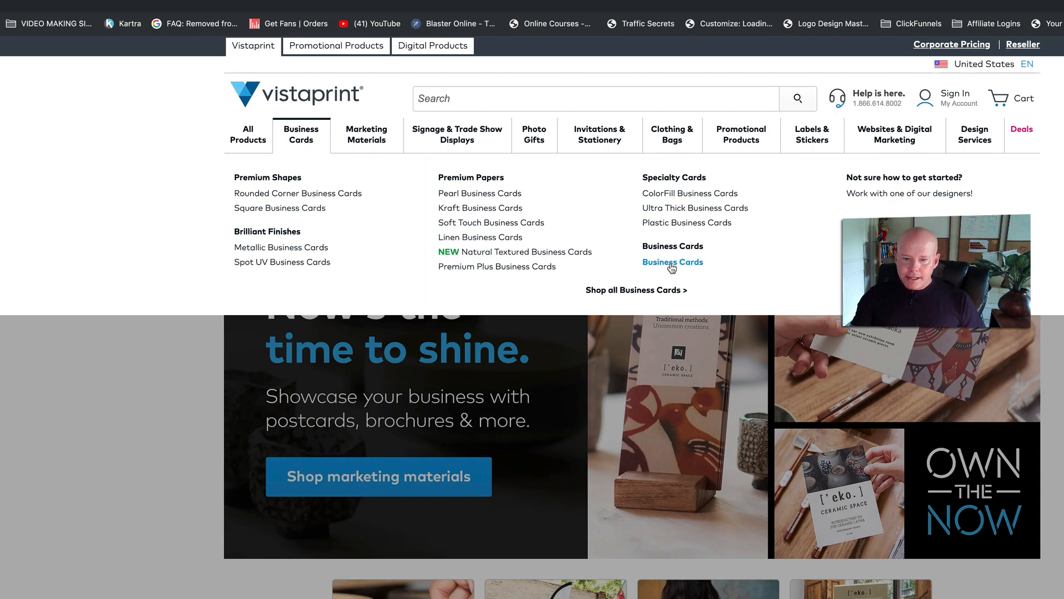
pyautogui.moveTo(497, 266)
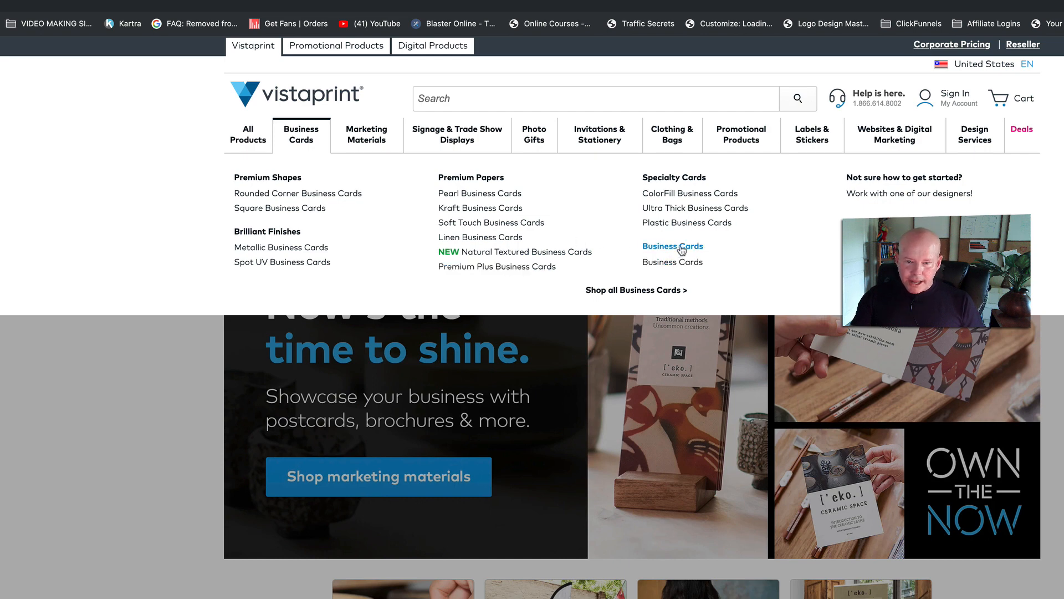
# - Choose standard business cards with standard thickness, matte stock and a quantity of 250
pyautogui.click(673, 261)
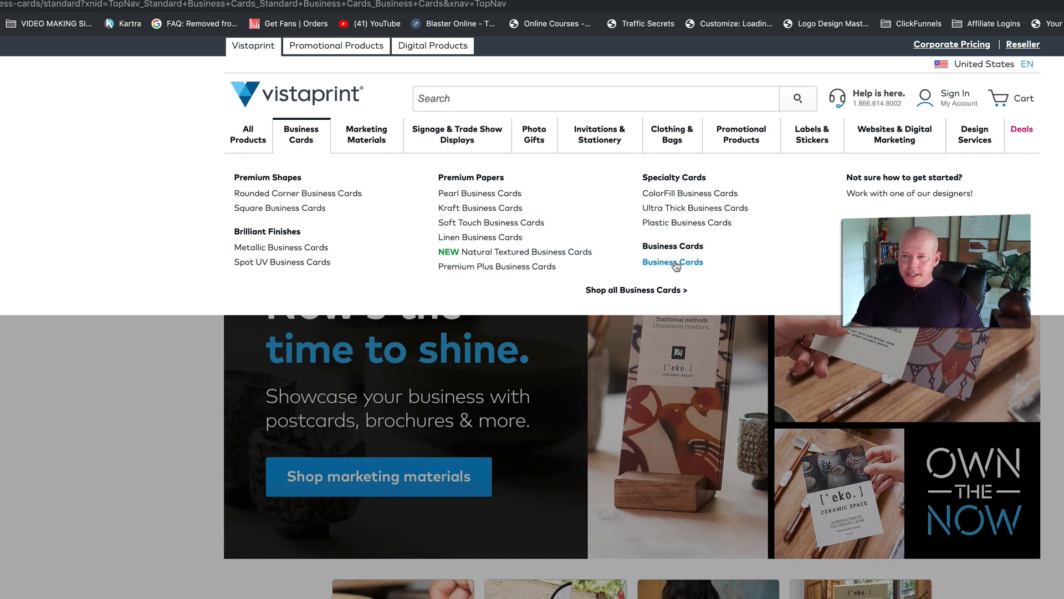
pyautogui.click(673, 262)
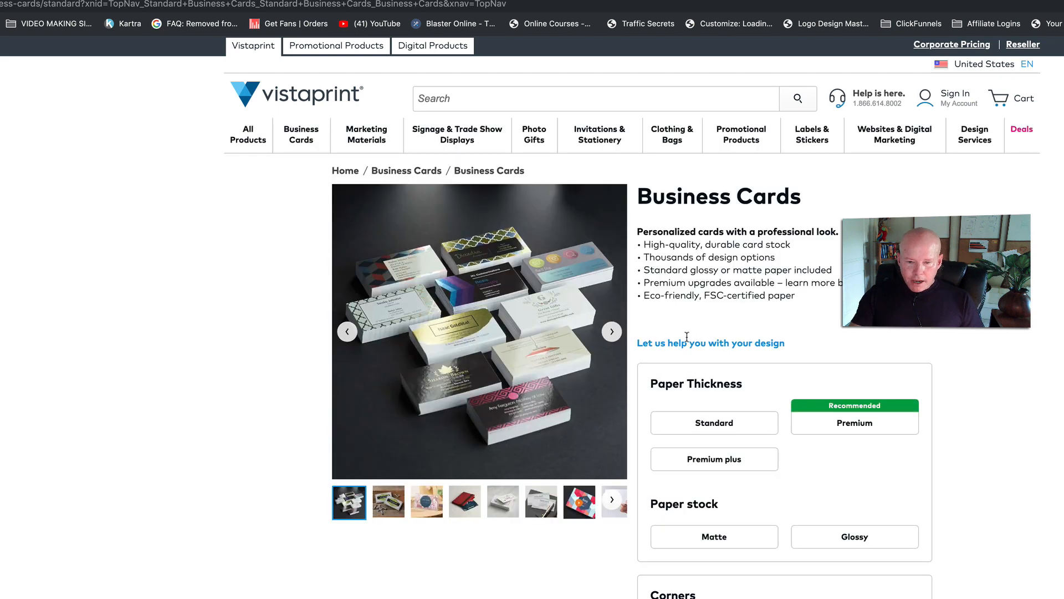
pyautogui.scroll(-3)
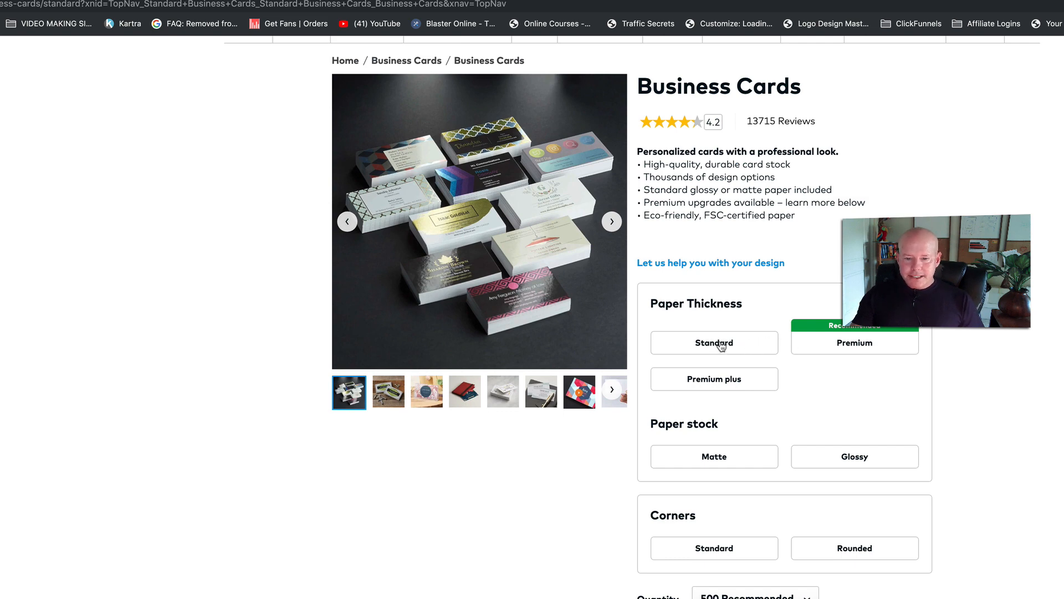
pyautogui.click(712, 342)
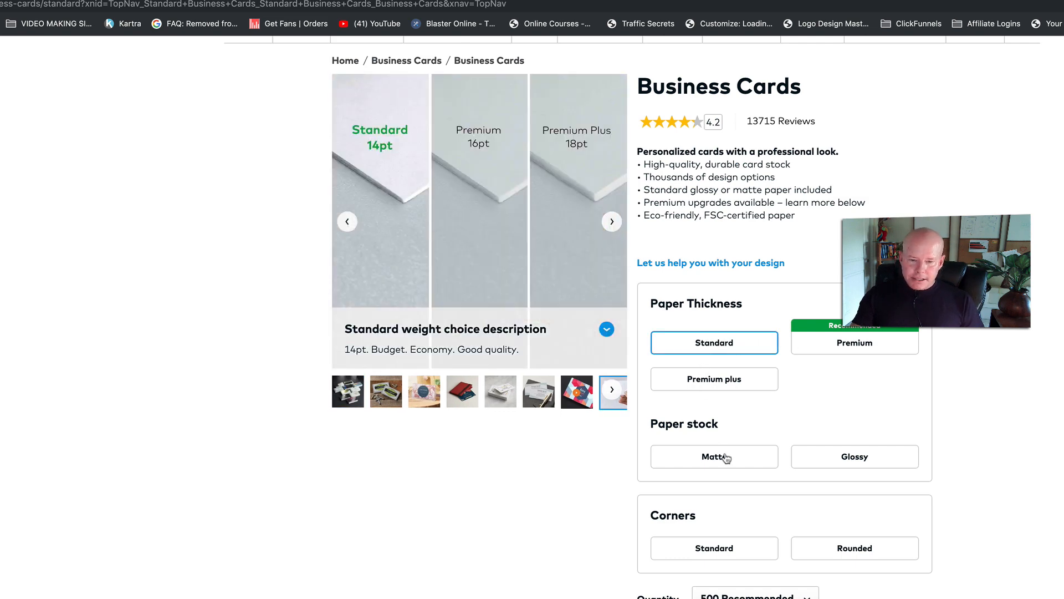
pyautogui.click(713, 456)
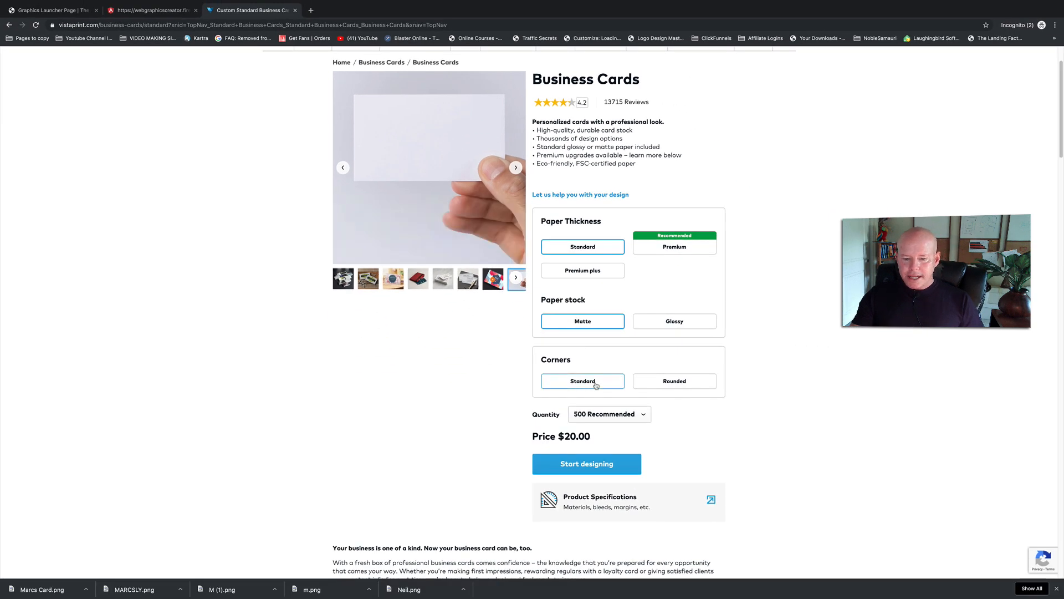
pyautogui.scroll(-3)
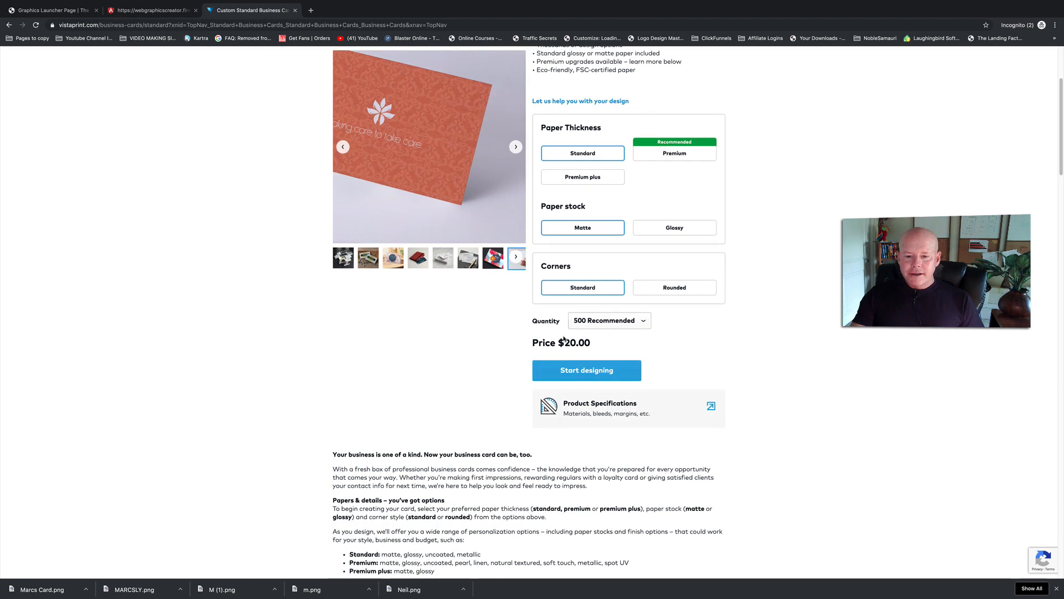
pyautogui.click(608, 320)
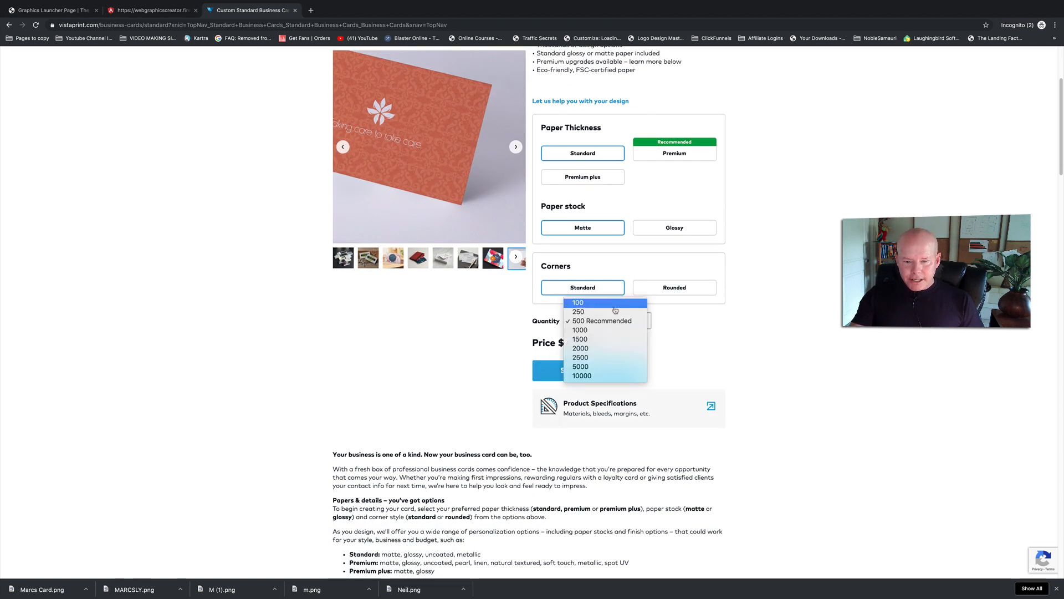
pyautogui.click(579, 312)
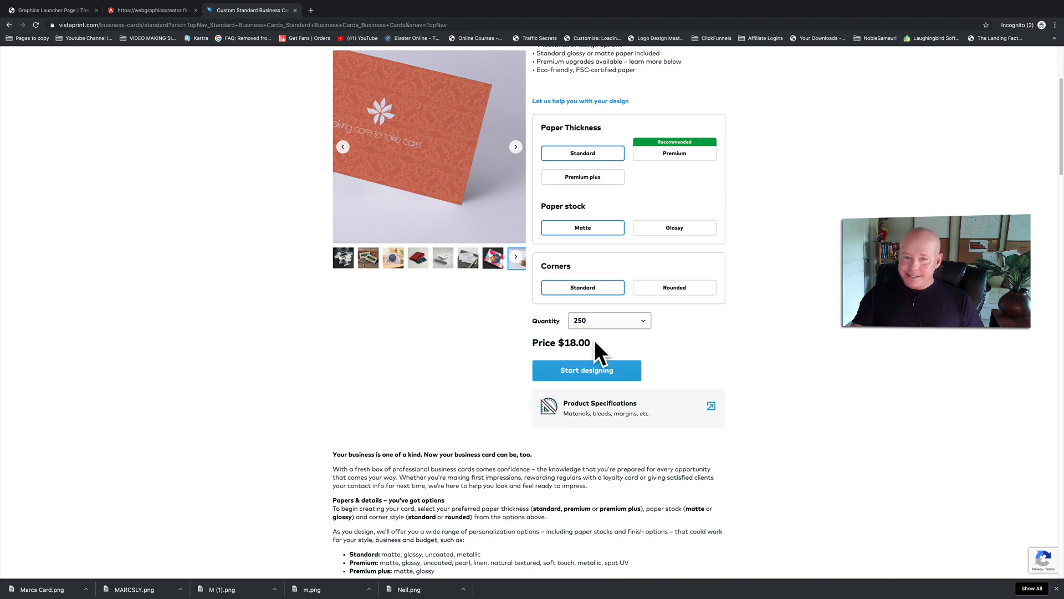
pyautogui.moveTo(463, 330)
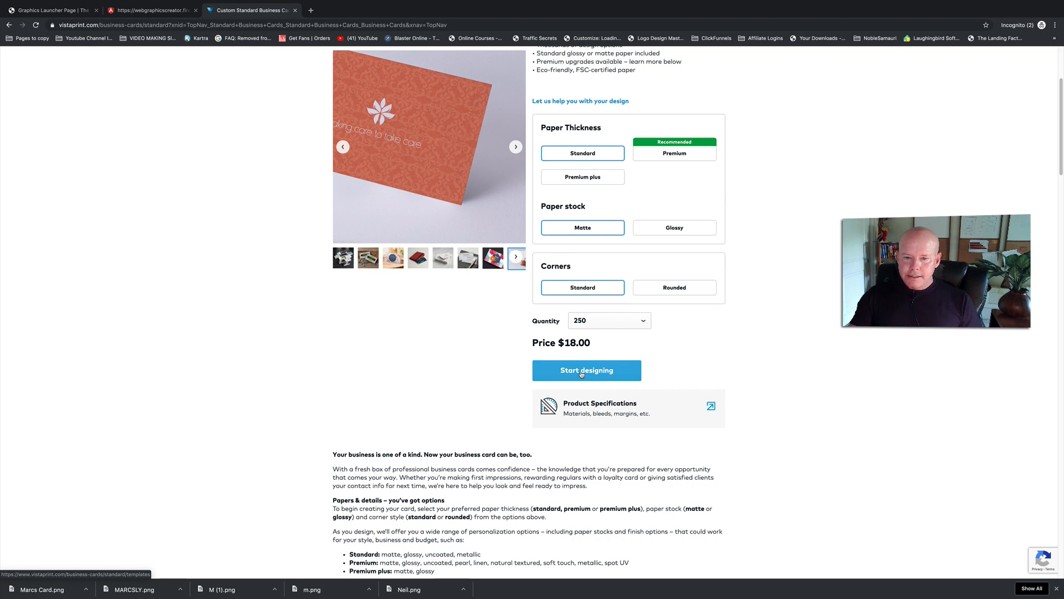
# - Start designing the 250 matte cards priced at $18.00
pyautogui.click(585, 370)
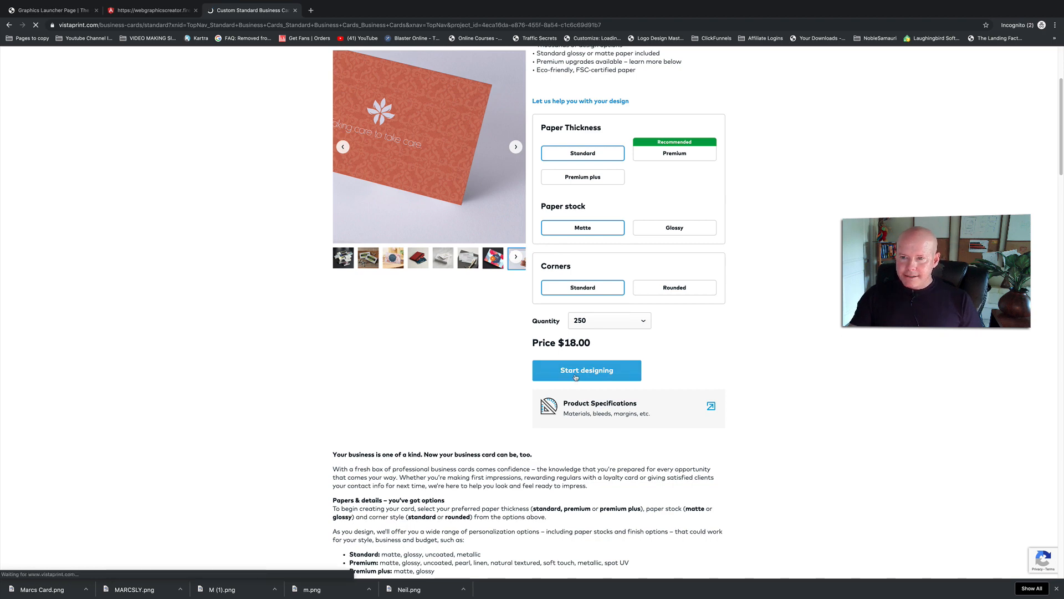
pyautogui.click(586, 370)
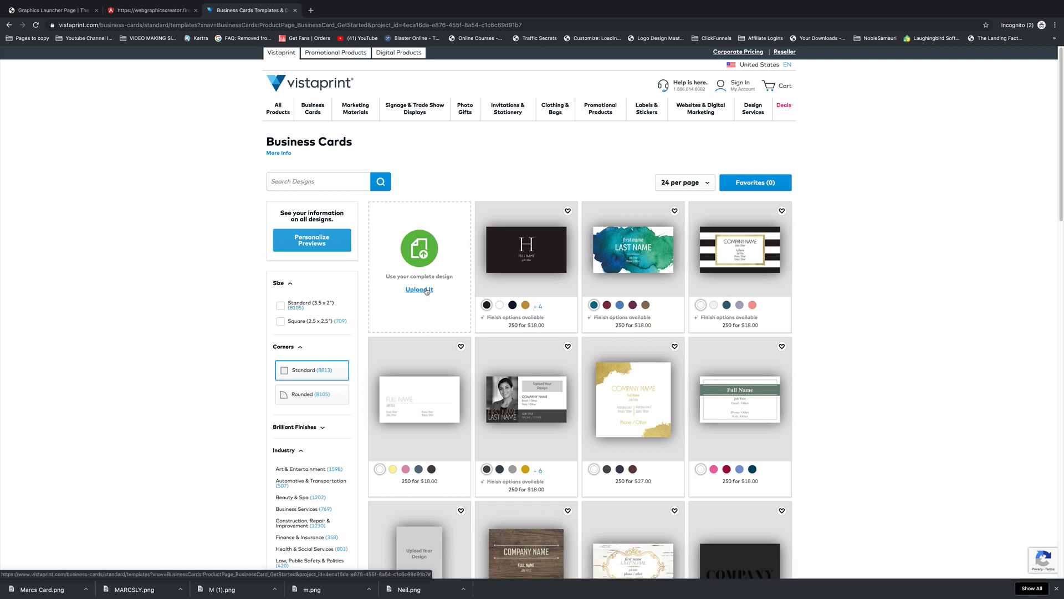
# - Choose to upload my own design in the horizontal standard matte card format
pyautogui.click(419, 289)
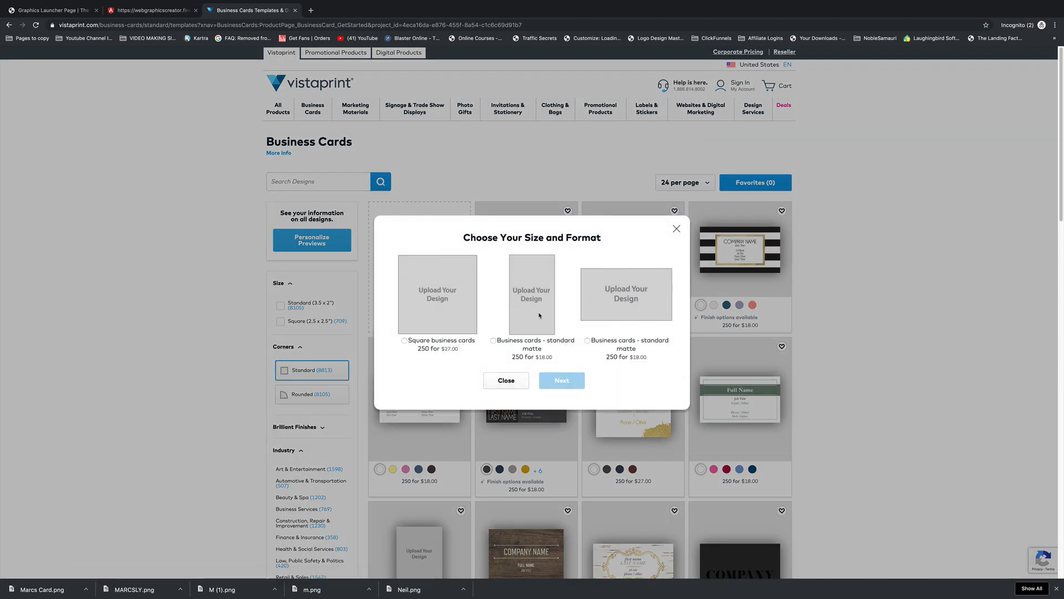
pyautogui.click(587, 340)
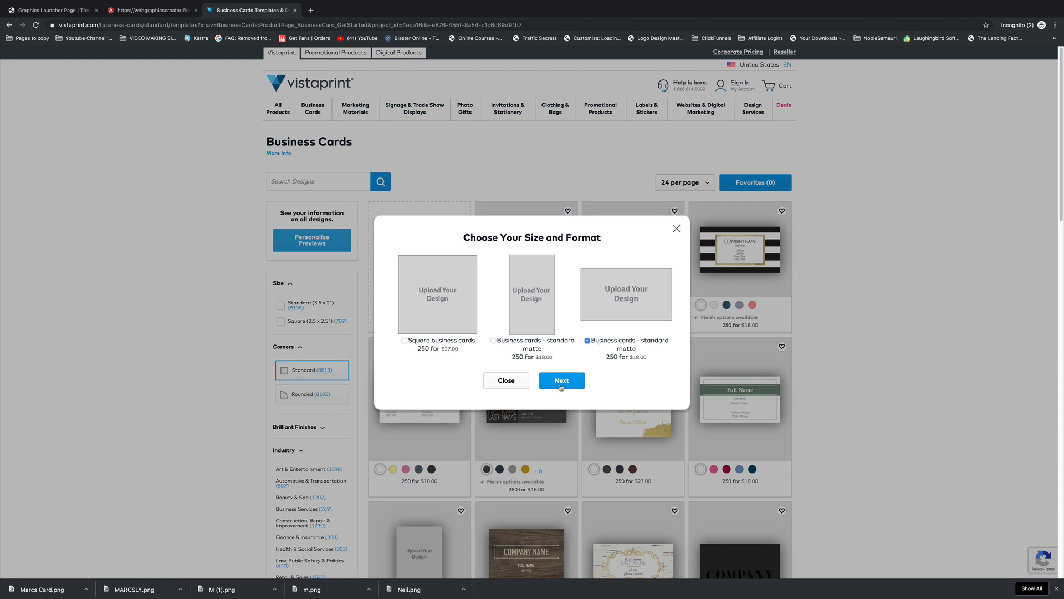
pyautogui.click(560, 380)
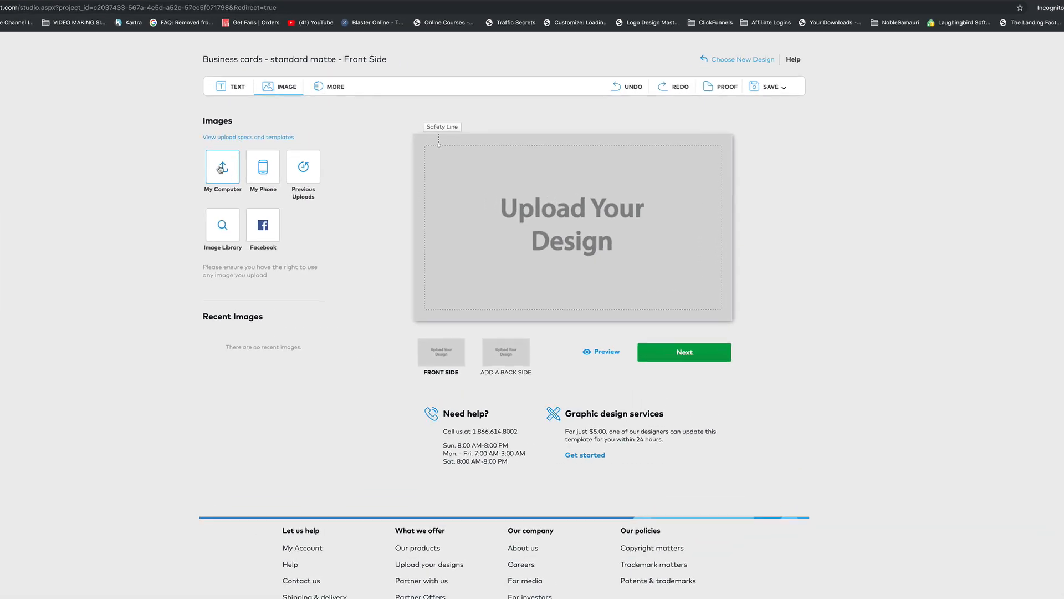
# - Upload Marcs Card.png from the computer as the card's front side
pyautogui.click(223, 167)
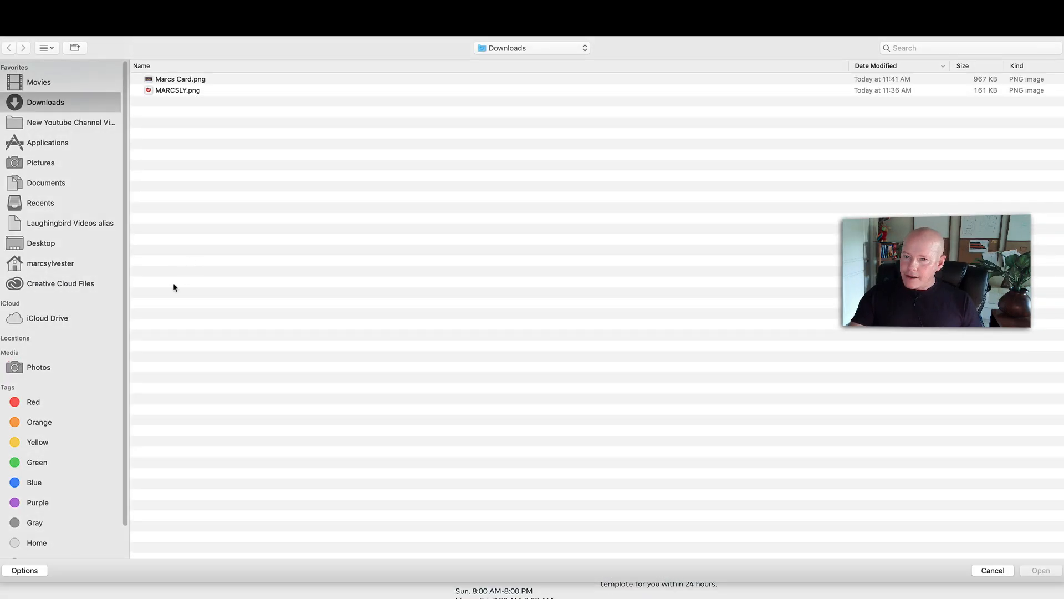
pyautogui.click(180, 78)
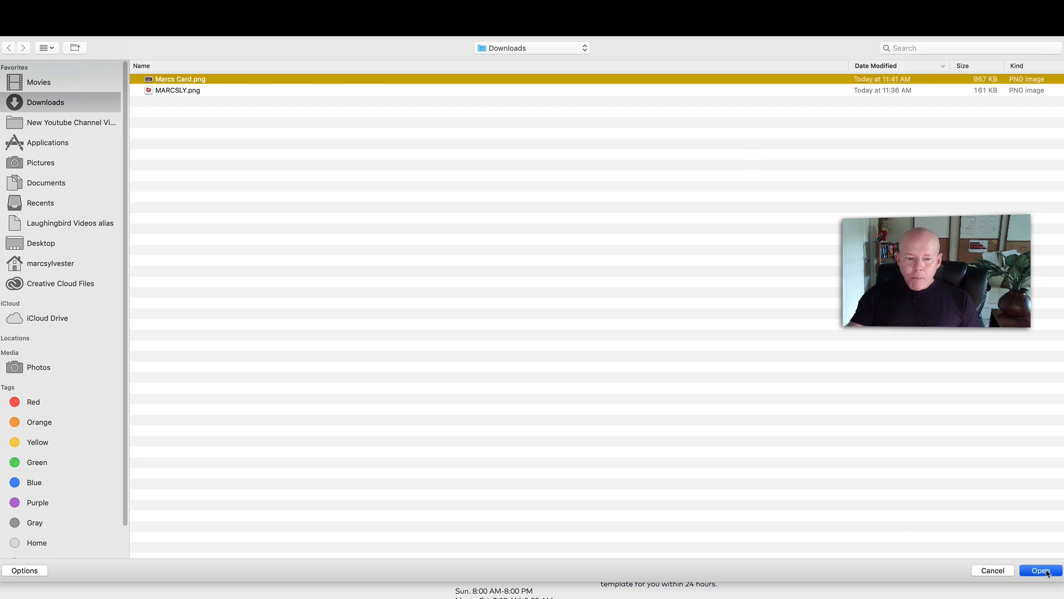
pyautogui.click(1039, 570)
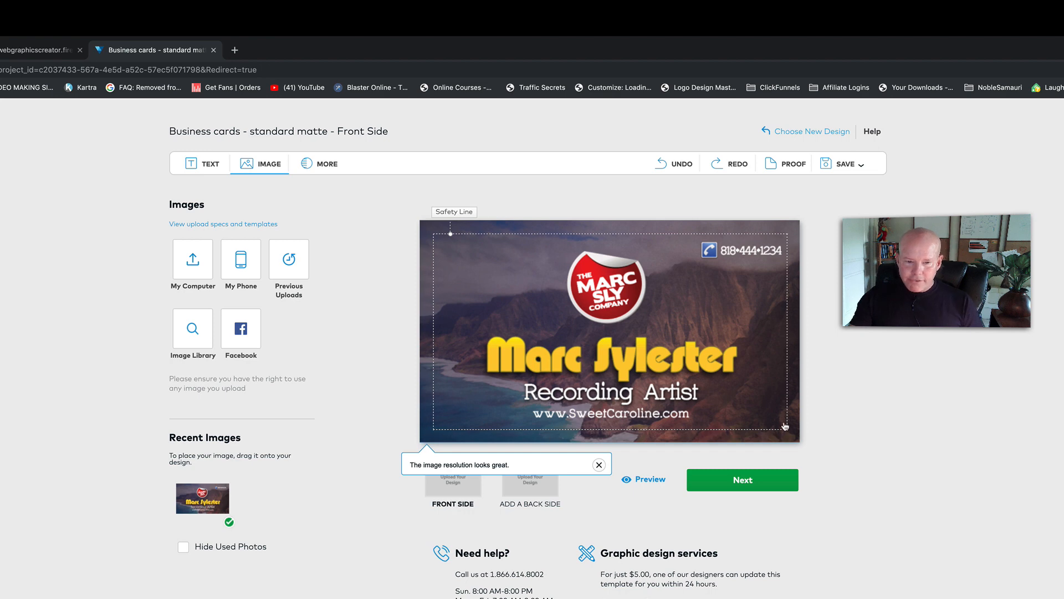
pyautogui.moveTo(431, 395)
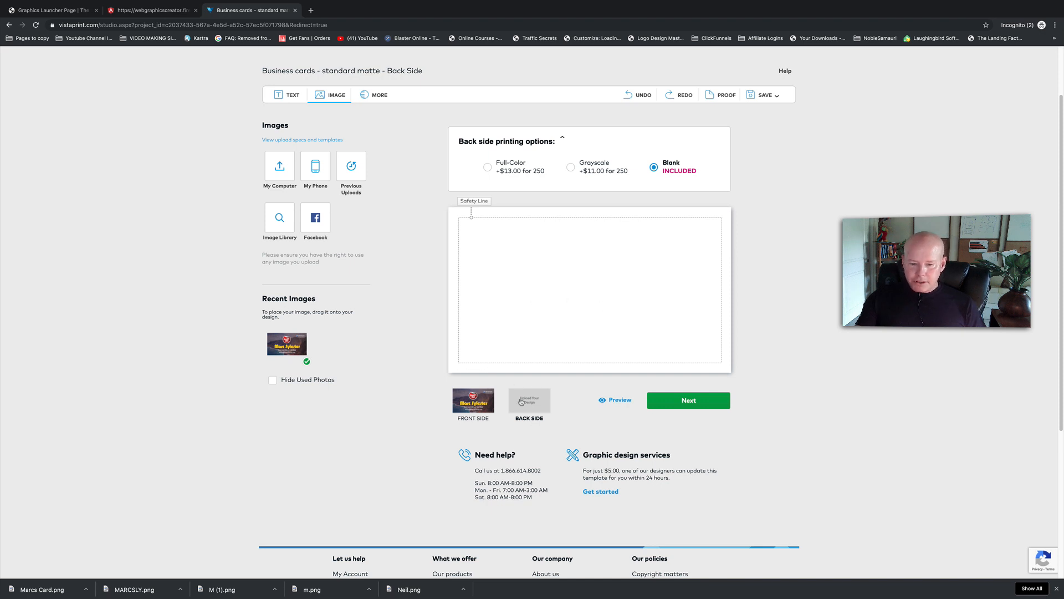
# - Move to the design review and view the front side at larger size
pyautogui.click(687, 400)
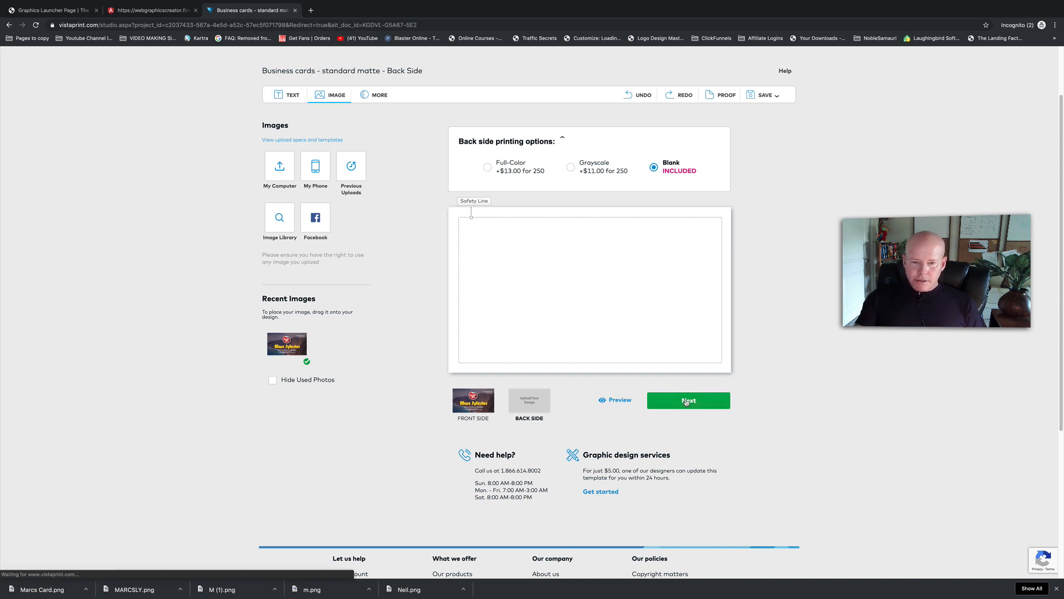
pyautogui.click(688, 400)
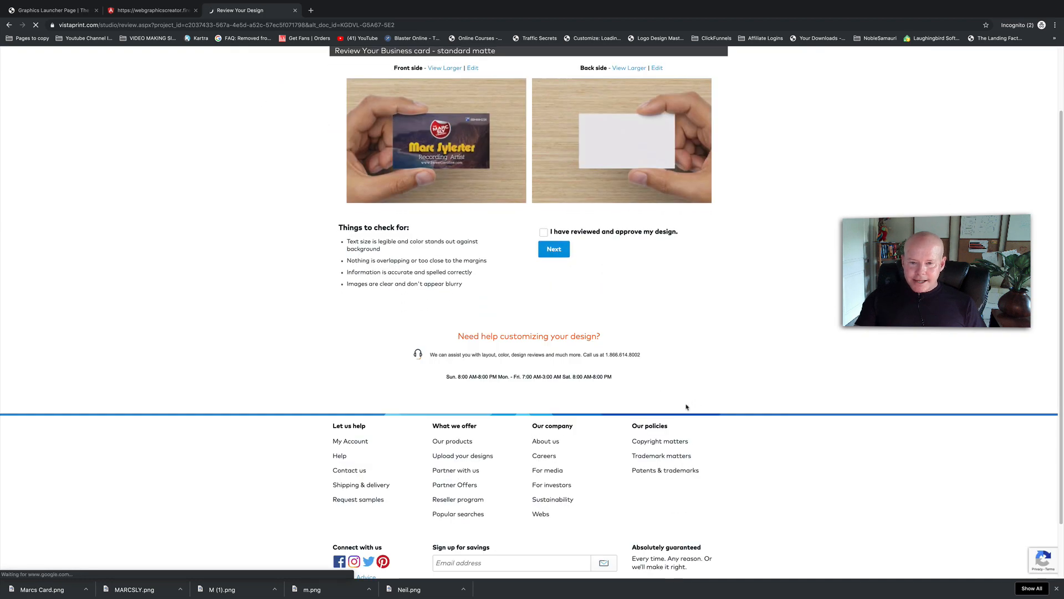
pyautogui.scroll(-3)
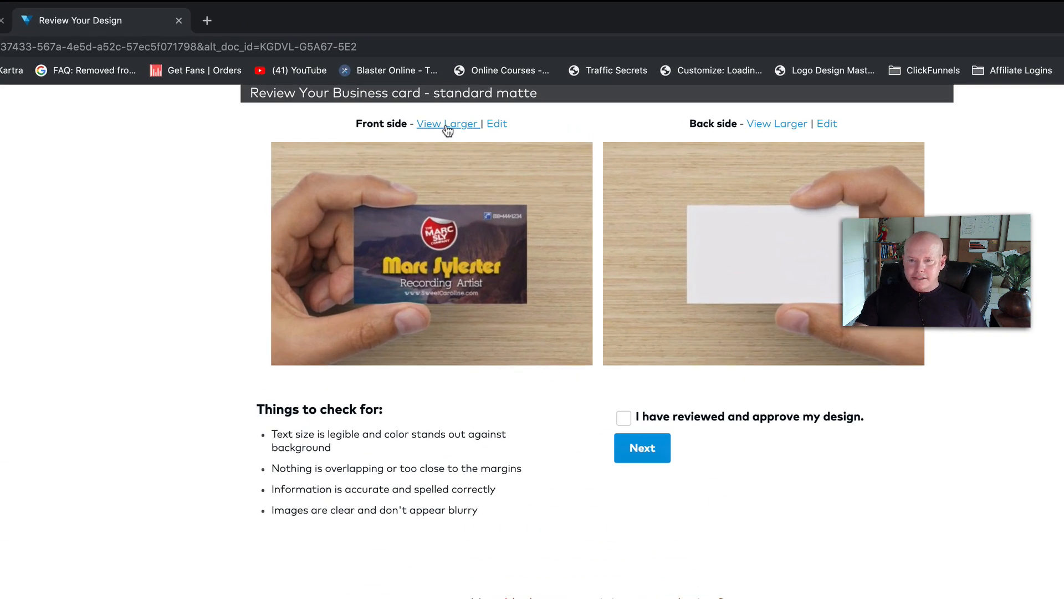
pyautogui.click(448, 123)
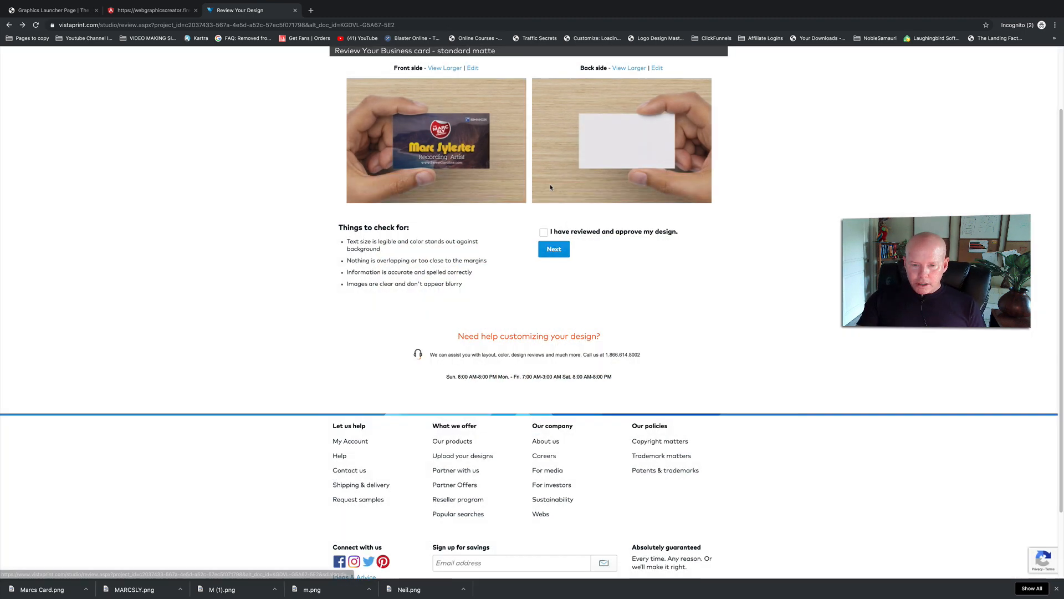
# - Approve the reviewed design and add the 250 cards to the cart at $18.00
pyautogui.click(543, 232)
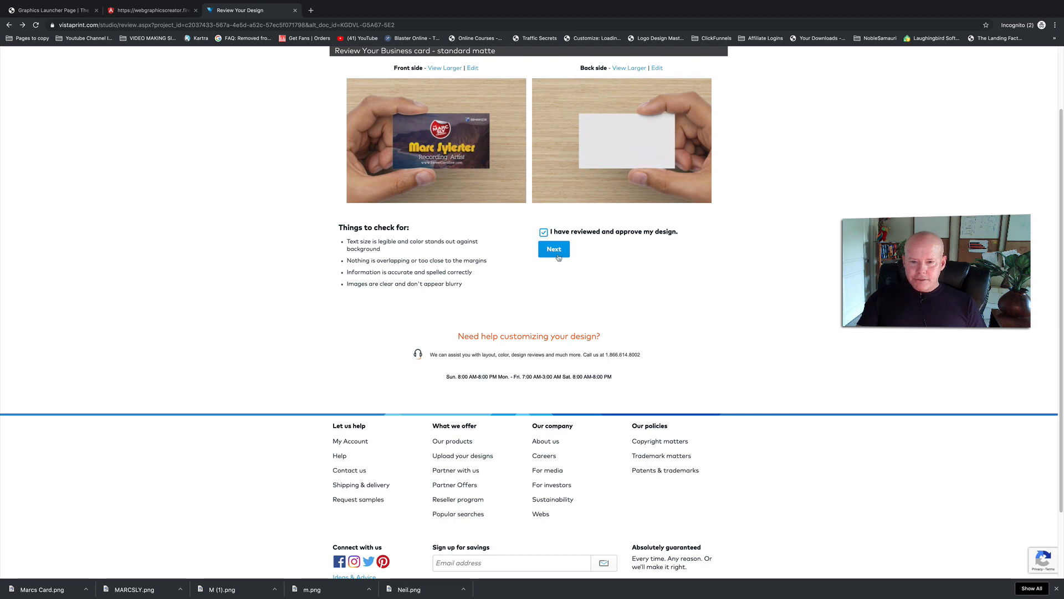
pyautogui.click(553, 248)
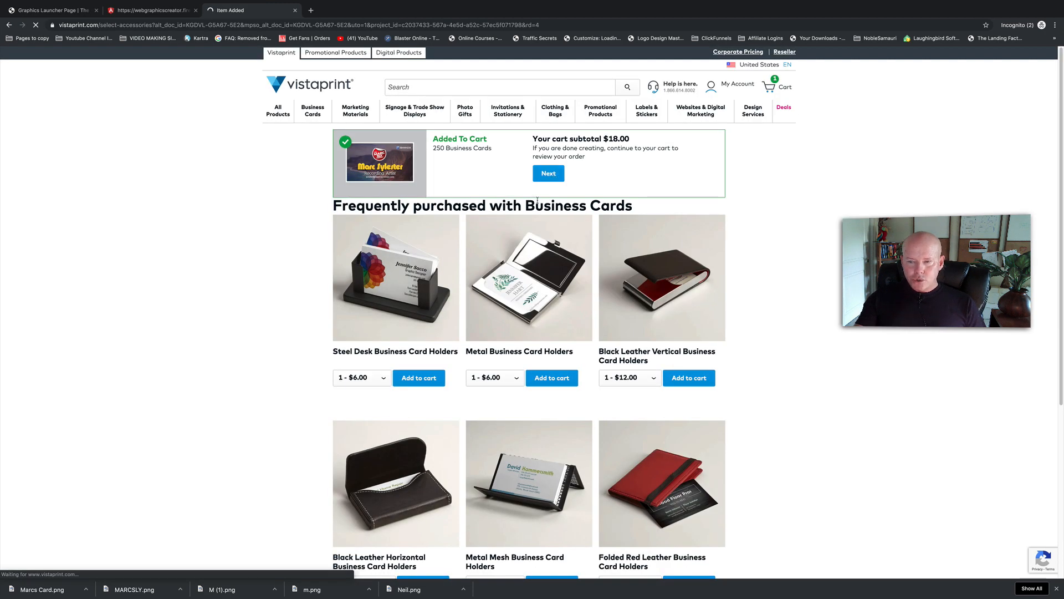
# - Continue past the added-to-cart banner and scroll the recommended matching products down to Envelope Seal
pyautogui.click(548, 173)
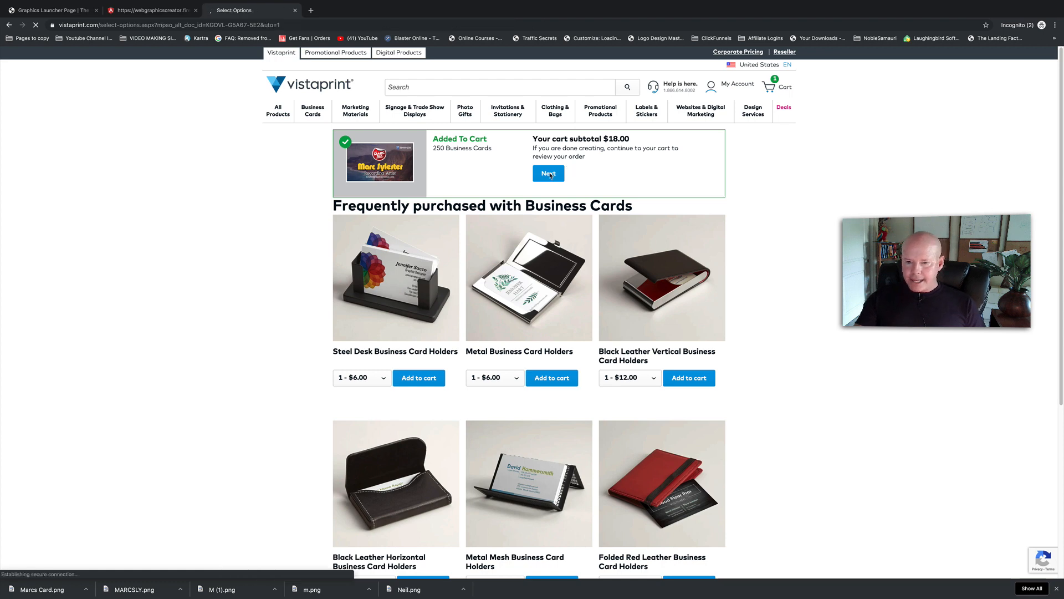
pyautogui.click(548, 173)
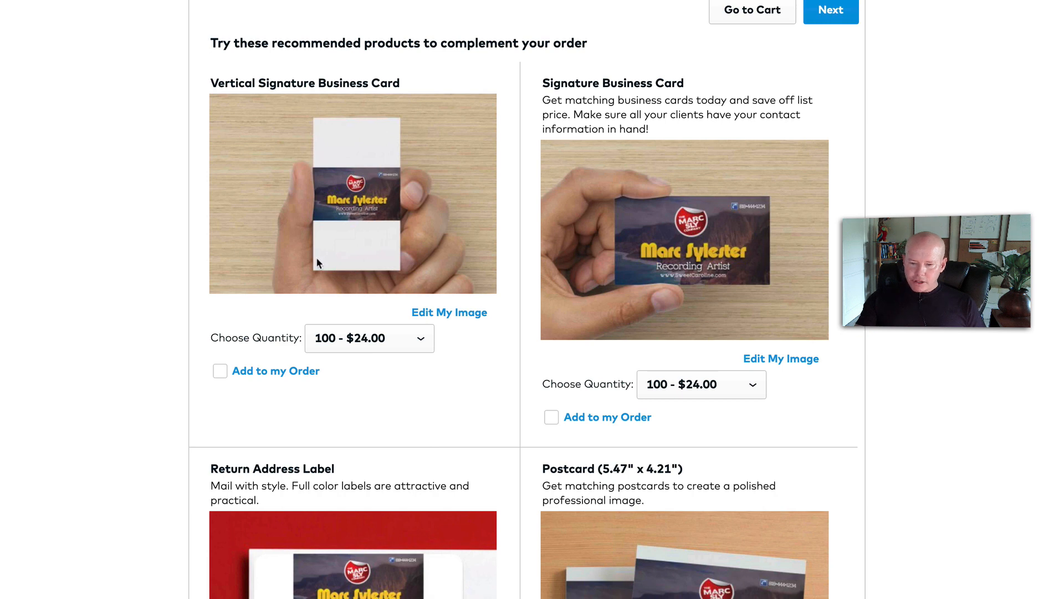
pyautogui.moveTo(286, 159)
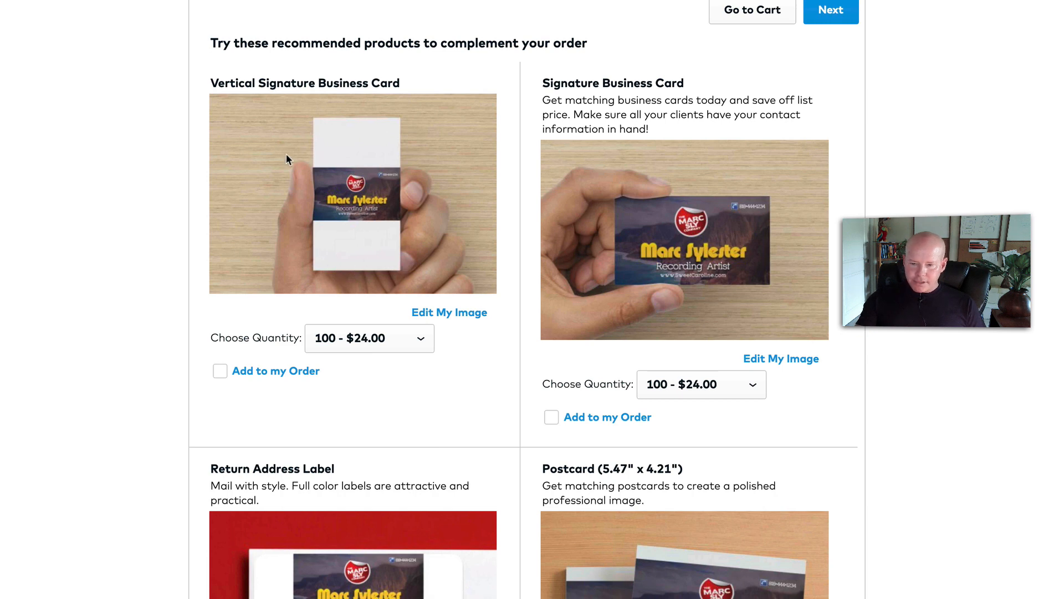
pyautogui.moveTo(385, 148)
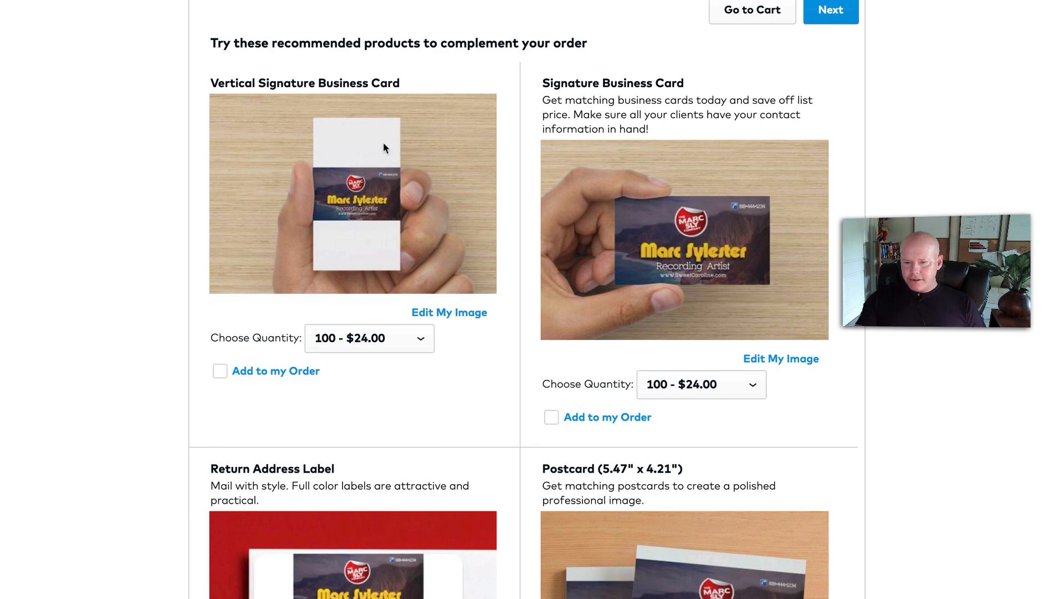
pyautogui.moveTo(409, 223)
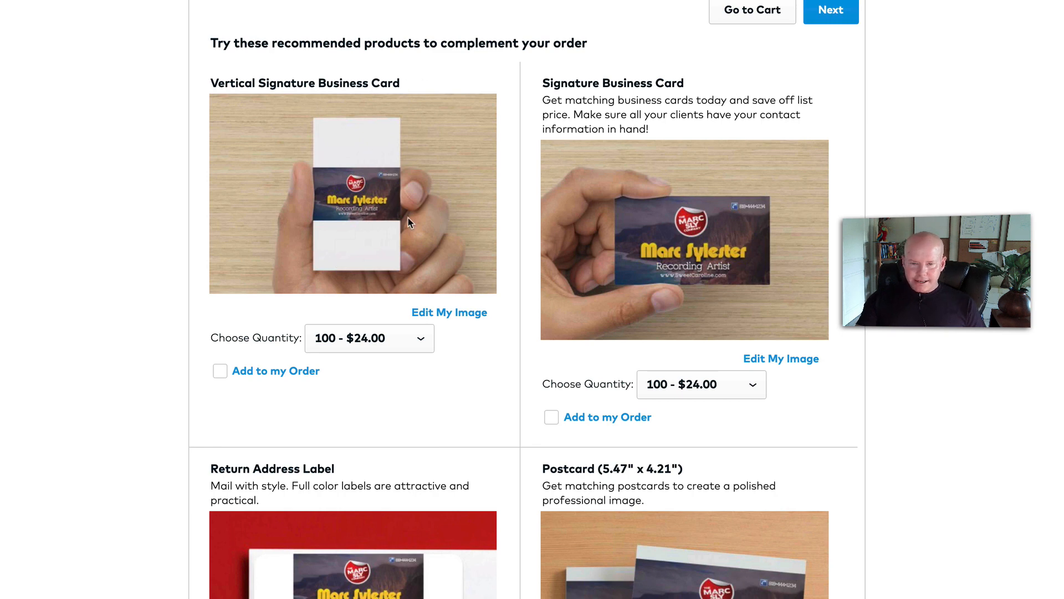
pyautogui.scroll(-3)
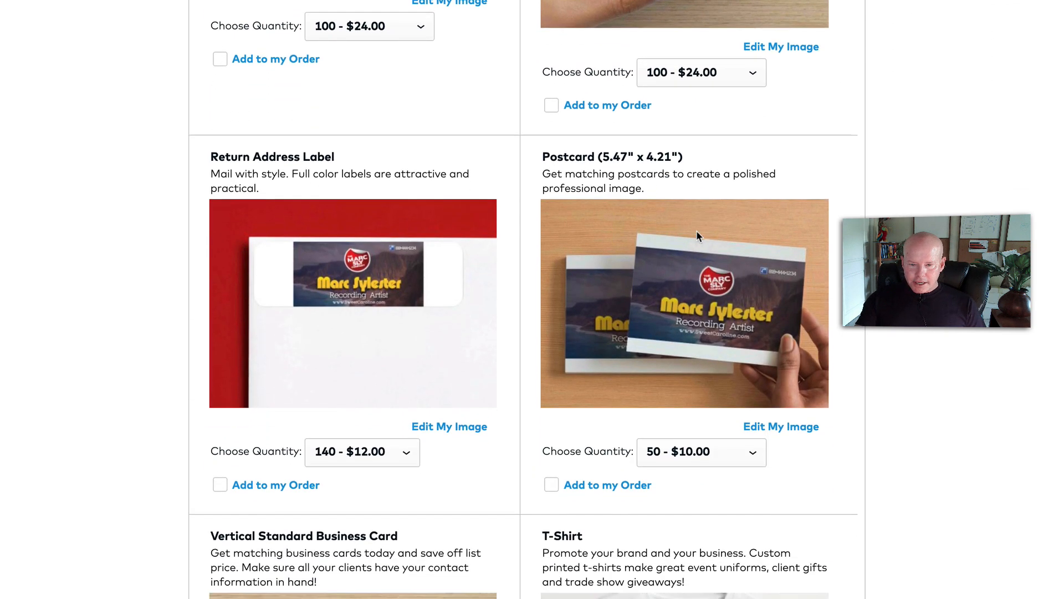
pyautogui.scroll(-3)
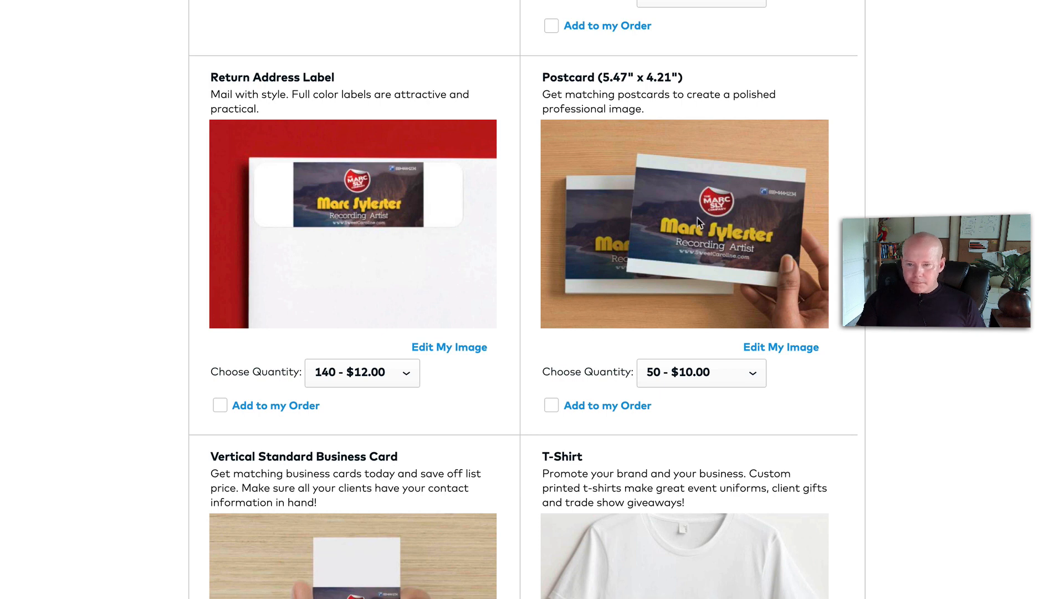
pyautogui.scroll(-3)
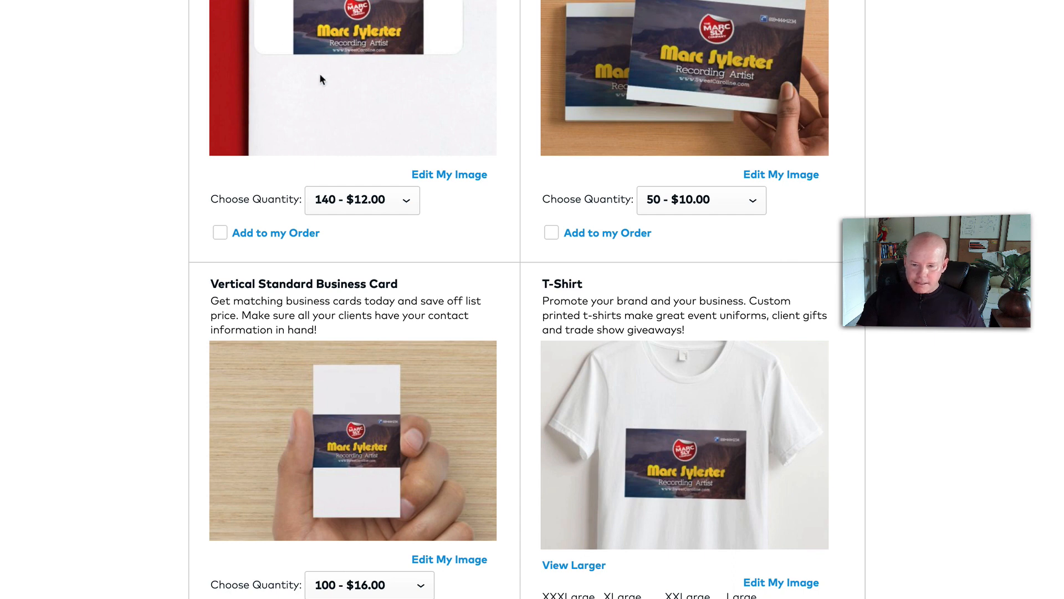
pyautogui.scroll(-3)
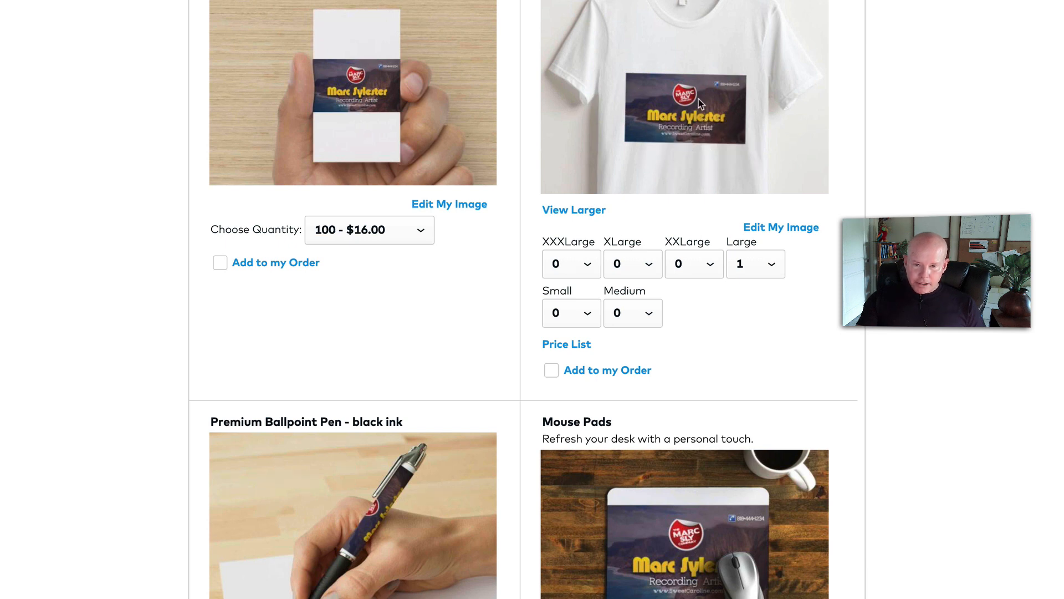
pyautogui.scroll(-3)
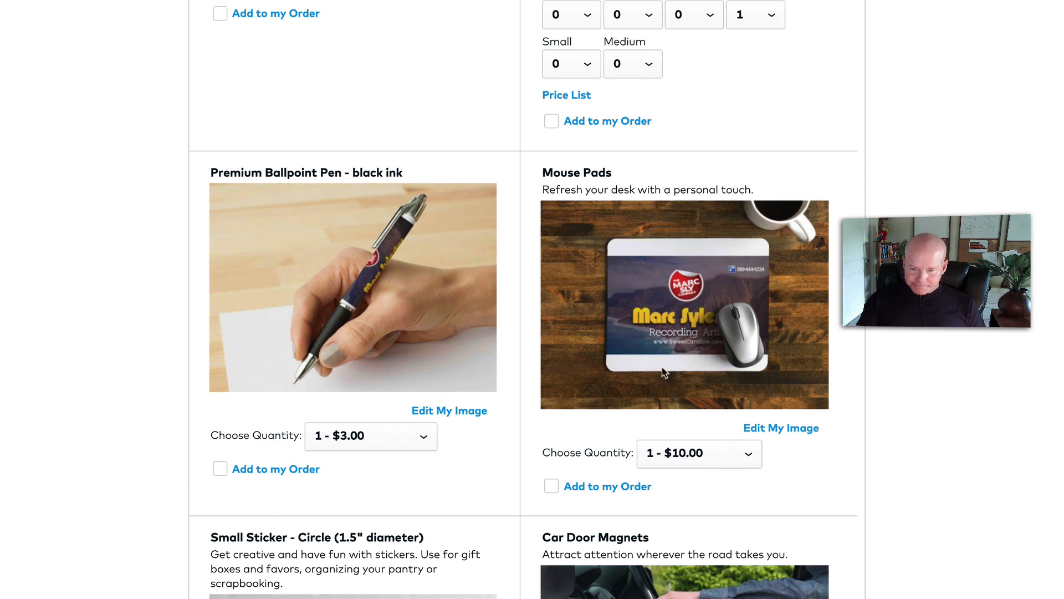
pyautogui.scroll(-3)
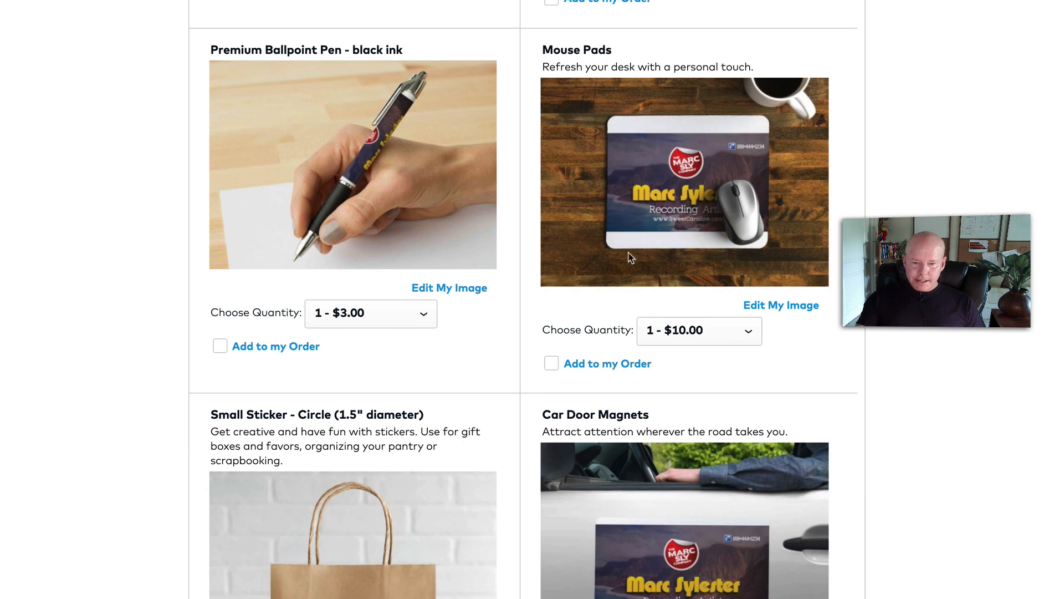
pyautogui.moveTo(668, 213)
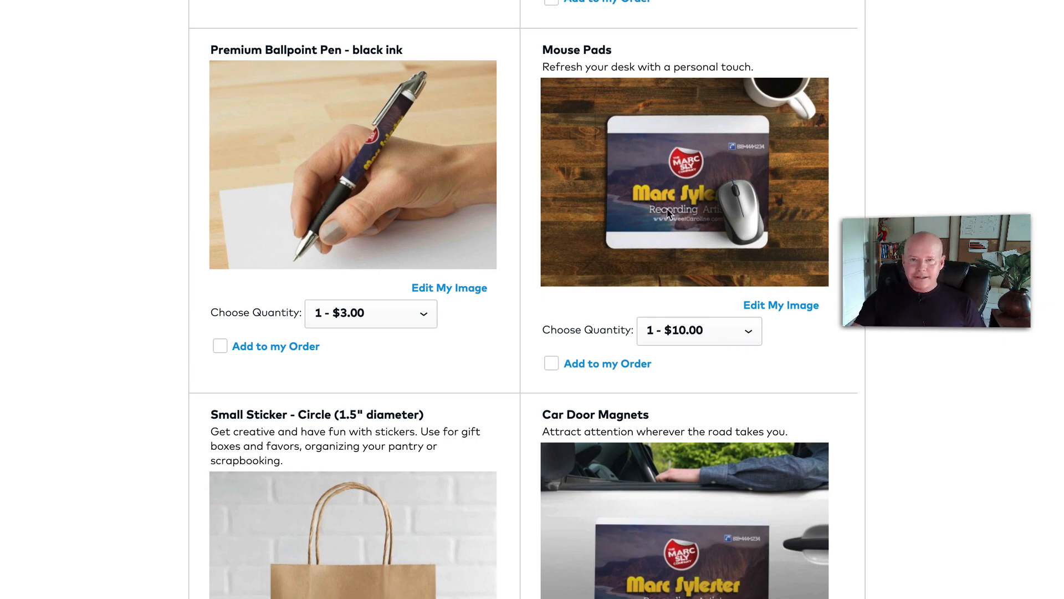
pyautogui.scroll(-3)
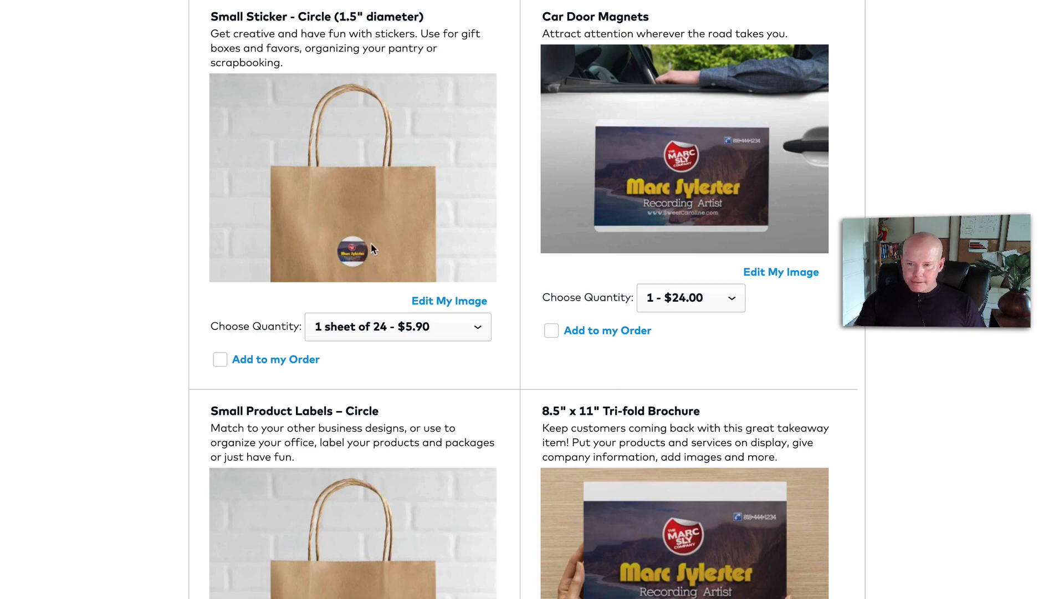
pyautogui.moveTo(344, 272)
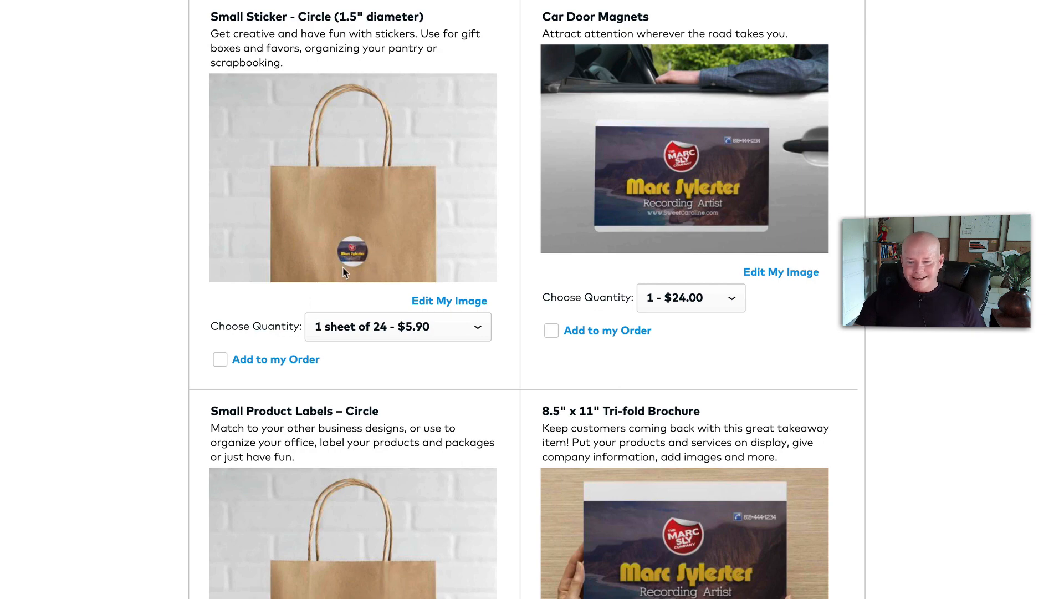
pyautogui.scroll(-3)
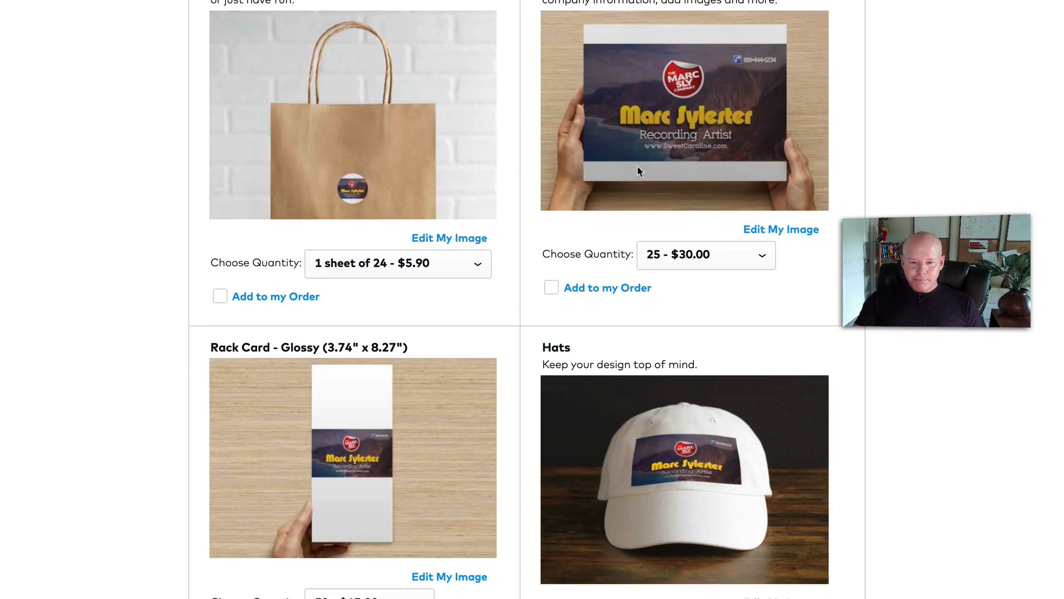
pyautogui.scroll(-3)
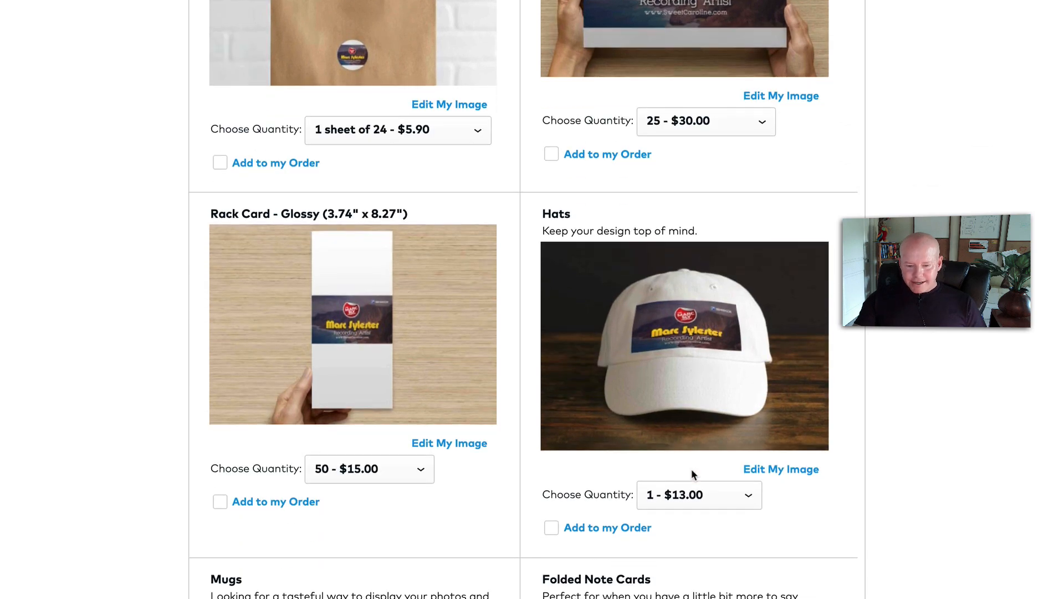
pyautogui.scroll(-3)
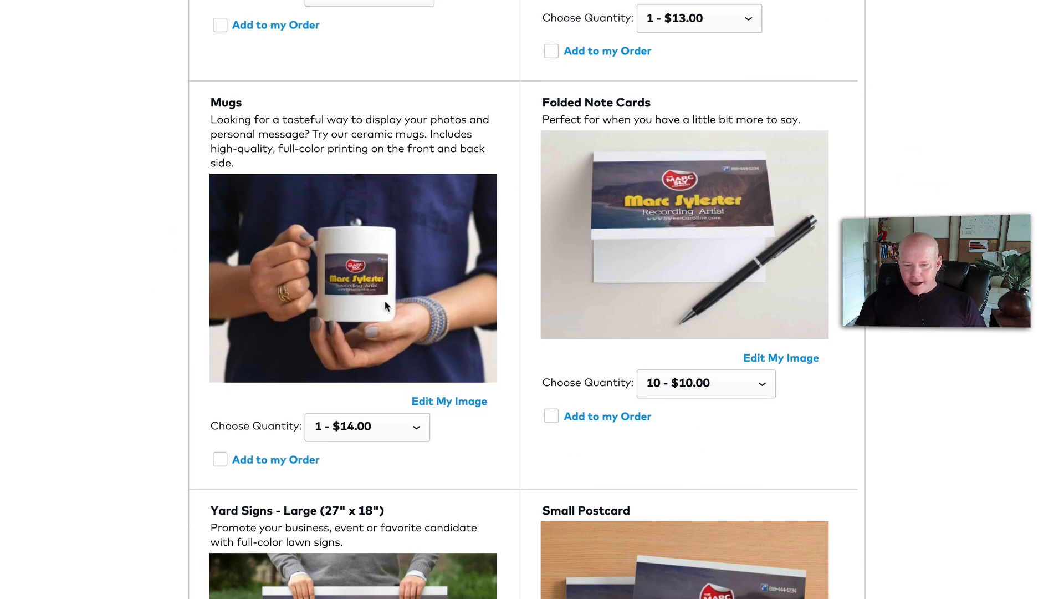
pyautogui.scroll(-3)
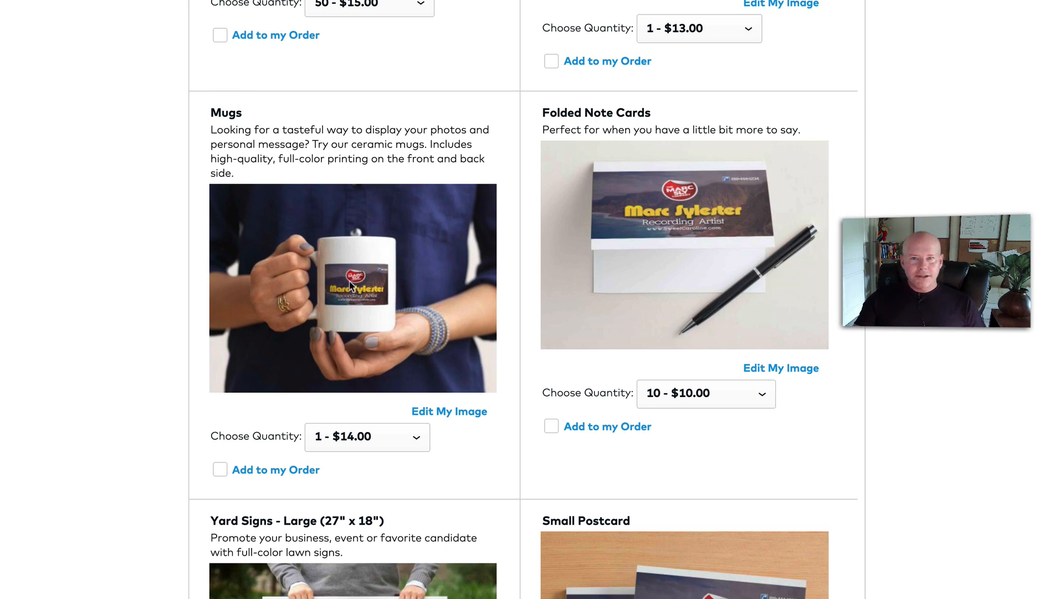
pyautogui.scroll(-3)
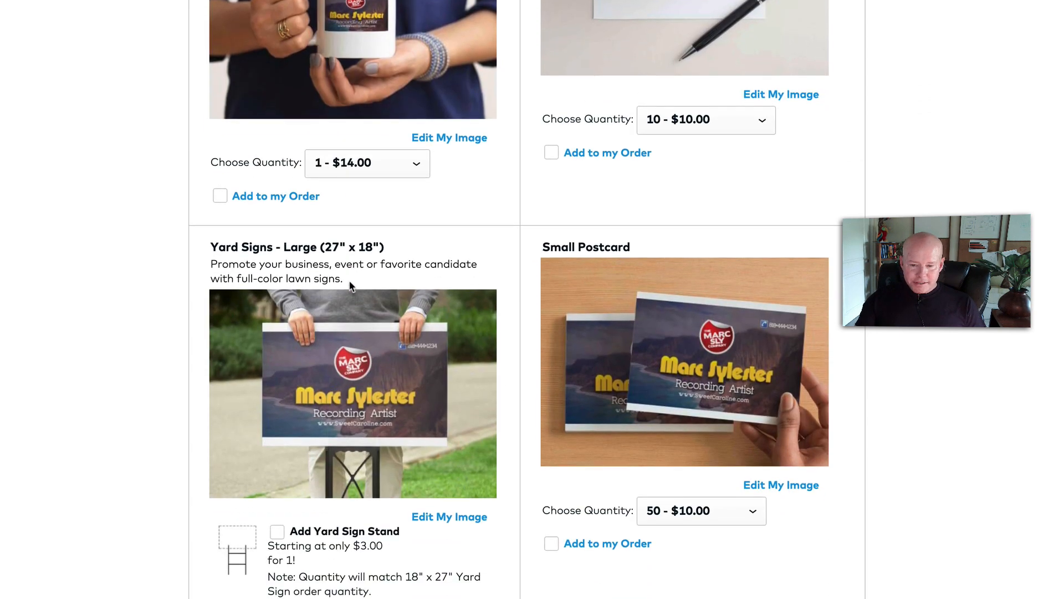
pyautogui.scroll(-3)
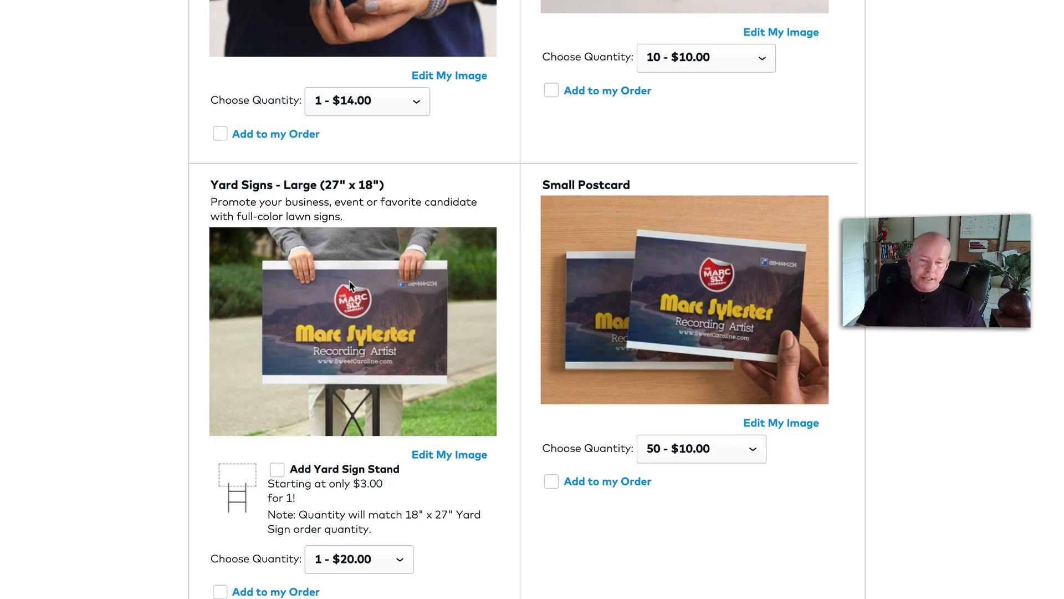
pyautogui.scroll(-3)
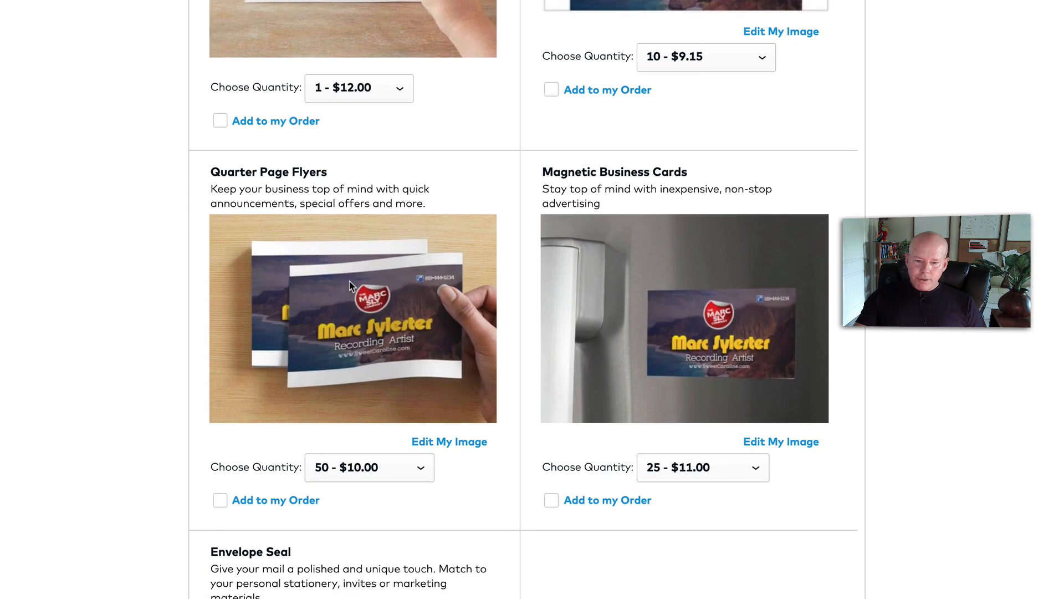
pyautogui.scroll(-3)
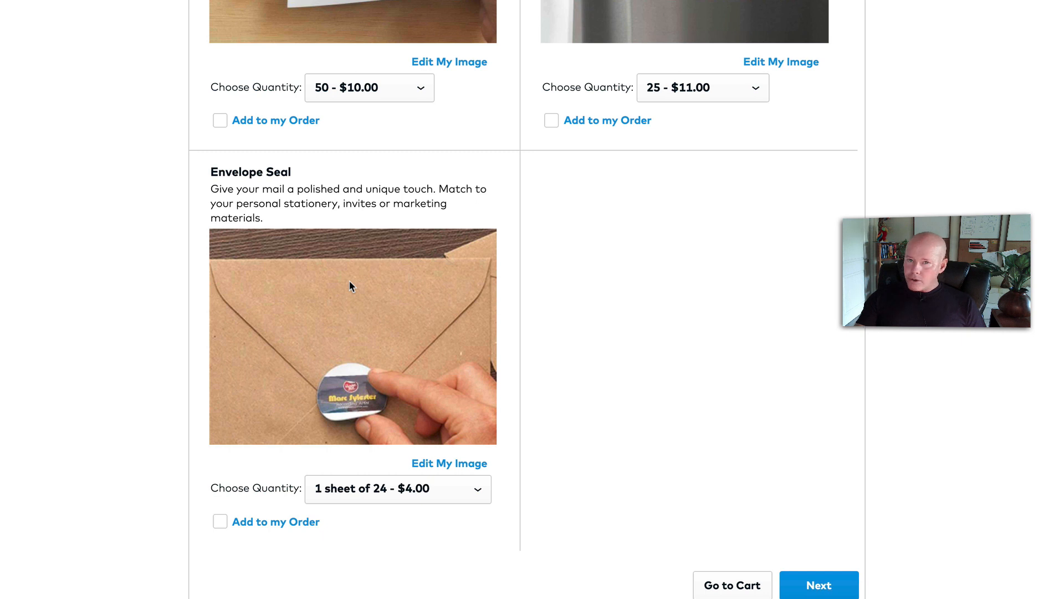
pyautogui.moveTo(134, 53)
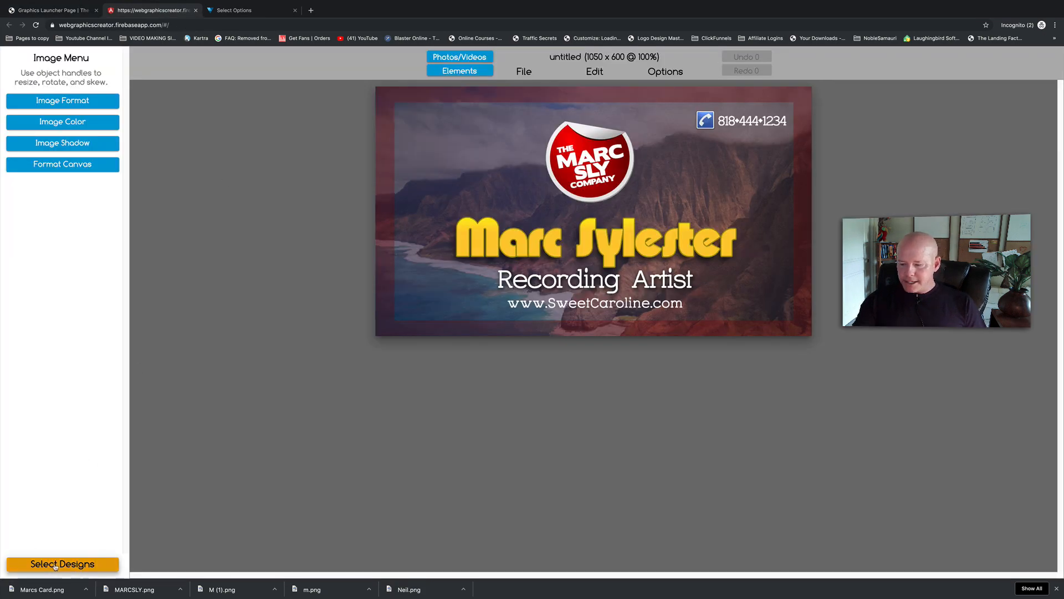
# - Return from the editor to the Marcs Logos gallery listing MarcSly and MarcsCard
pyautogui.click(62, 563)
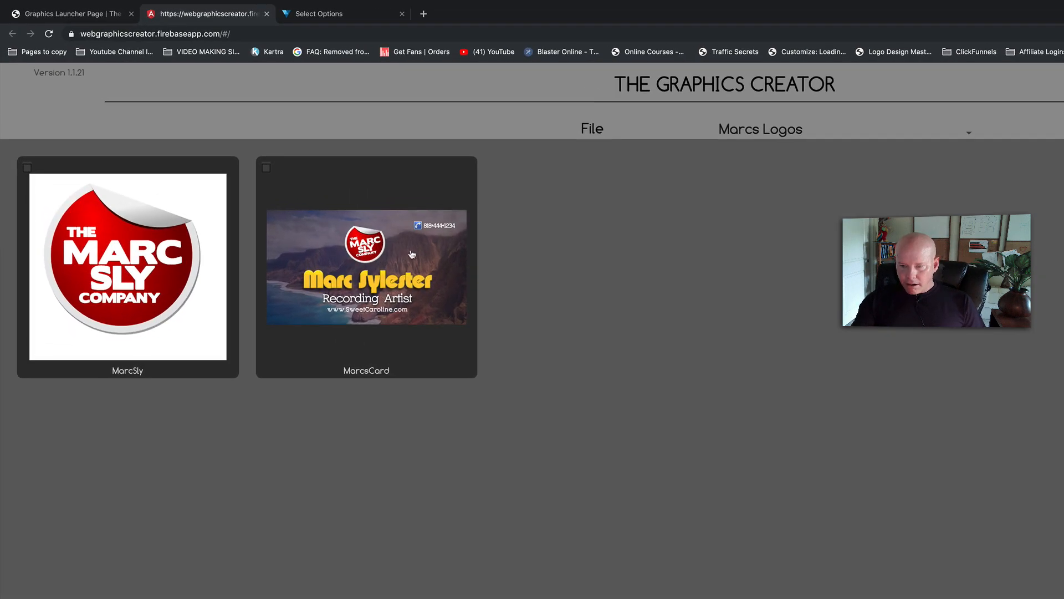
pyautogui.moveTo(840, 142)
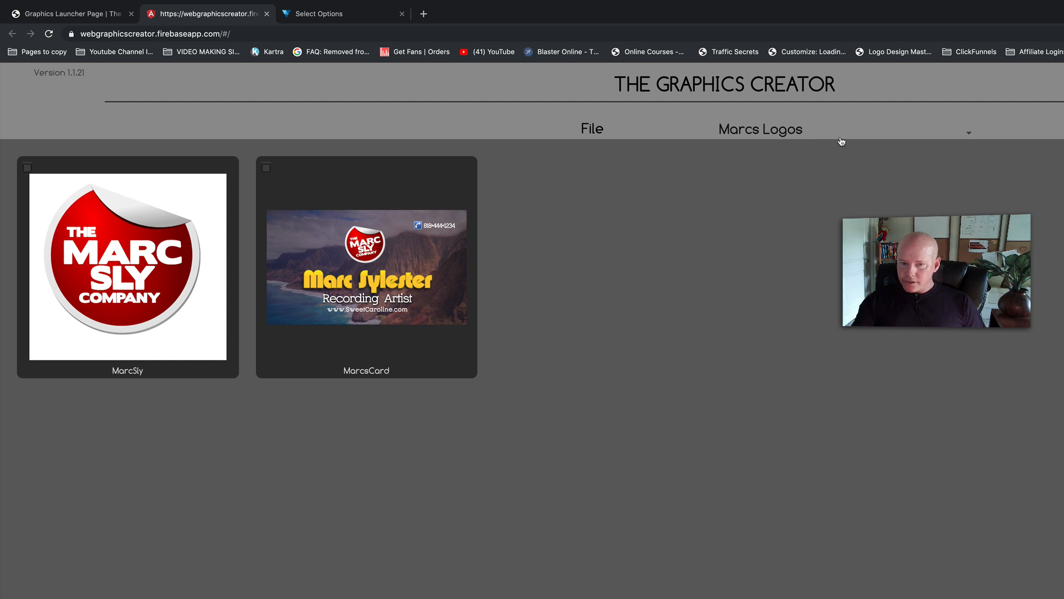